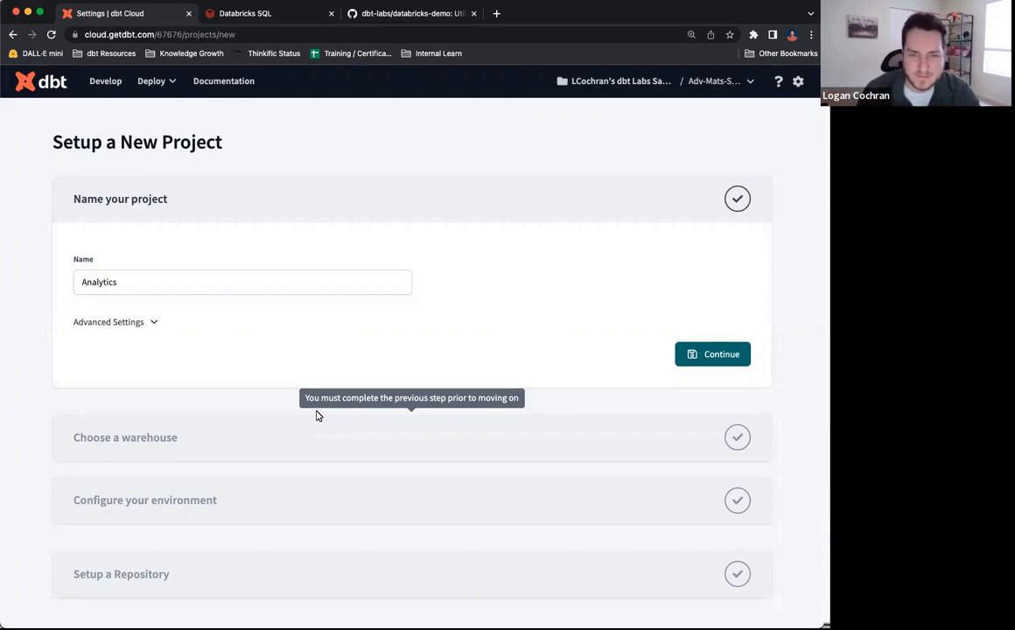
pyautogui.moveTo(283, 339)
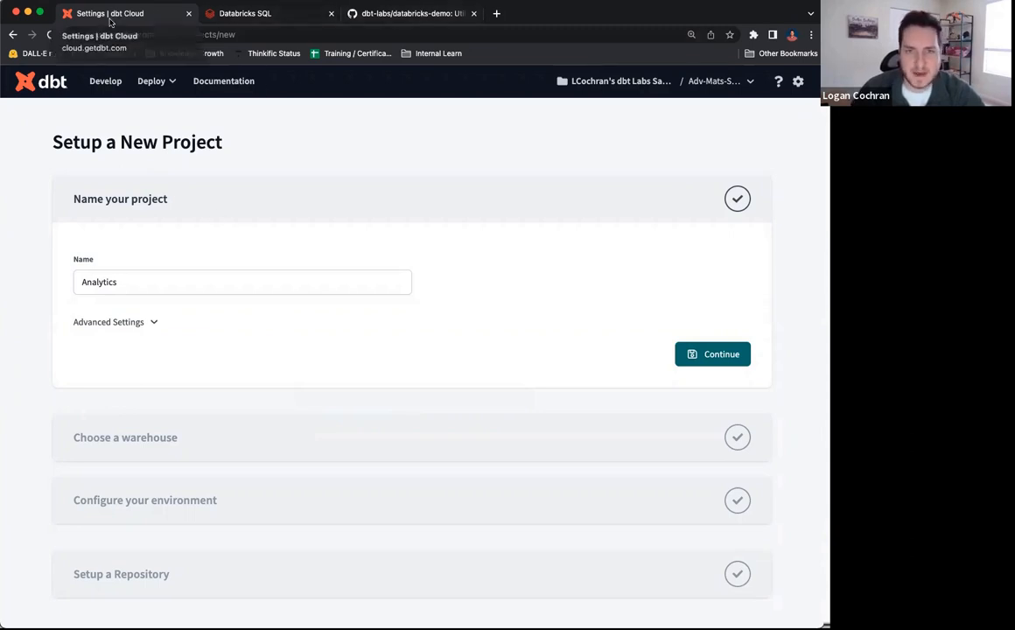
# - Glance at the Databricks SQL workspace and databricks-demo GitHub repo, then return to dbt Cloud setup
pyautogui.click(245, 14)
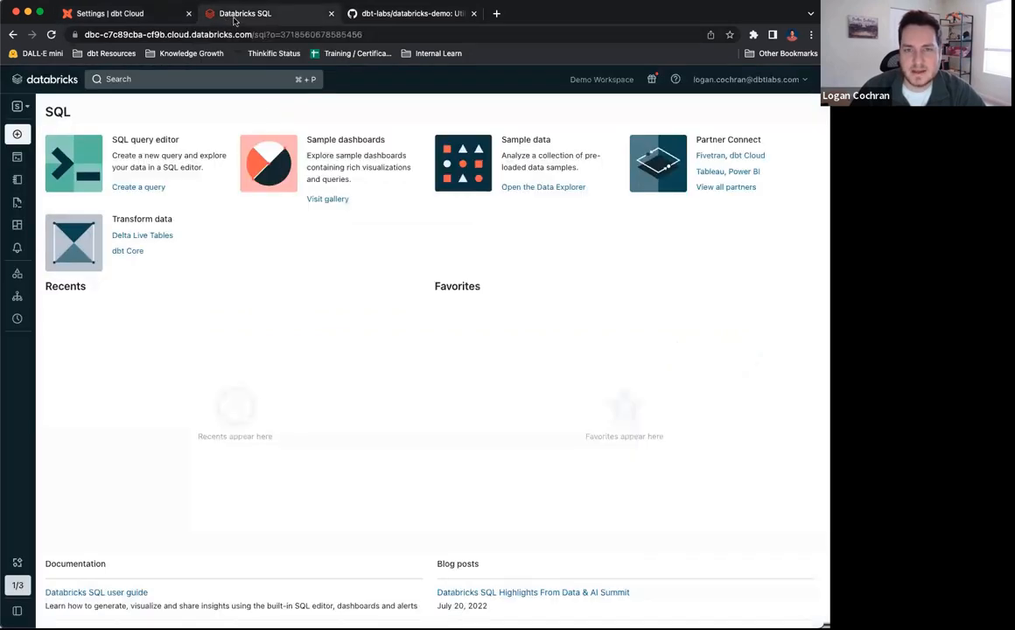
pyautogui.moveTo(135, 375)
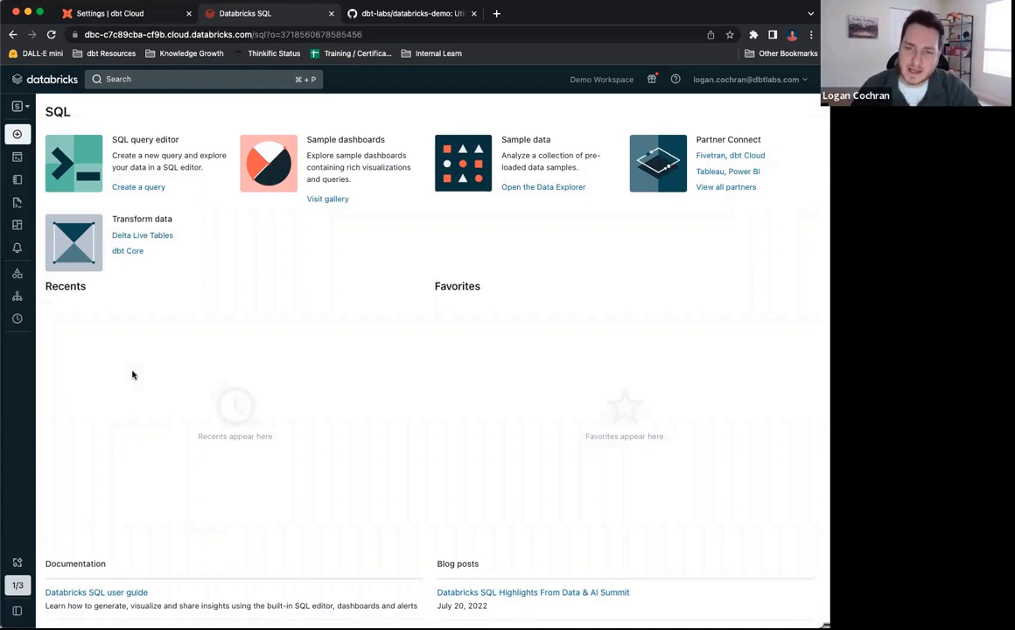
pyautogui.moveTo(172, 367)
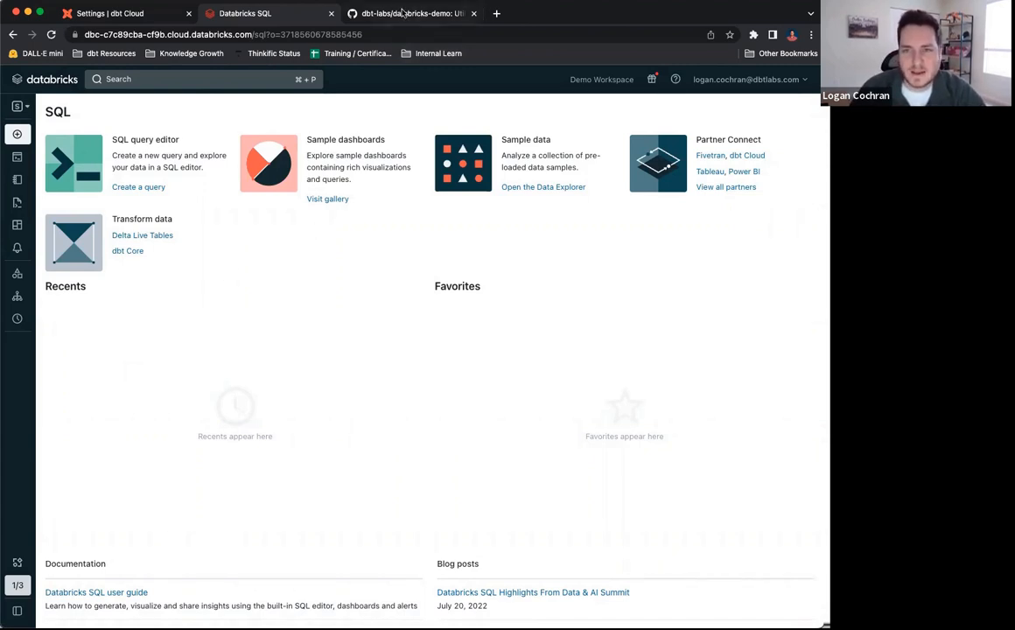
pyautogui.click(411, 14)
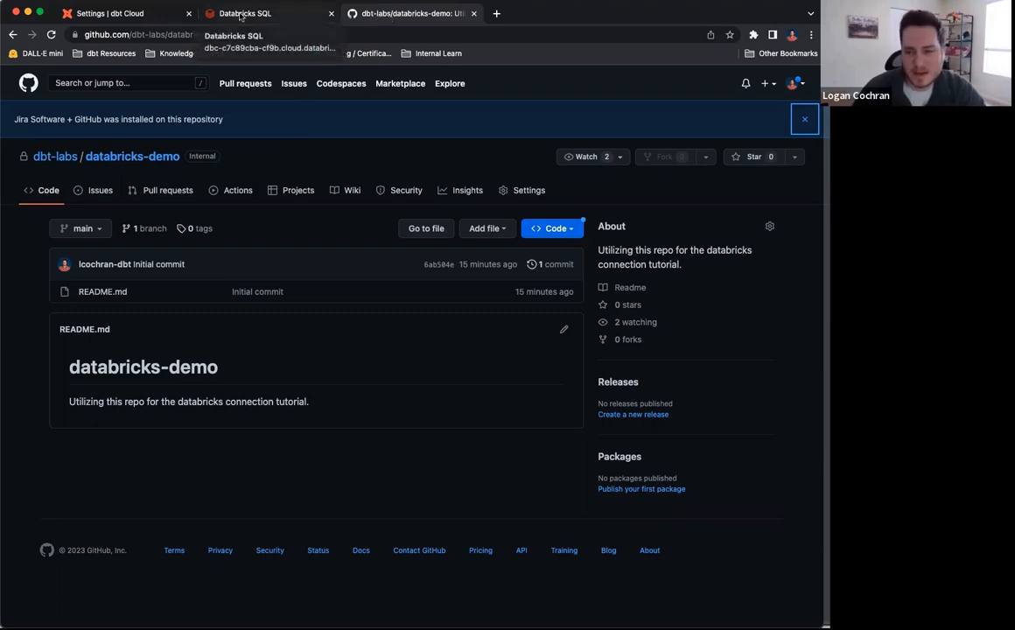
pyautogui.click(108, 14)
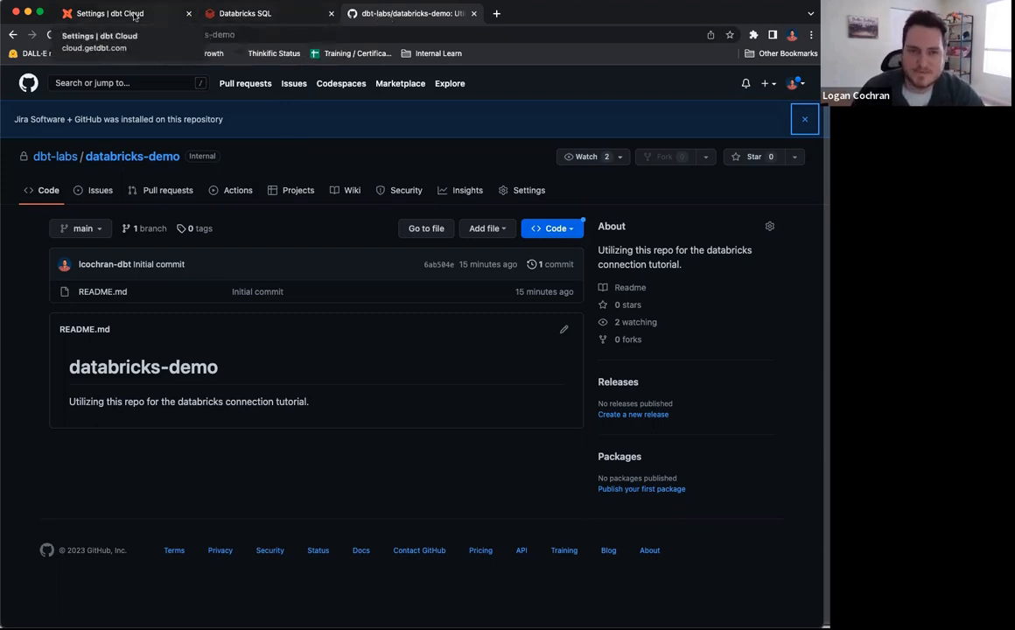
pyautogui.click(114, 14)
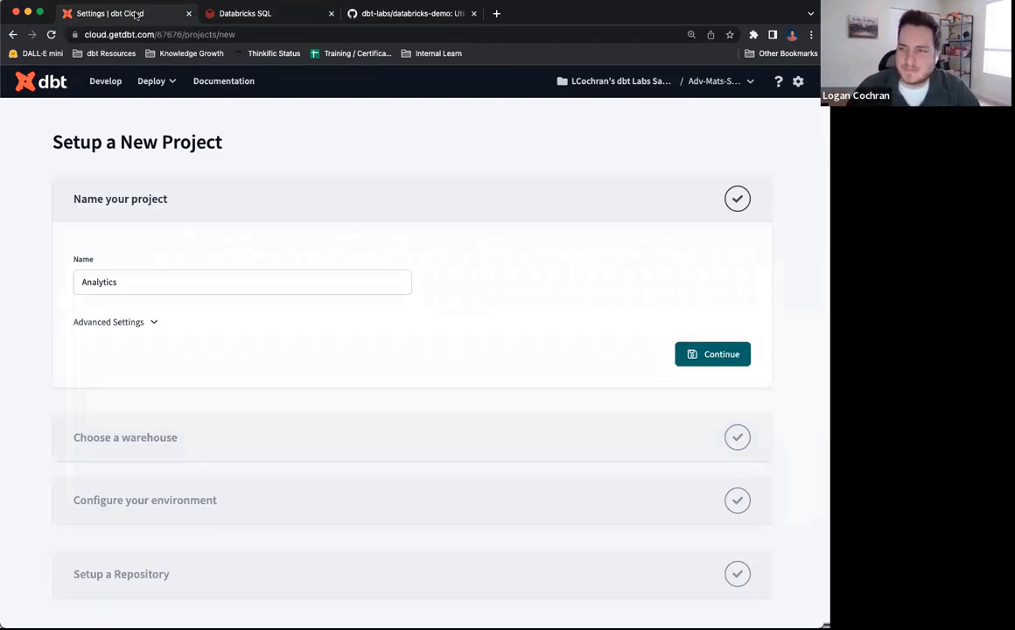
# - Replace the project name Analytics with dbt-databricks-tutorial and continue
pyautogui.click(241, 281)
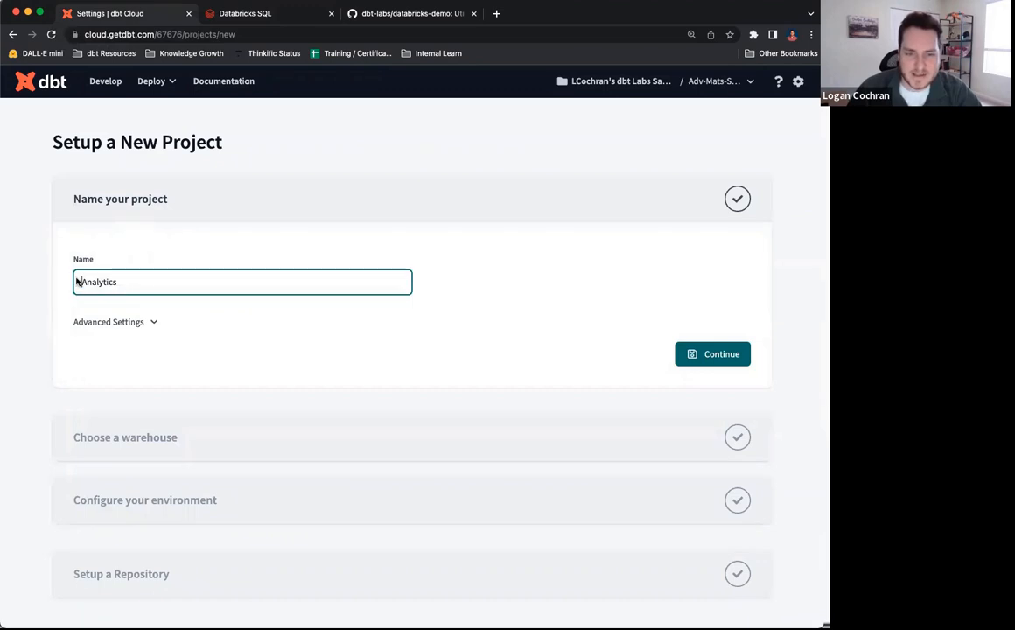
pyautogui.doubleClick(98, 281)
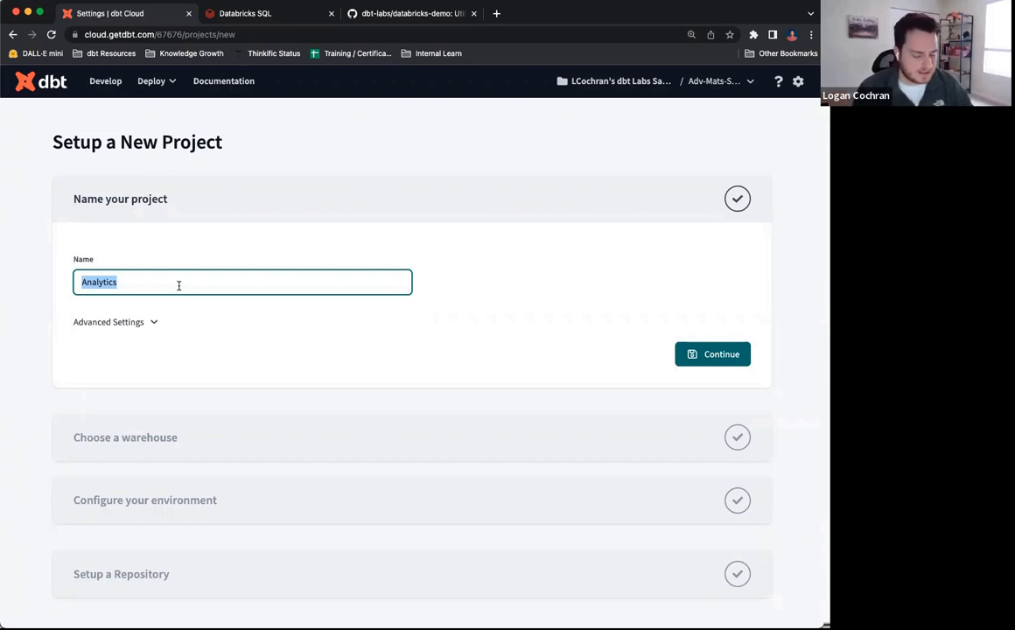
pyautogui.write('dbt-databricks-tutor')
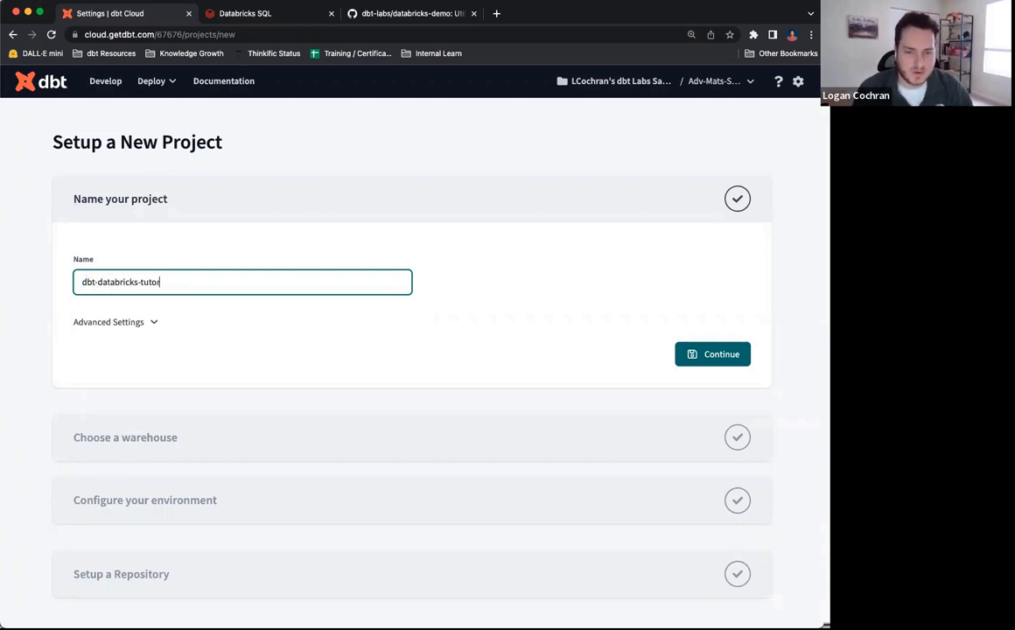
pyautogui.write('ial')
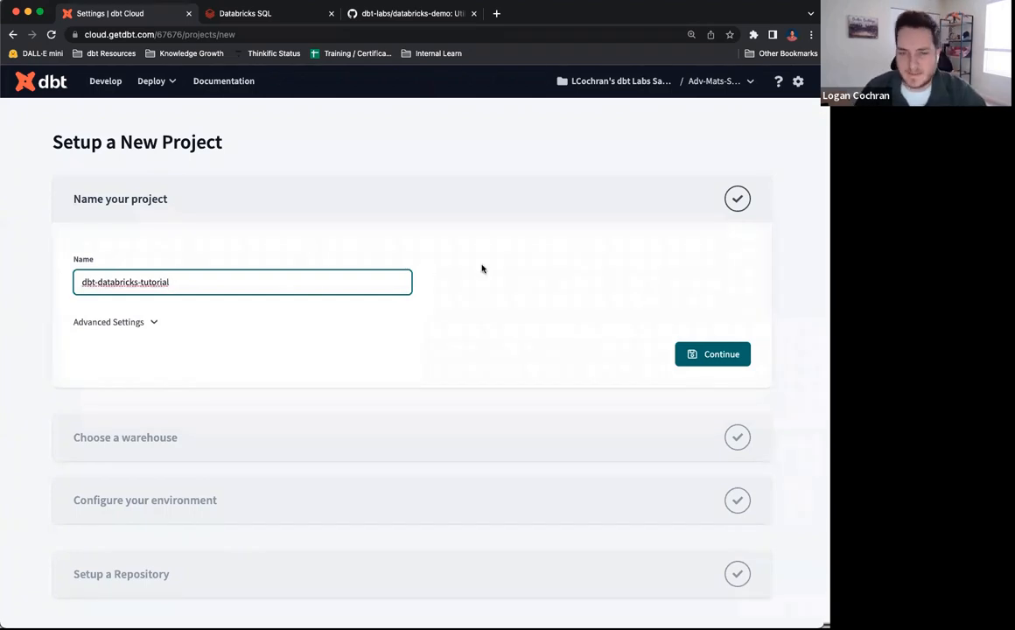
pyautogui.click(712, 353)
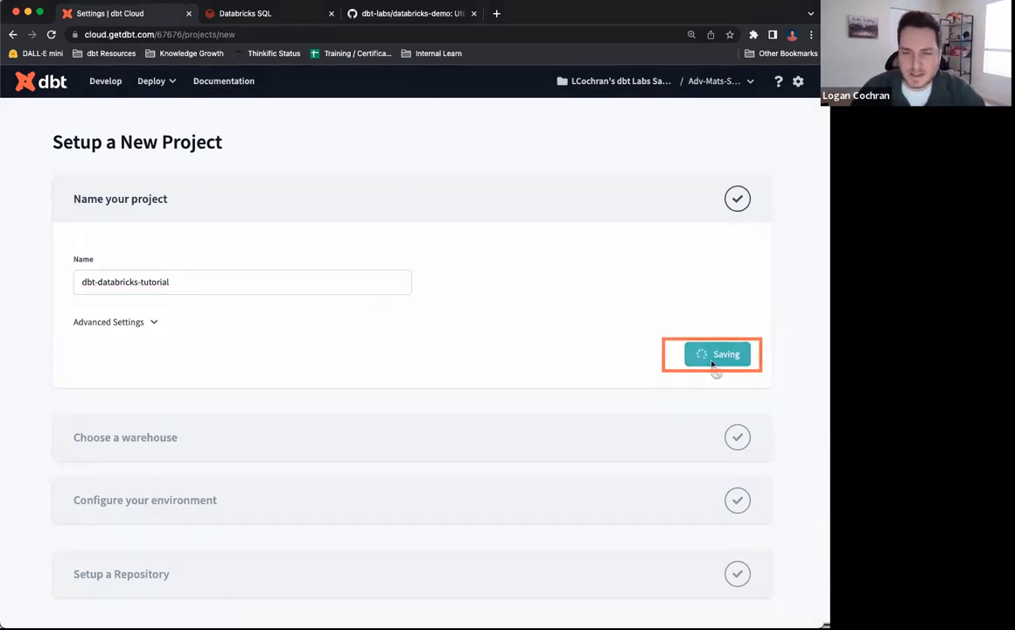
pyautogui.click(711, 353)
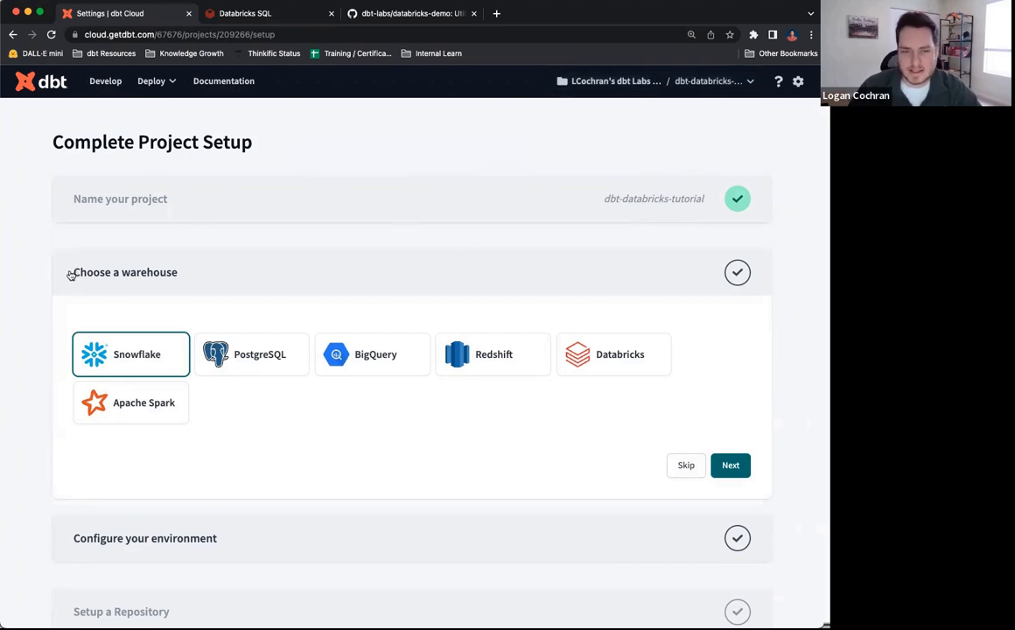
pyautogui.moveTo(189, 274)
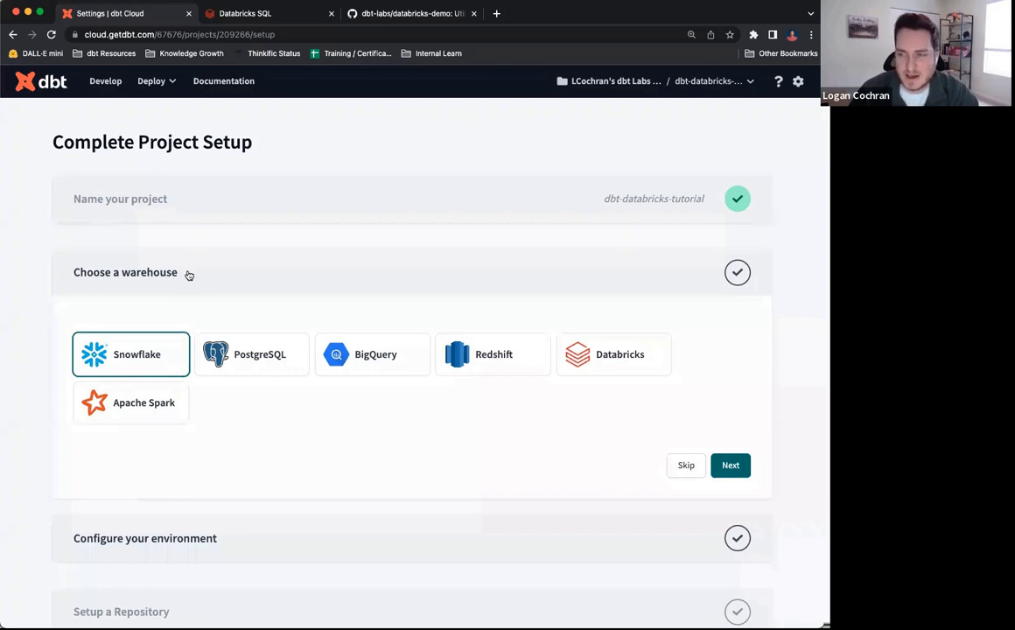
pyautogui.moveTo(121, 411)
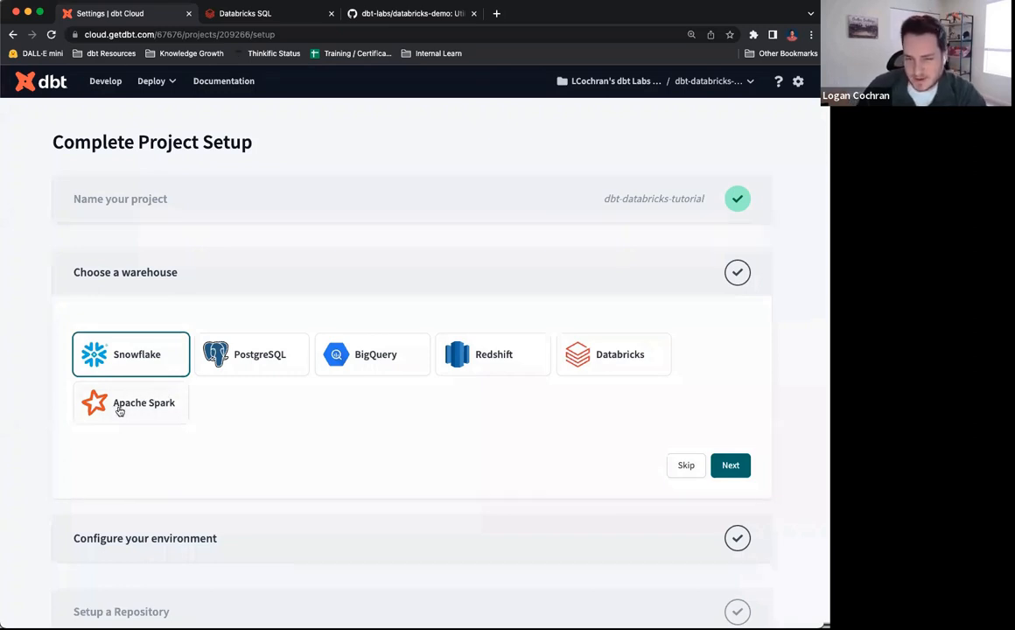
pyautogui.moveTo(143, 417)
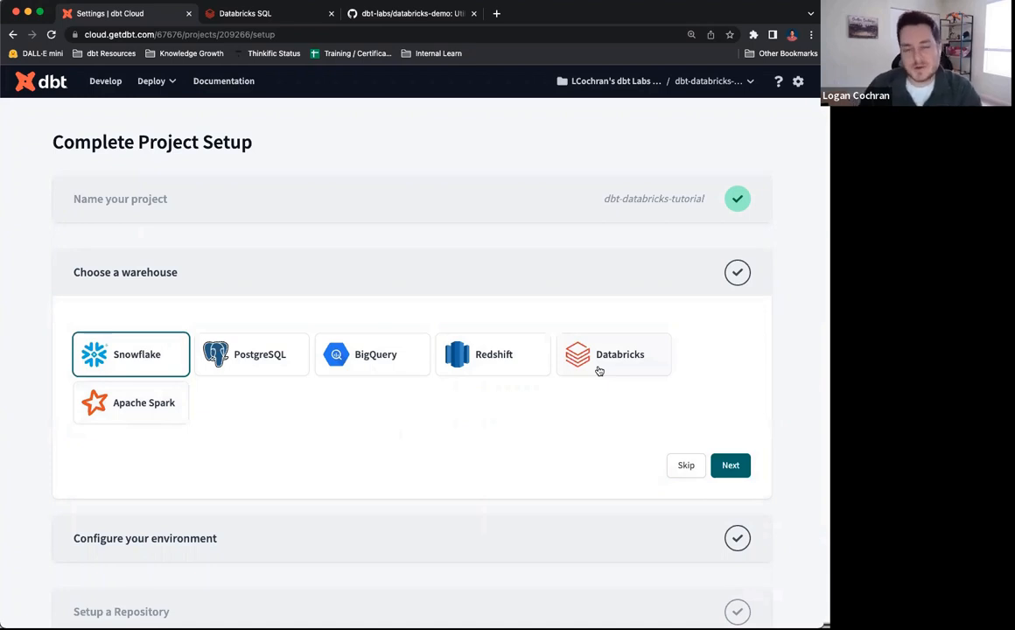
# - Choose Databricks as the warehouse and continue to environment configuration
pyautogui.click(612, 353)
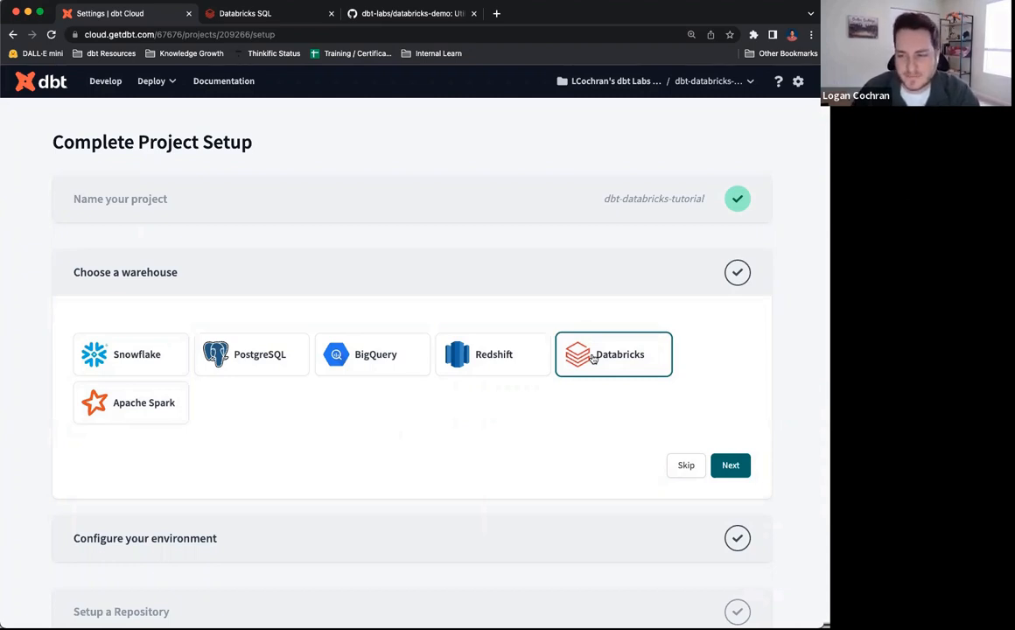
pyautogui.moveTo(700, 445)
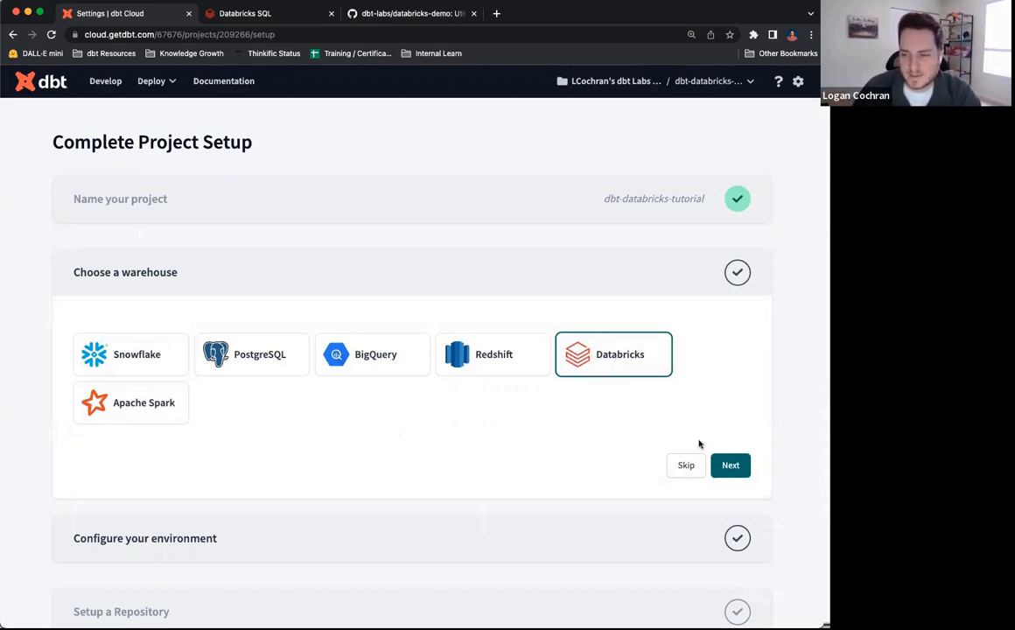
pyautogui.click(729, 466)
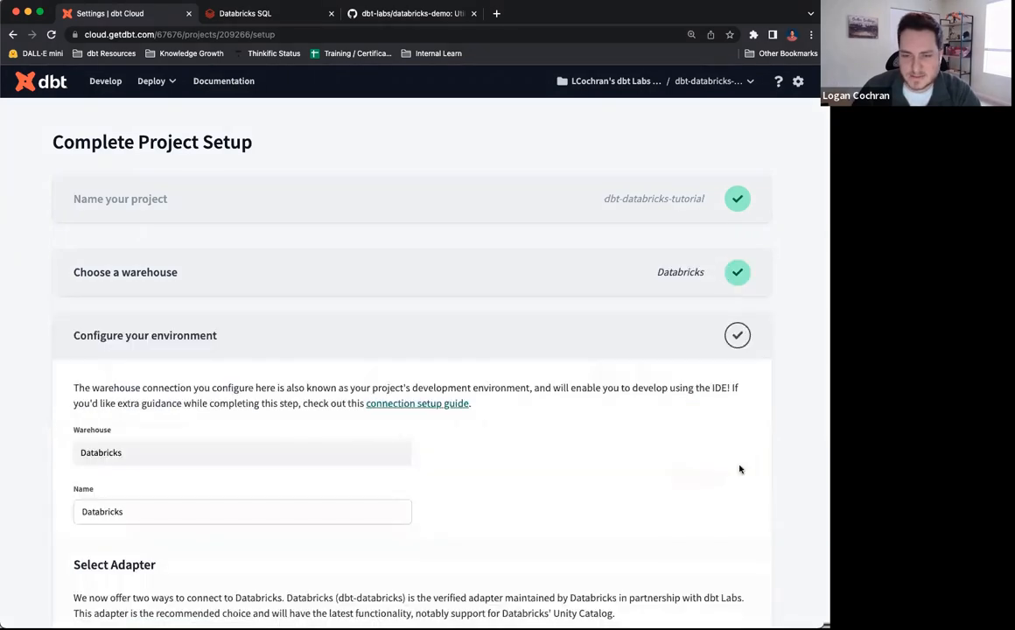
pyautogui.scroll(-3)
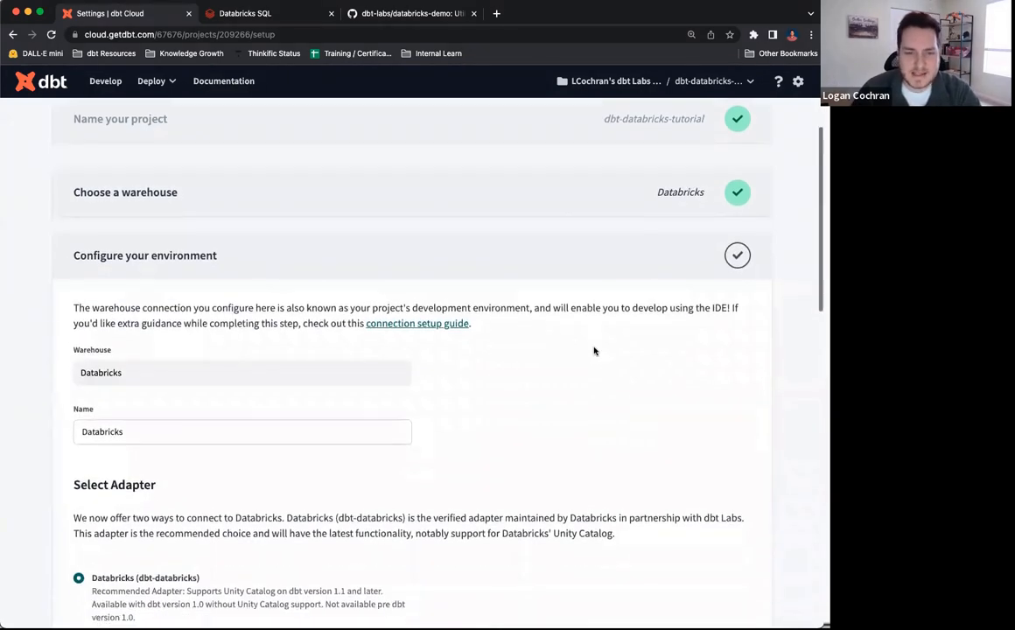
pyautogui.scroll(-3)
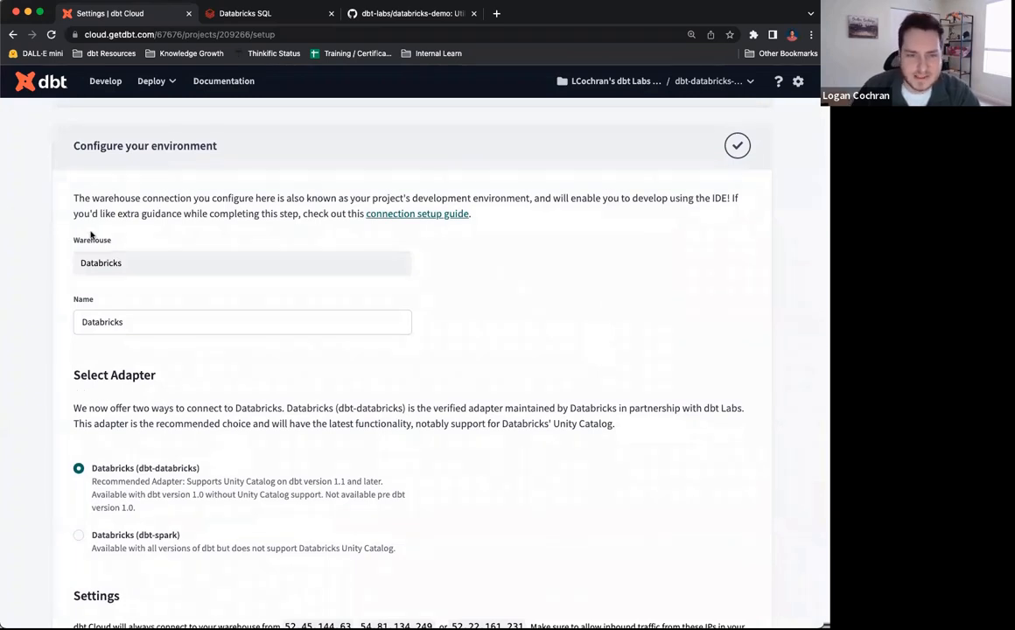
pyautogui.click(241, 322)
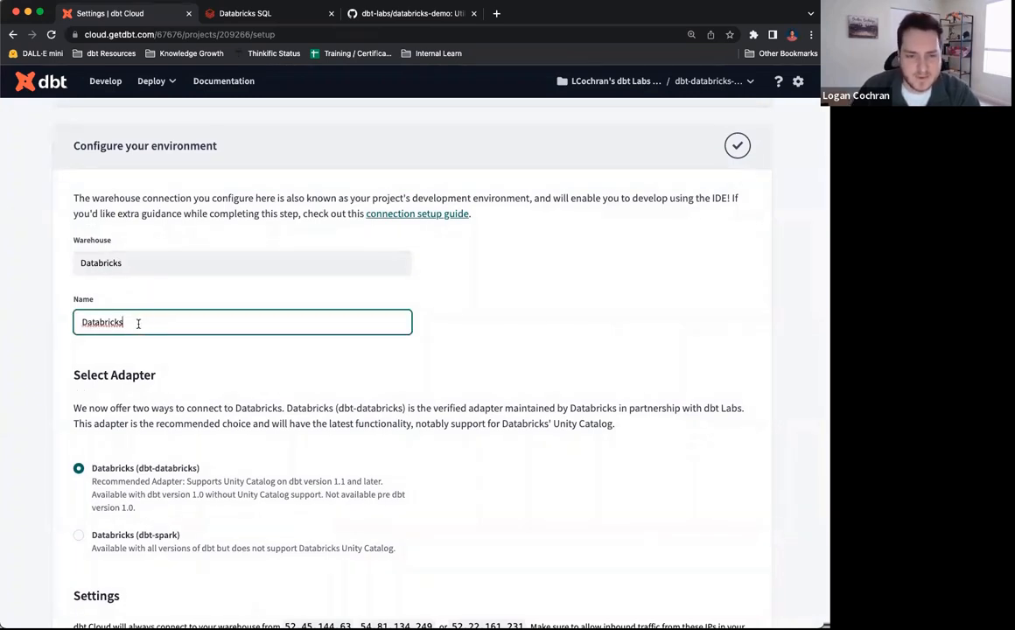
pyautogui.scroll(-3)
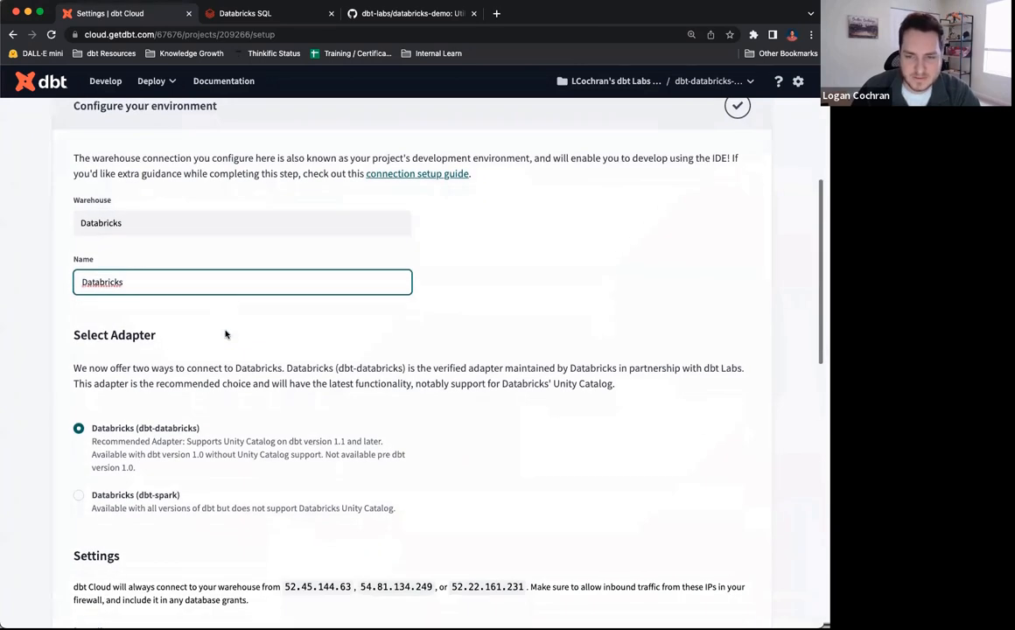
pyautogui.scroll(-3)
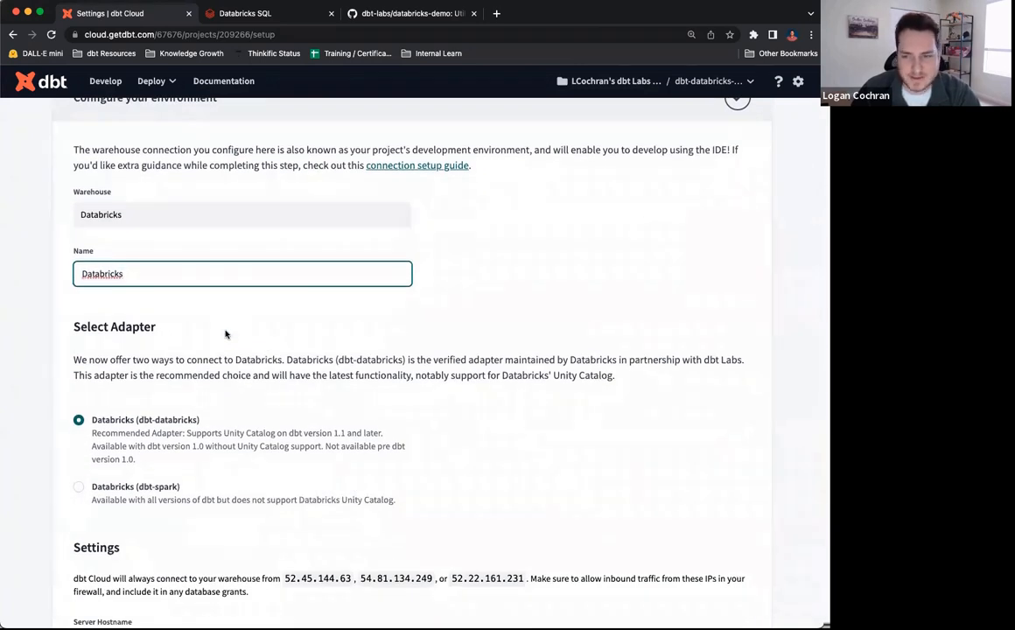
pyautogui.scroll(-3)
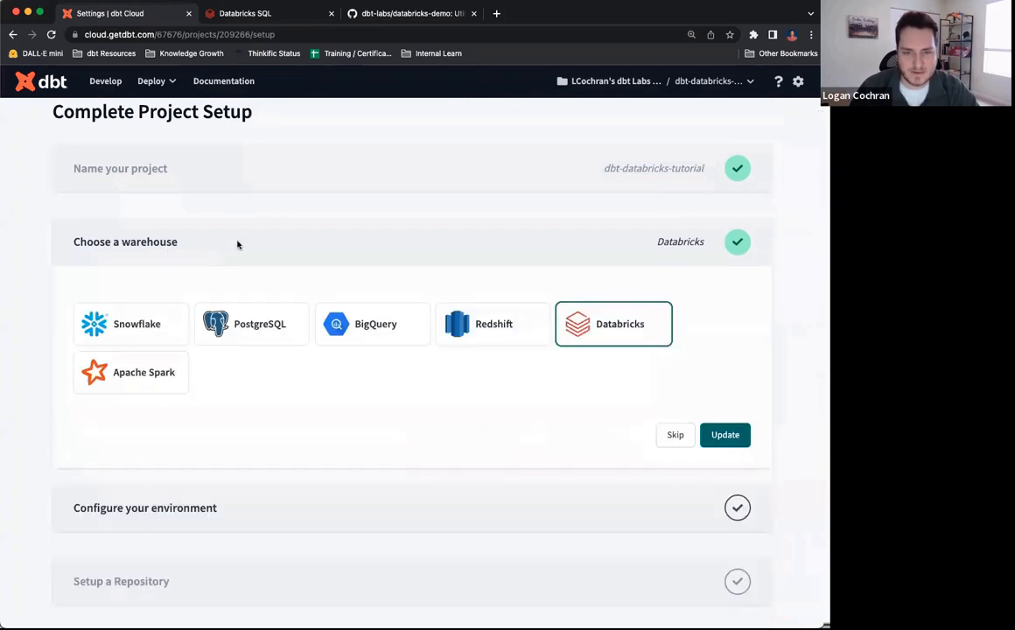
pyautogui.moveTo(191, 369)
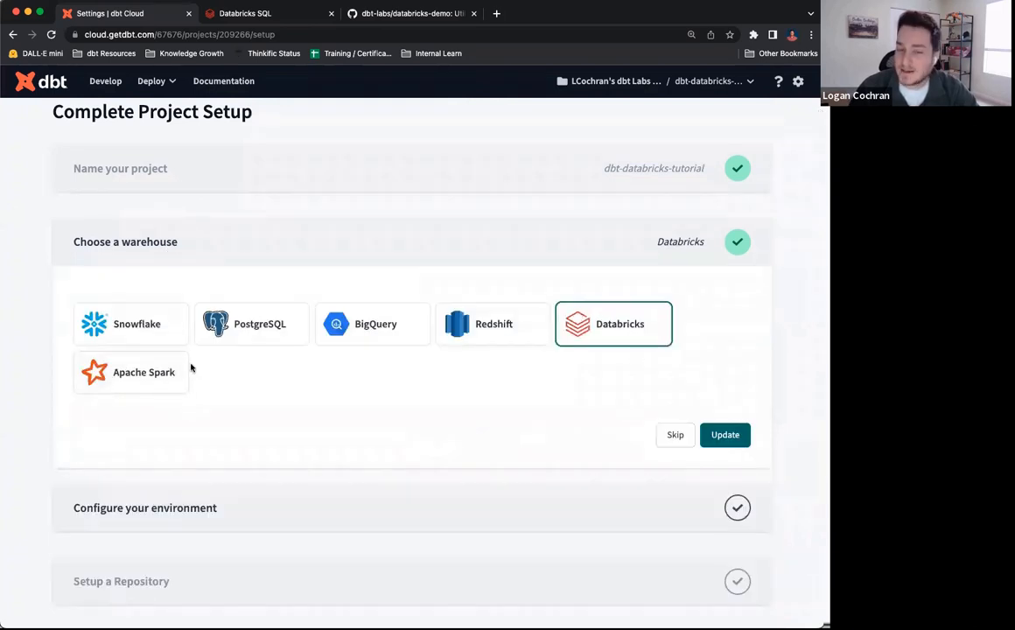
pyautogui.click(724, 434)
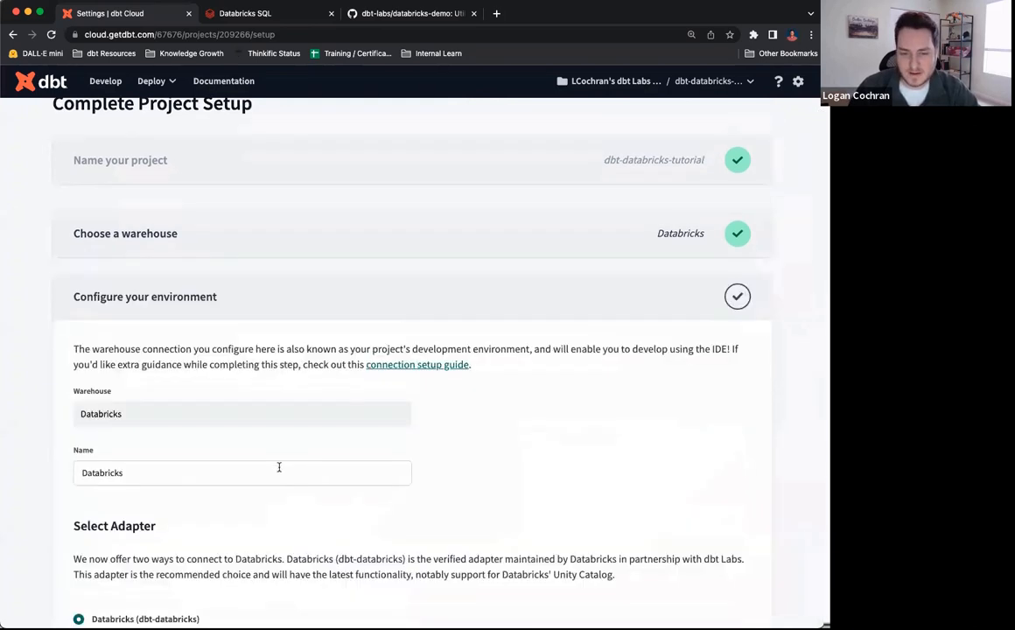
pyautogui.scroll(-3)
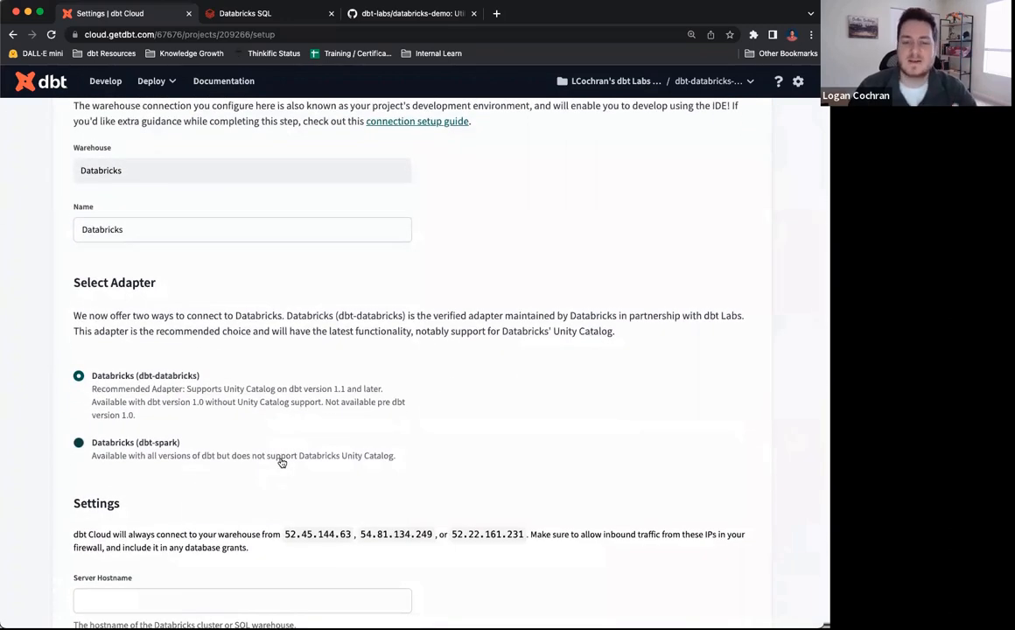
pyautogui.click(79, 374)
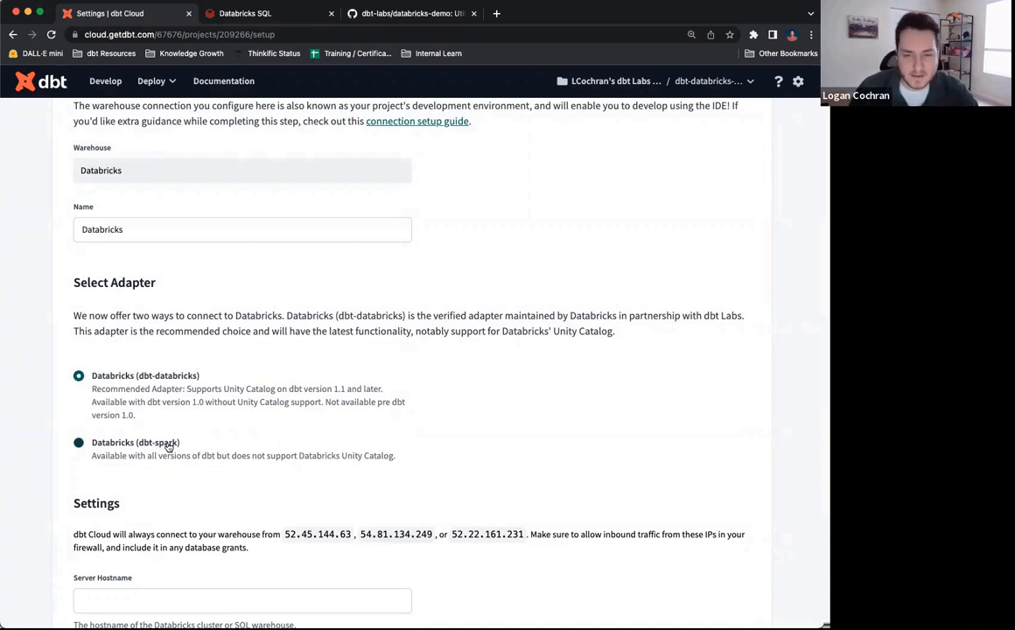
pyautogui.click(79, 374)
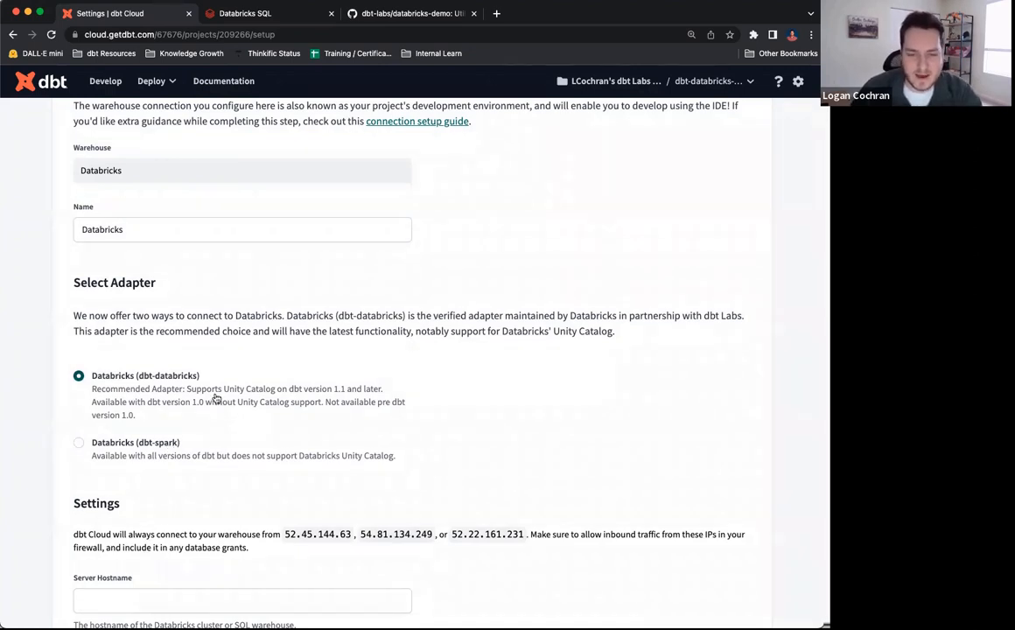
pyautogui.click(79, 442)
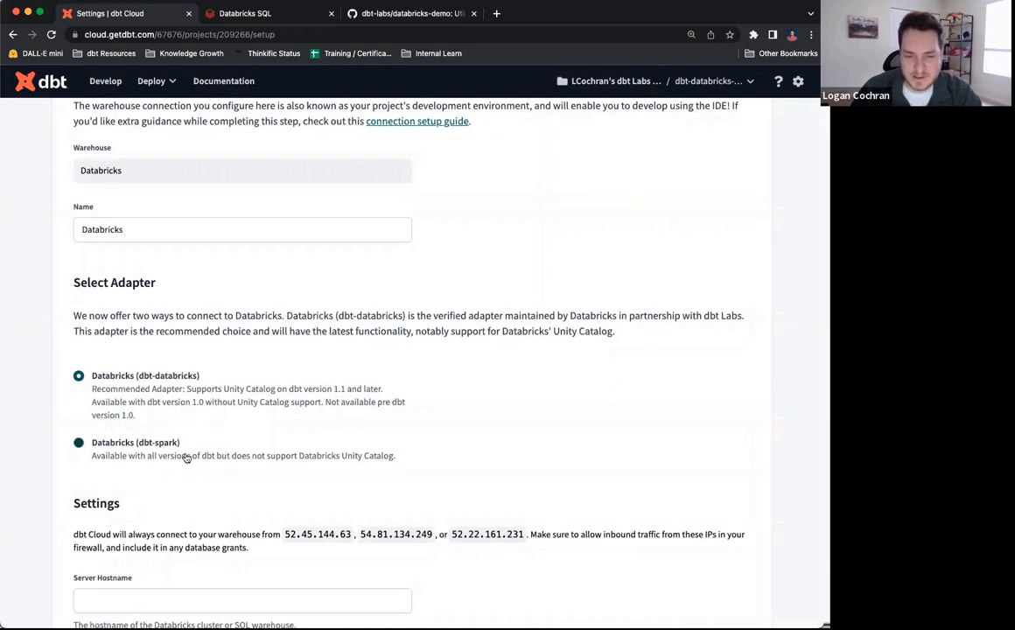
pyautogui.moveTo(308, 462)
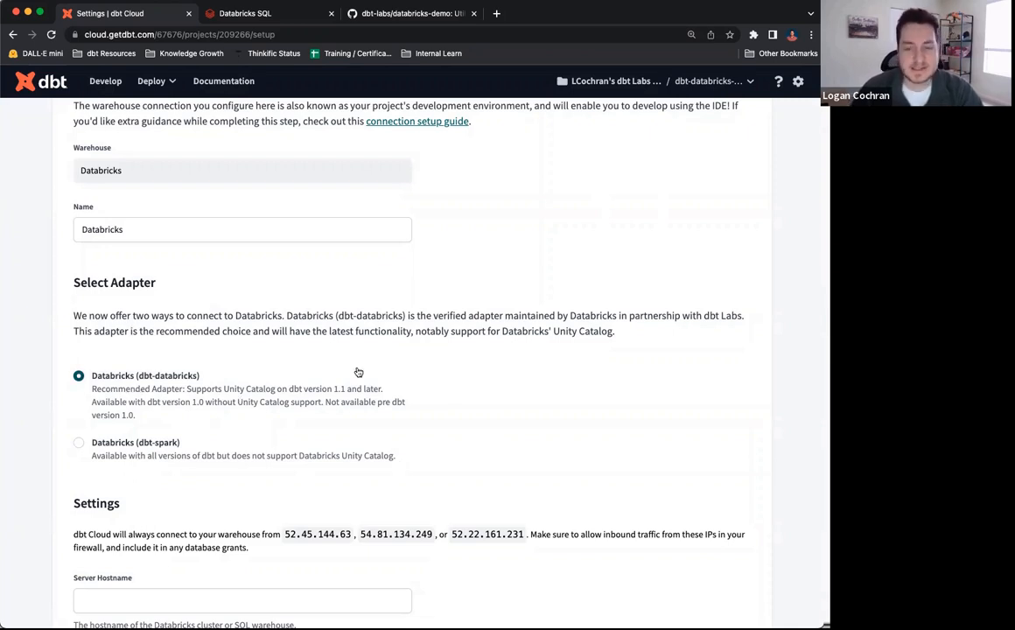
pyautogui.moveTo(290, 398)
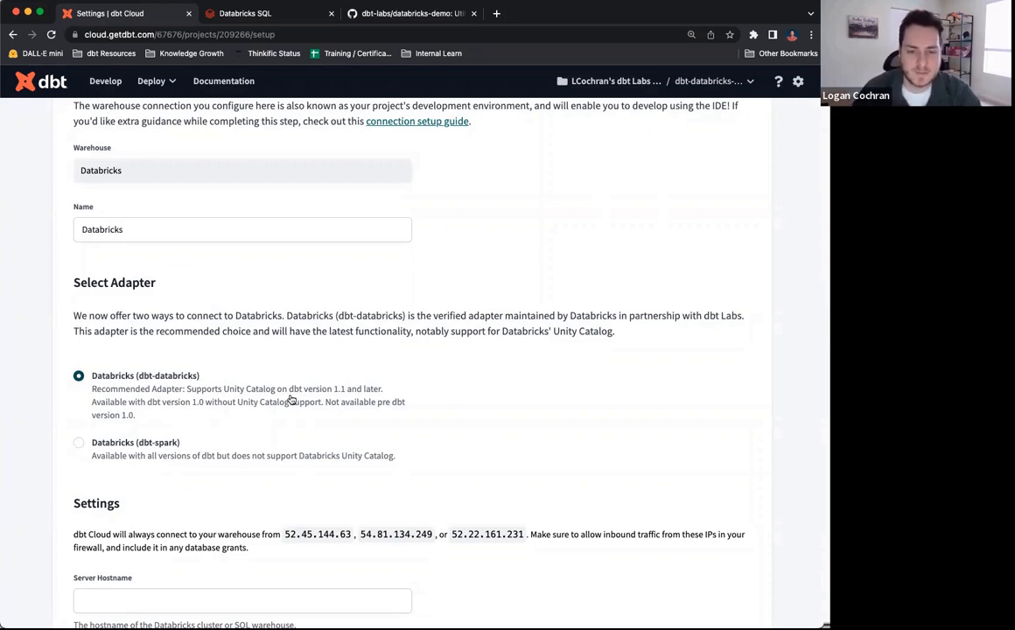
pyautogui.scroll(-3)
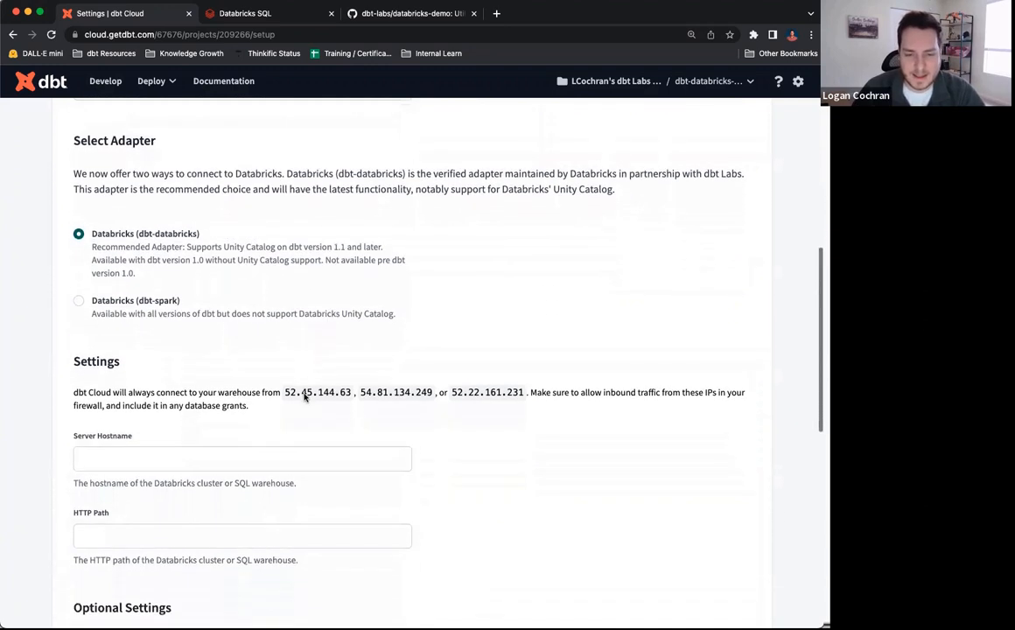
pyautogui.scroll(-3)
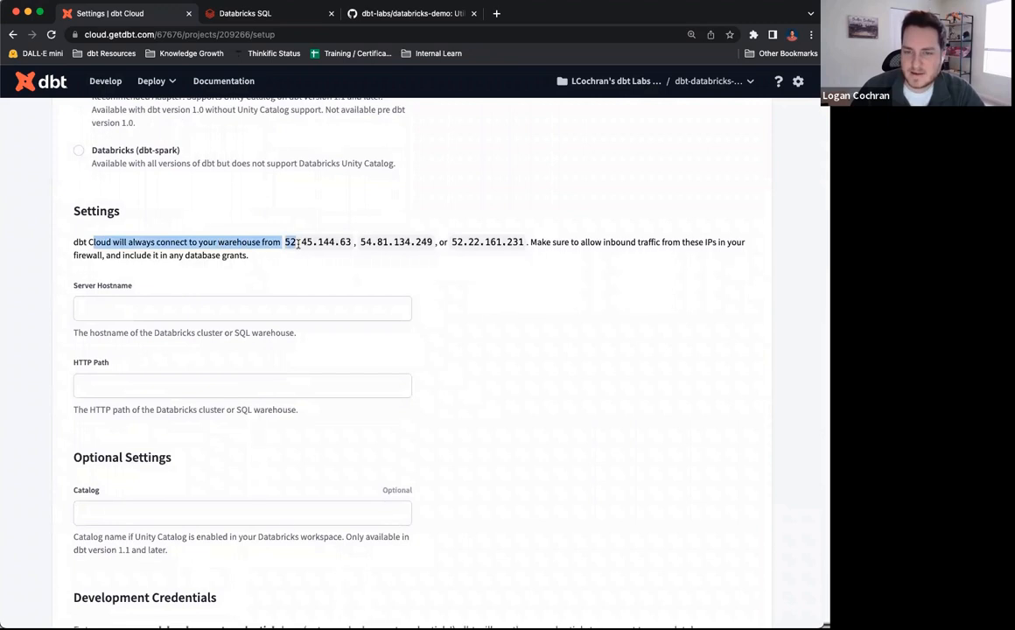
pyautogui.click(556, 241)
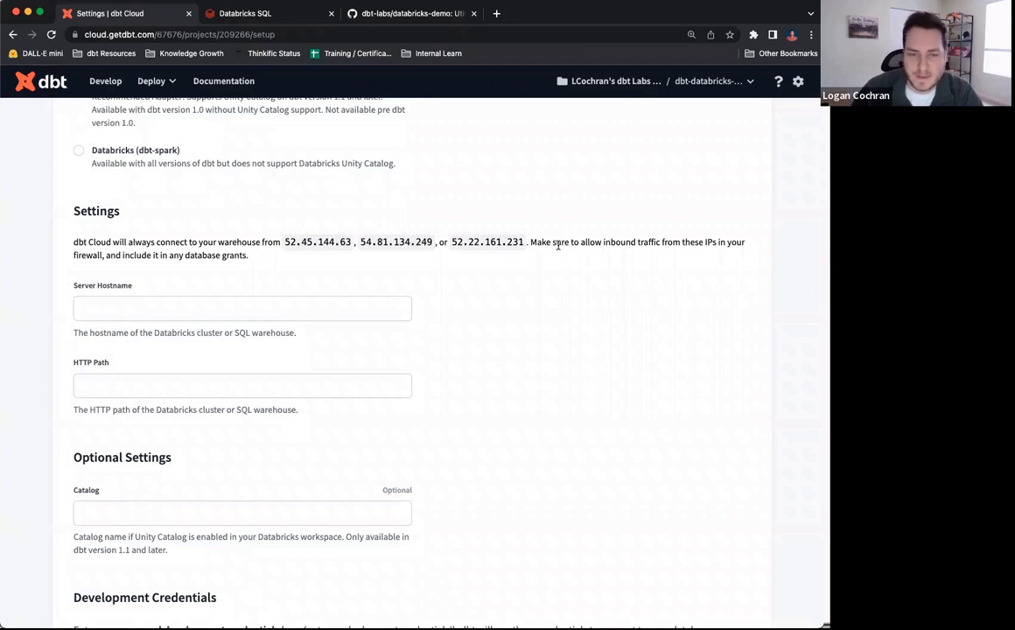
pyautogui.click(242, 308)
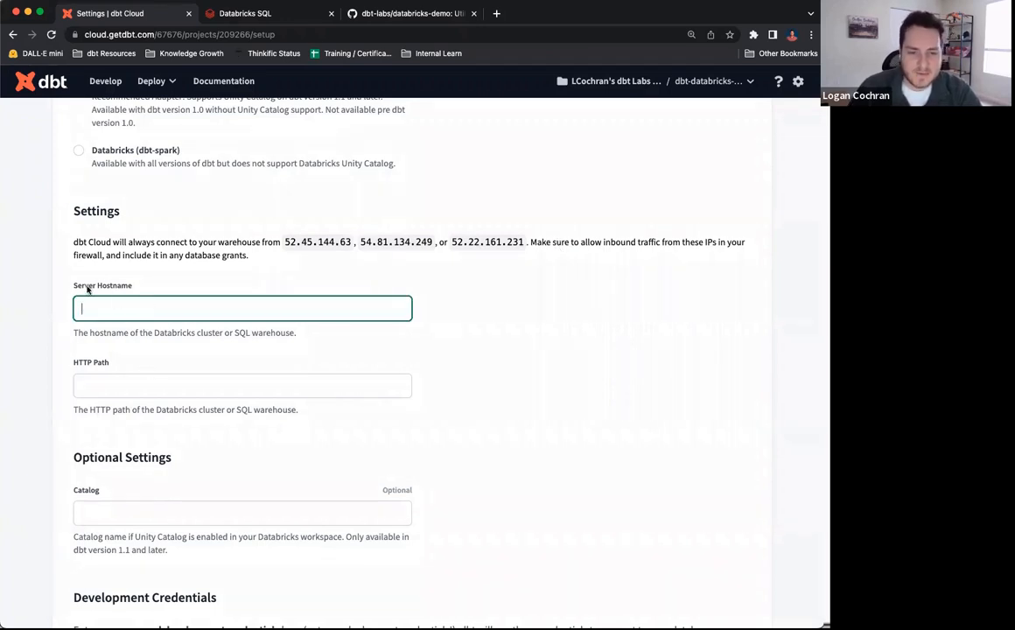
pyautogui.click(241, 386)
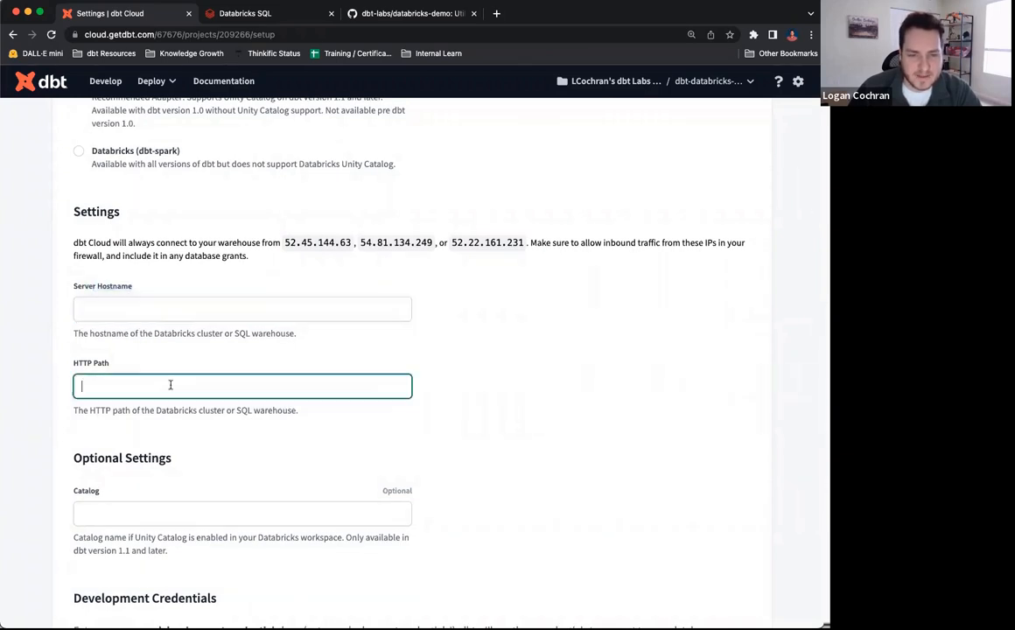
pyautogui.doubleClick(262, 333)
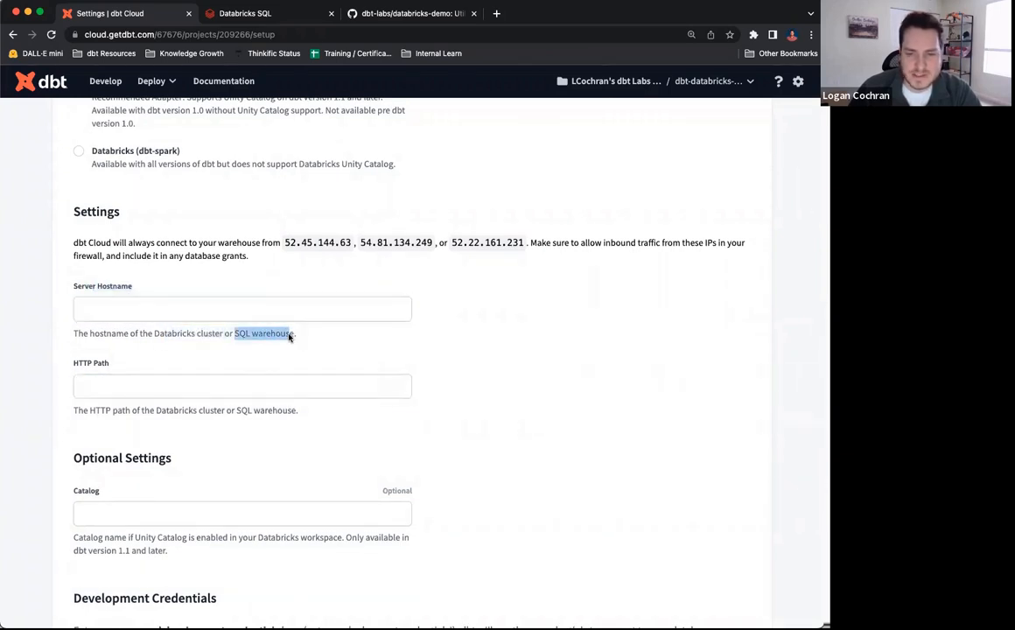
pyautogui.click(242, 387)
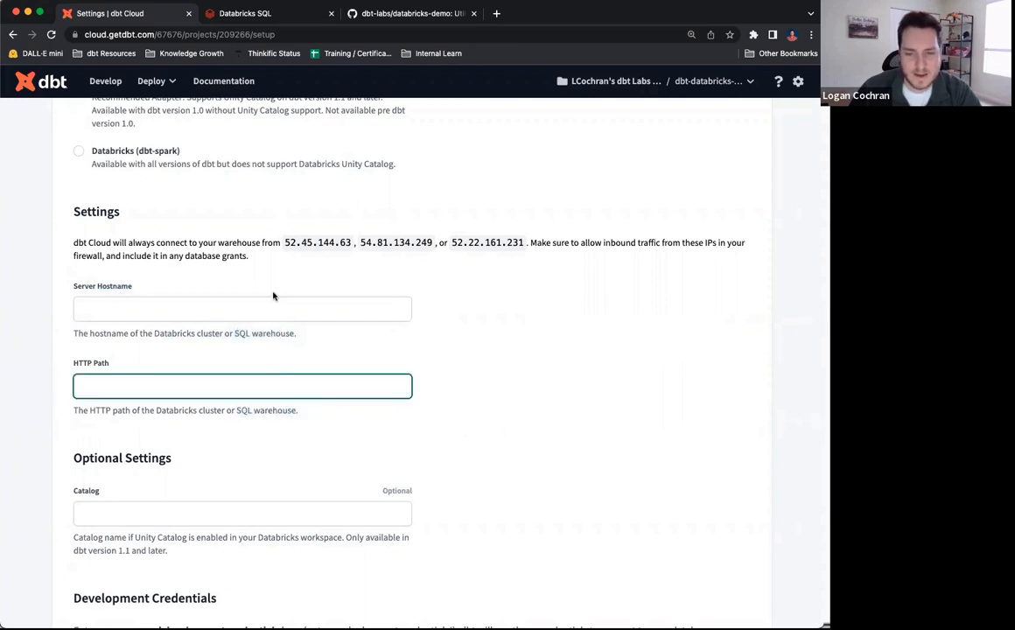
pyautogui.click(242, 307)
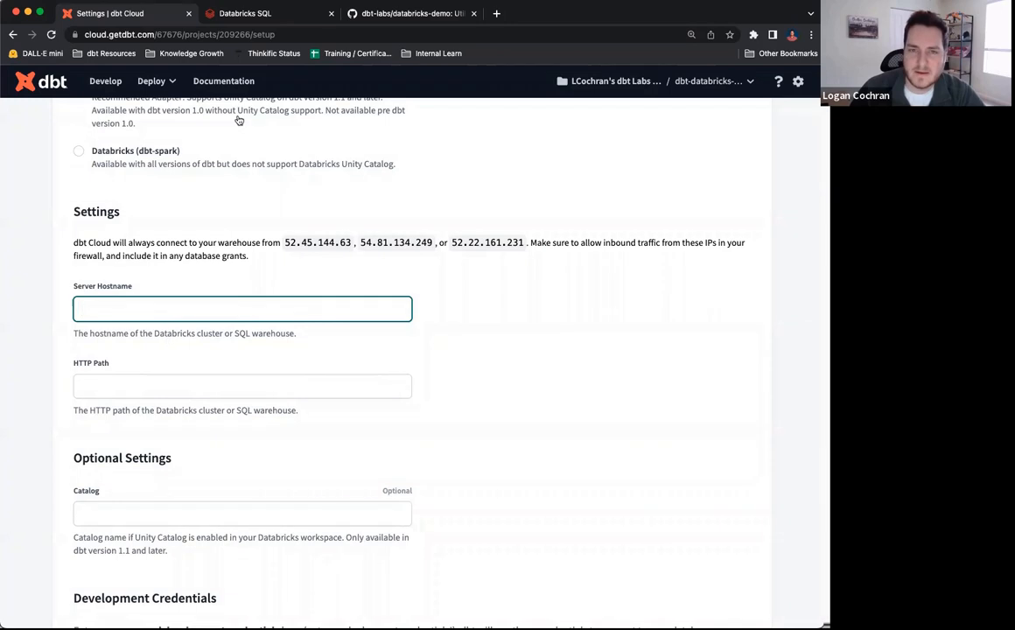
# - In Databricks SQL, open the dbt-training-demo warehouse from the SQL Warehouses list
pyautogui.click(266, 14)
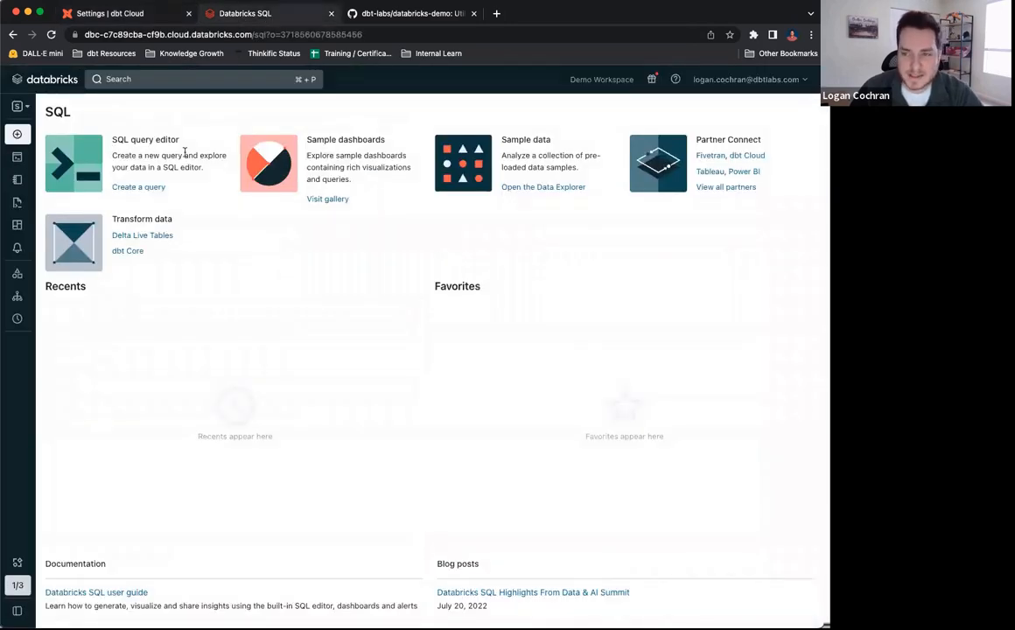
pyautogui.click(35, 106)
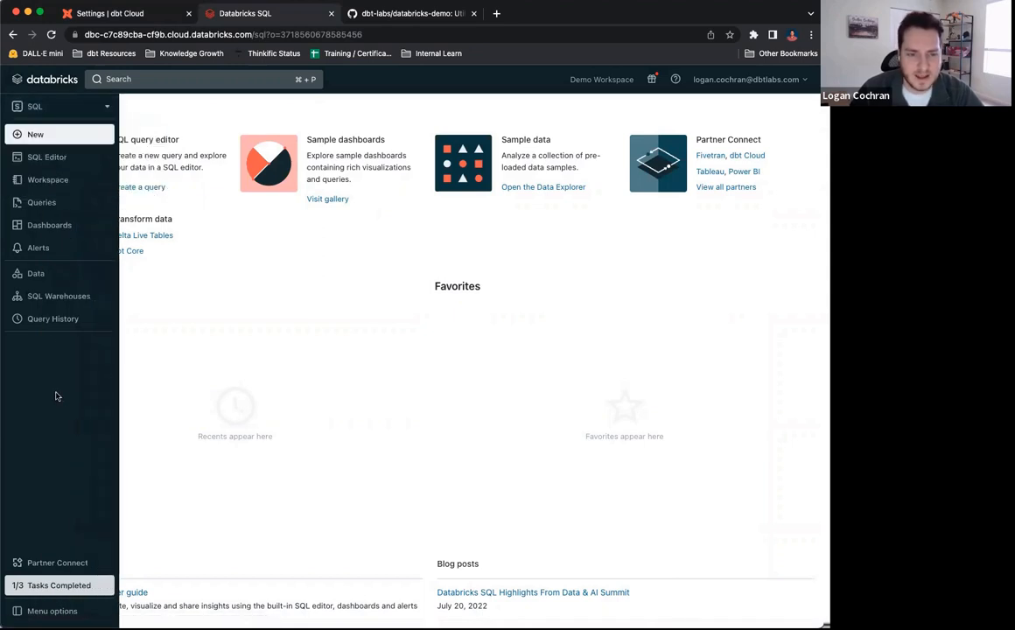
pyautogui.click(59, 295)
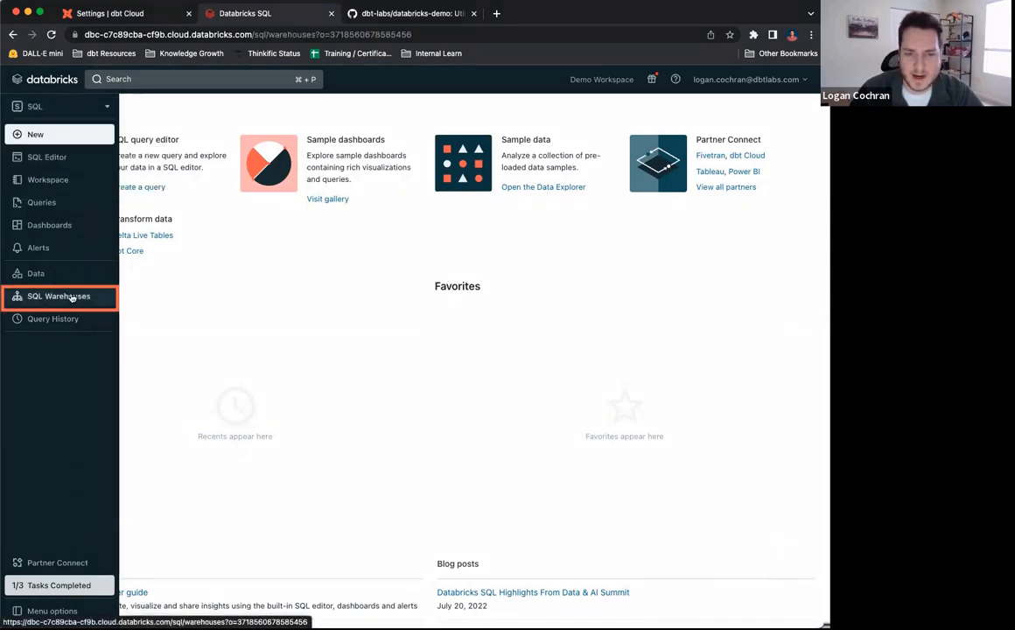
pyautogui.click(59, 295)
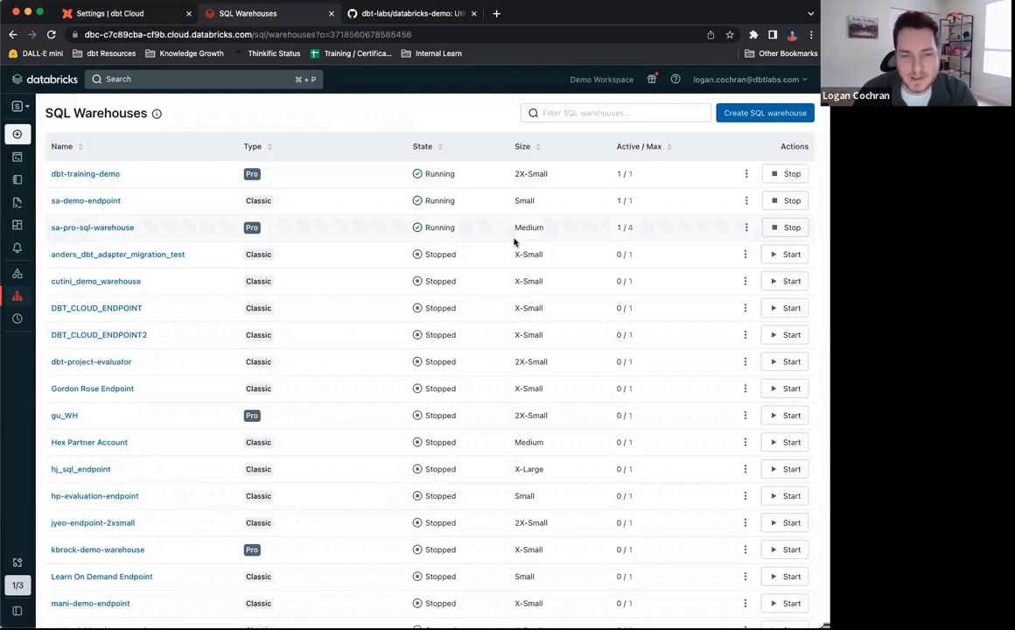
pyautogui.moveTo(453, 238)
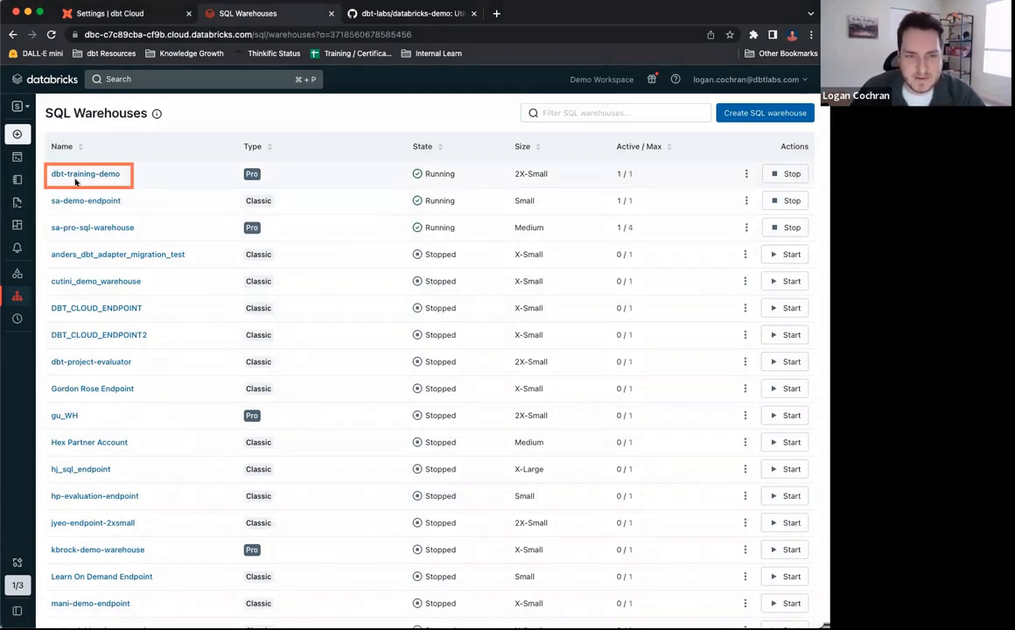
pyautogui.moveTo(85, 173)
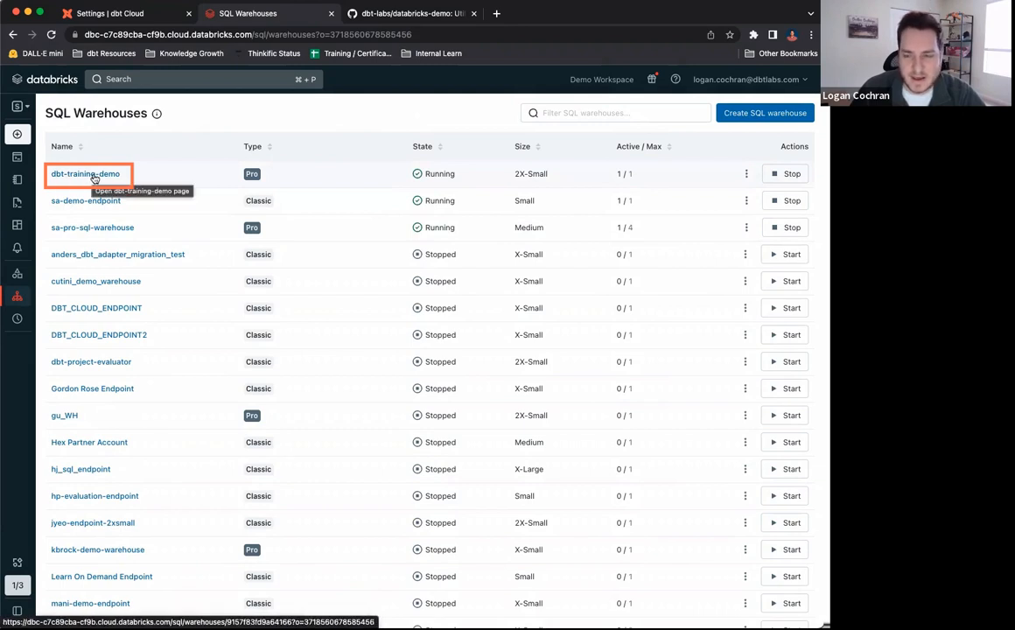
pyautogui.scroll(-3)
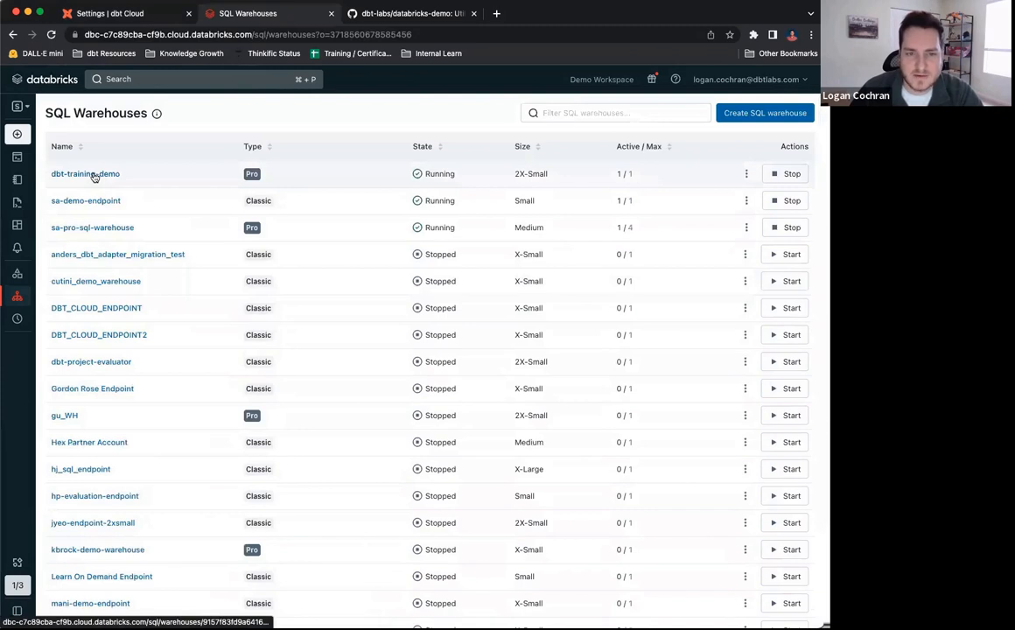
pyautogui.click(85, 173)
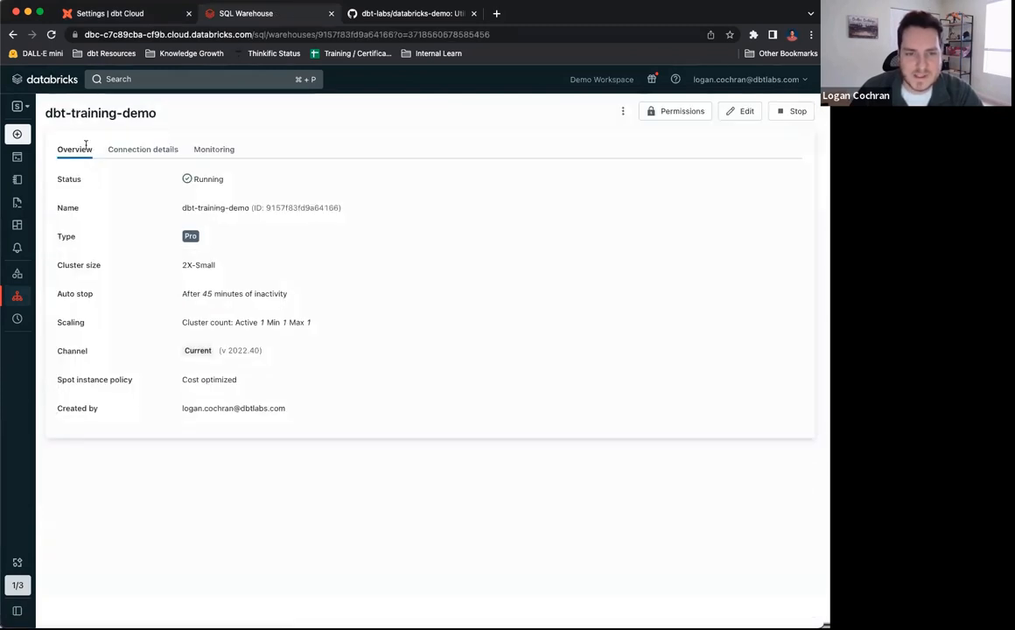
pyautogui.moveTo(147, 140)
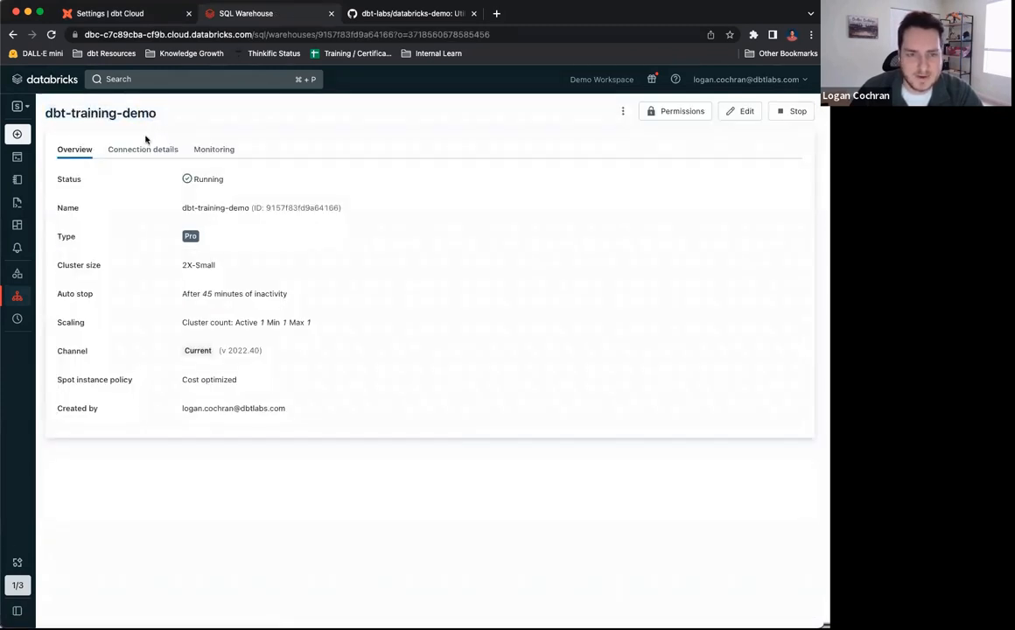
pyautogui.moveTo(269, 346)
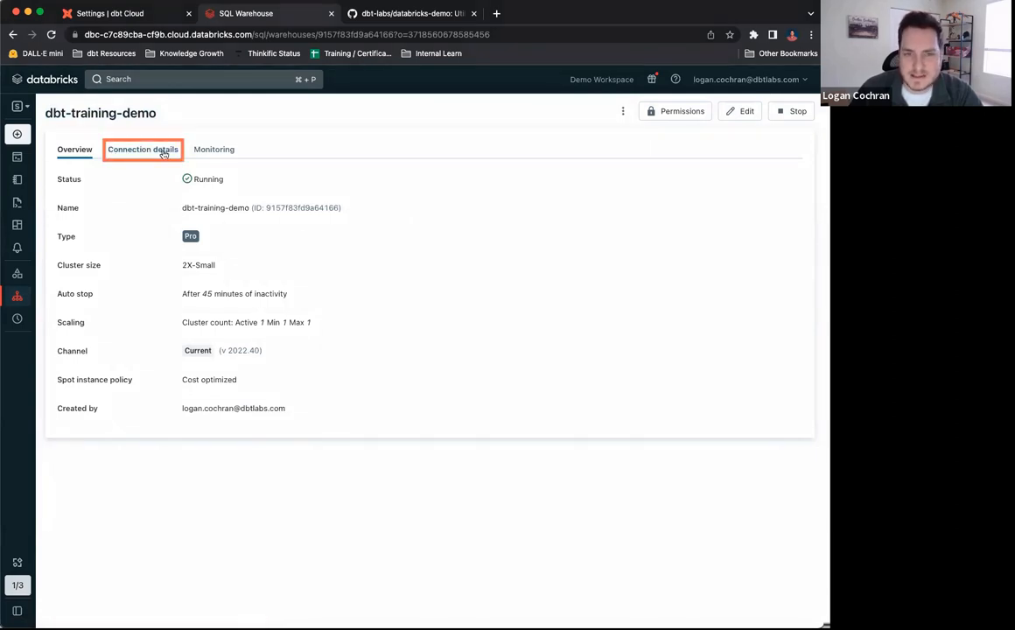
# - Show its connection details and copy the HTTP path and server hostname values
pyautogui.click(143, 148)
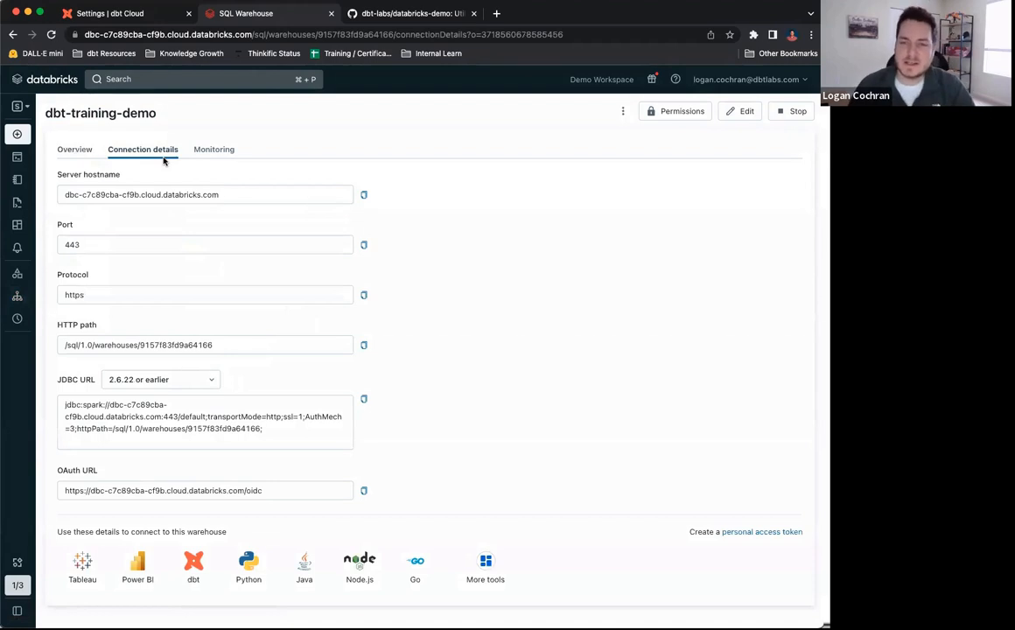
pyautogui.click(207, 195)
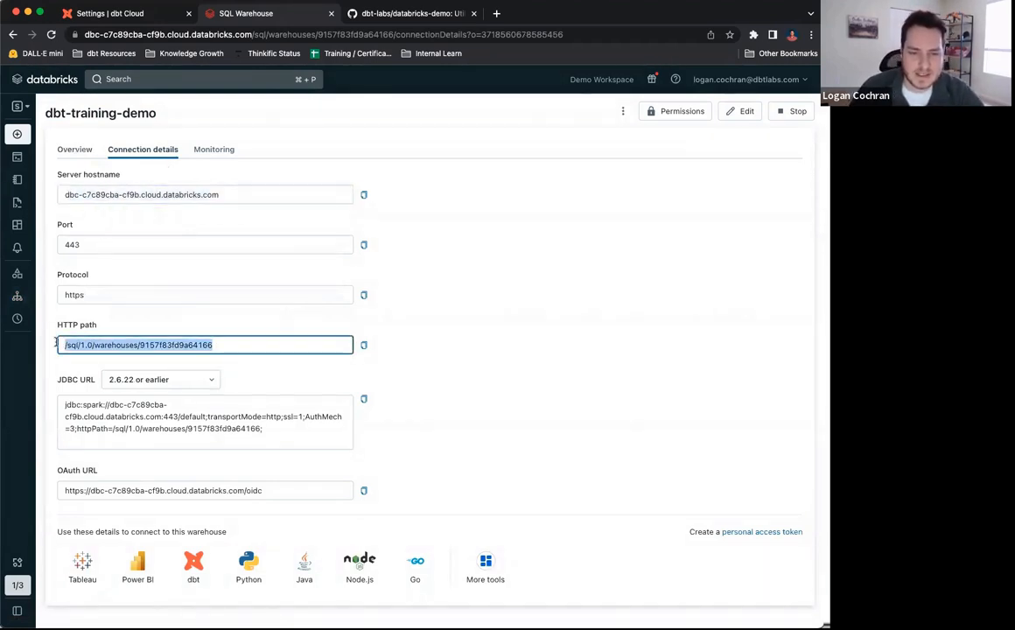
pyautogui.click(18, 107)
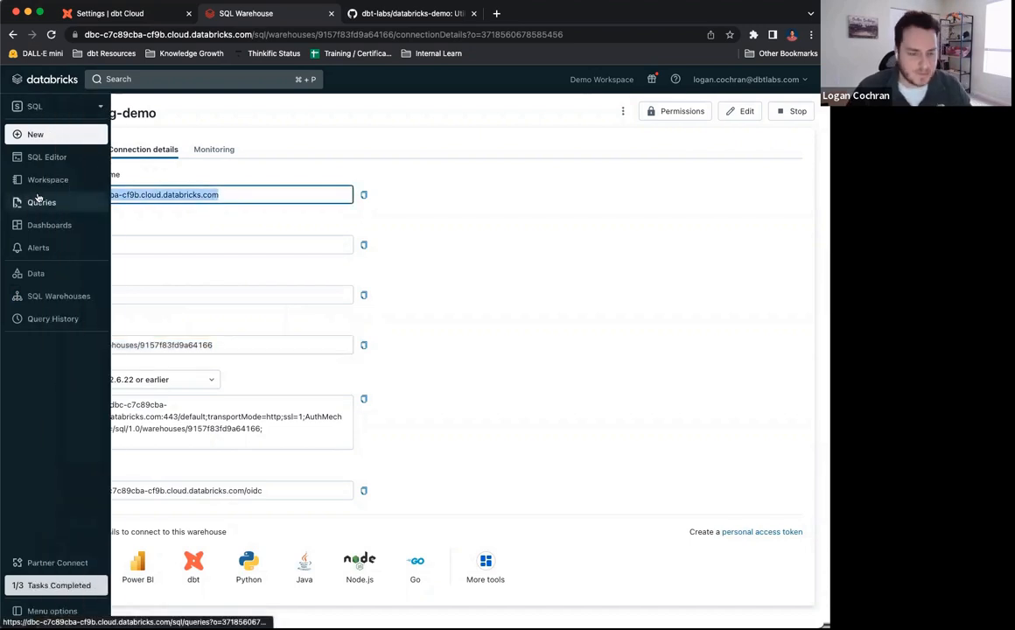
pyautogui.click(17, 107)
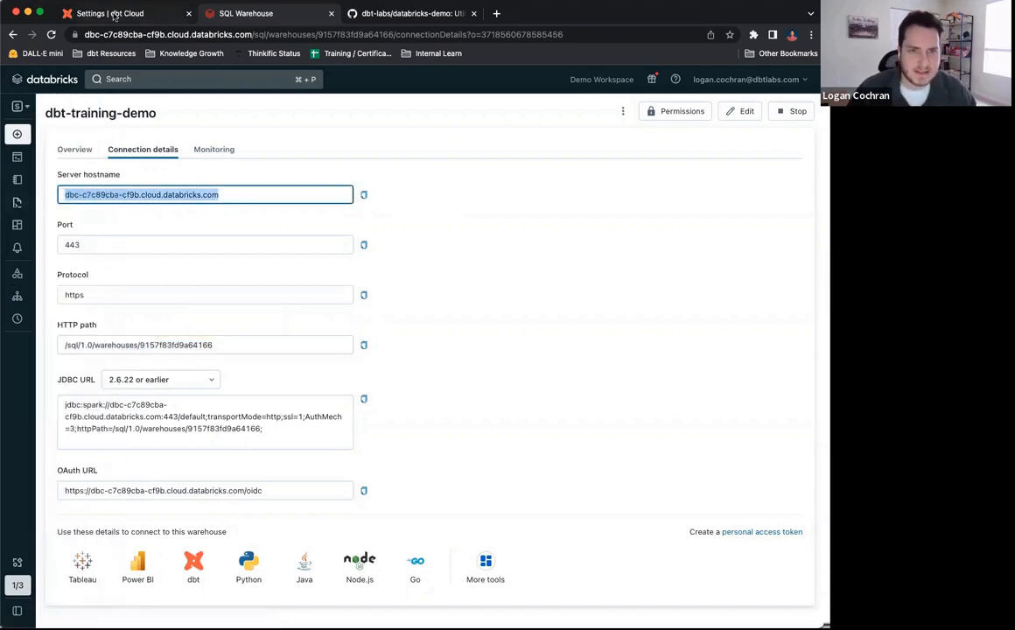
# - Paste /sql/1.0/warehouses/9157f83fd9a64166 into the dbt Cloud connection's HTTP Path field
pyautogui.click(109, 14)
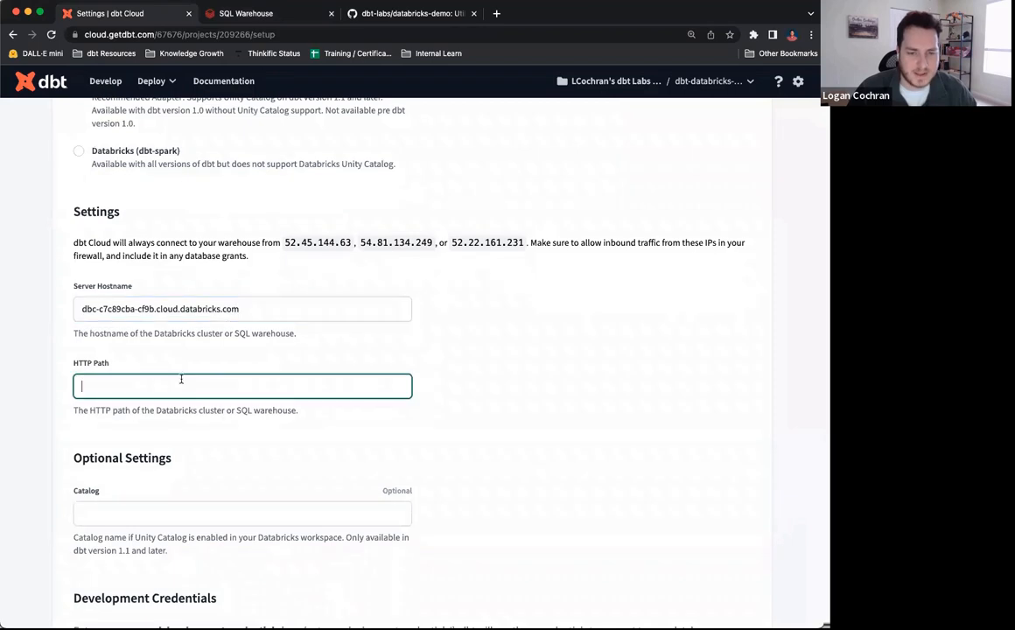
pyautogui.write('/sql/1.0/warehouses/9157f83fd9a64166')
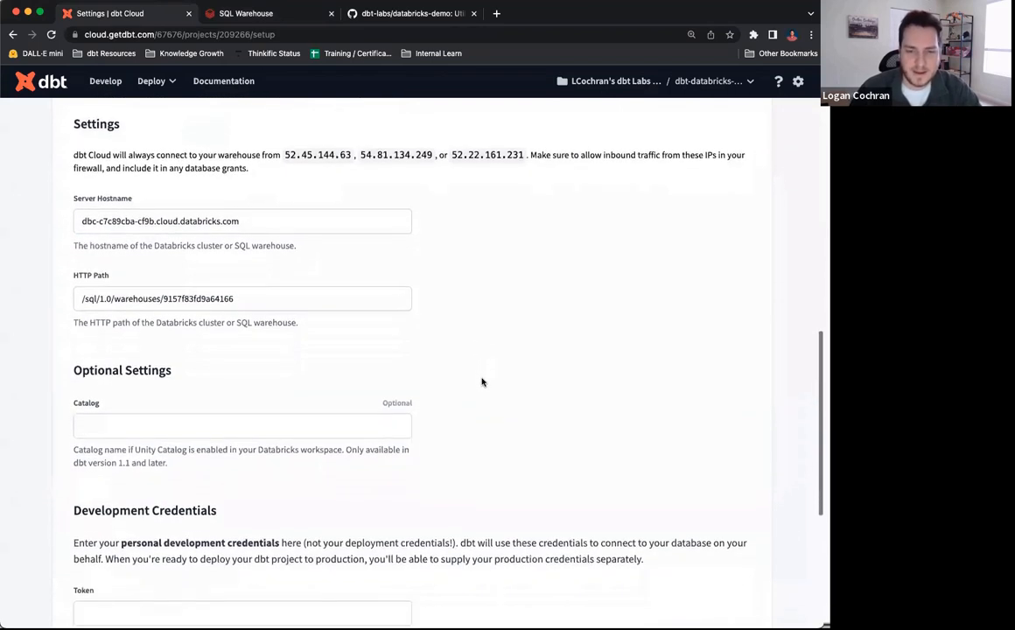
pyautogui.click(242, 420)
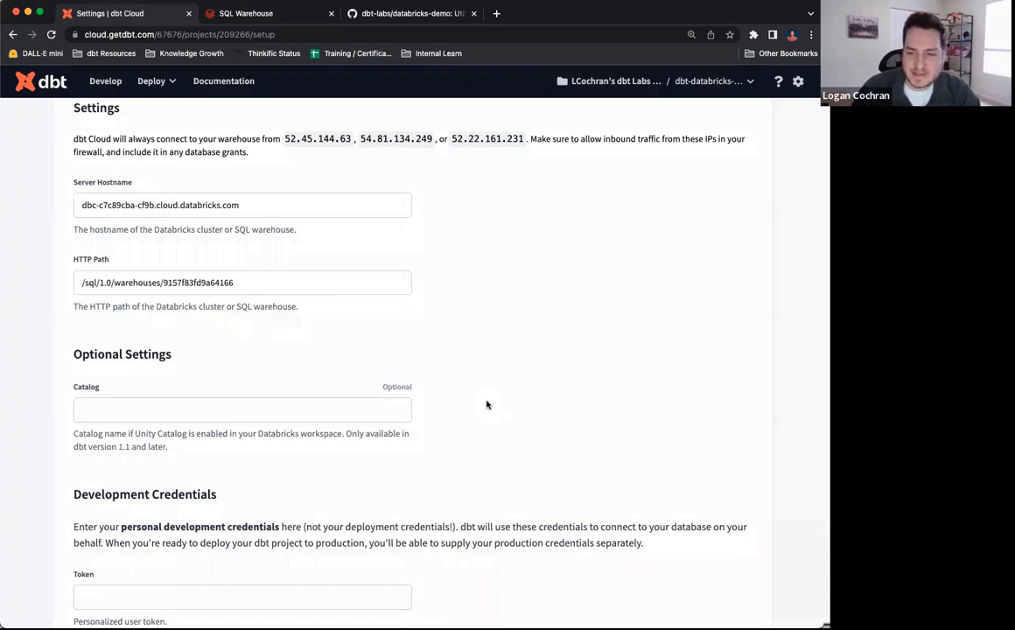
pyautogui.moveTo(475, 399)
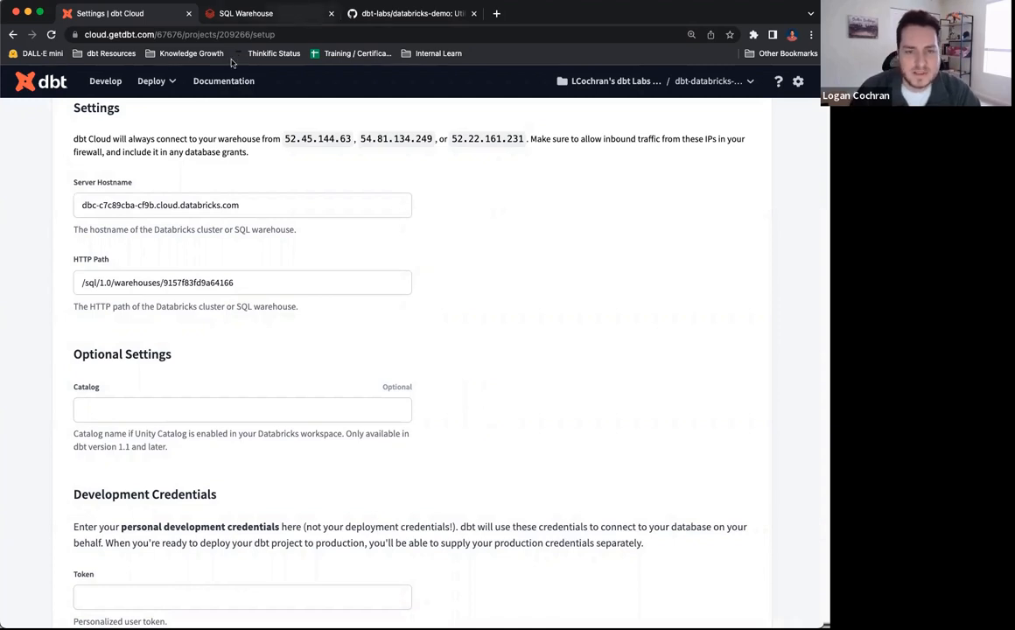
# - In the Databricks Data Explorer, browse the catalogs and list hive_metastore's schemas
pyautogui.click(263, 14)
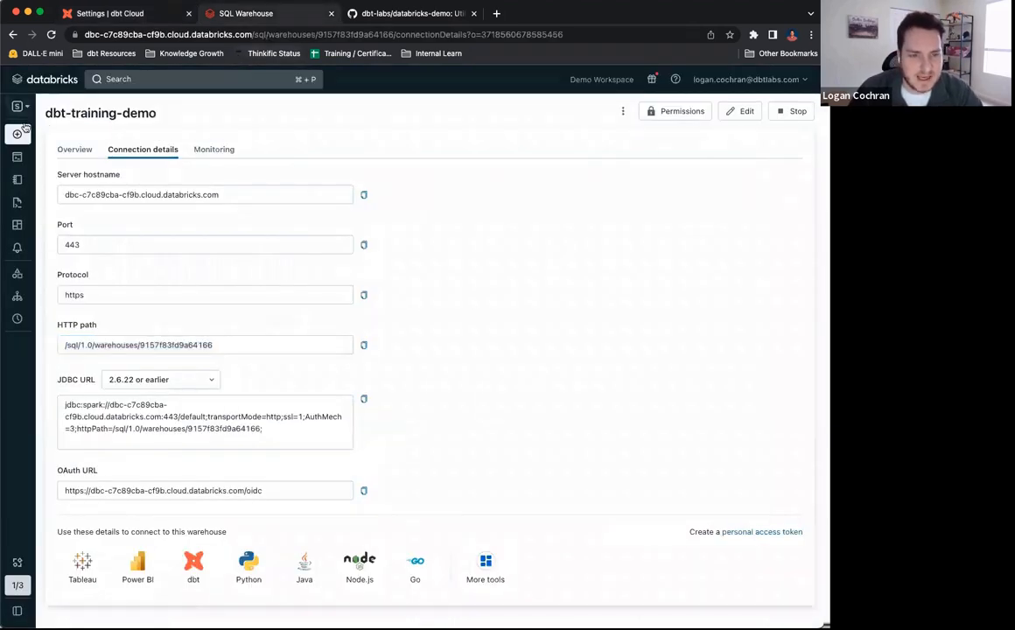
pyautogui.click(35, 273)
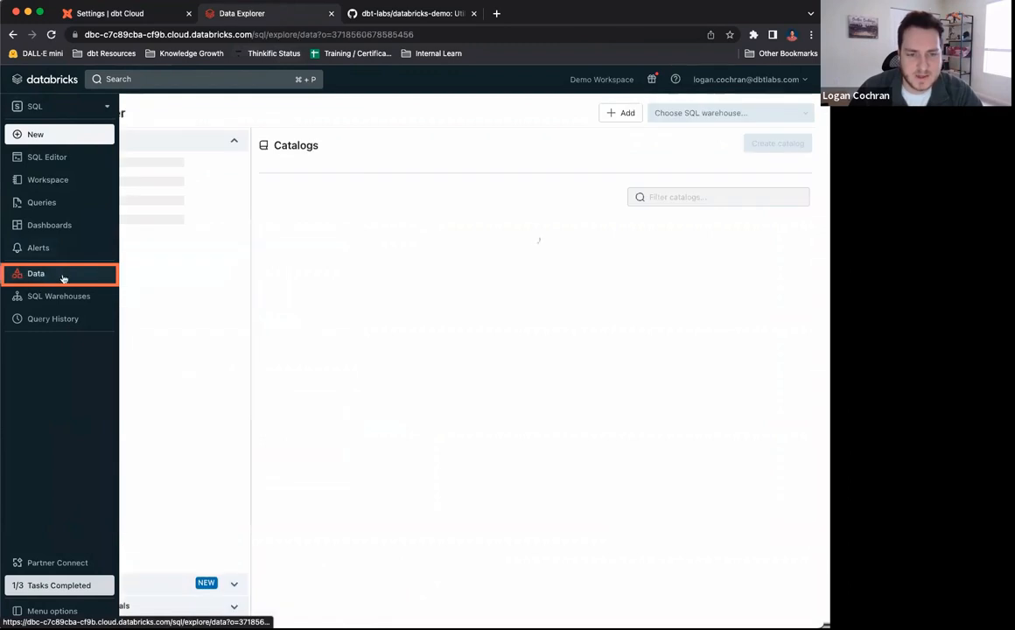
pyautogui.click(35, 273)
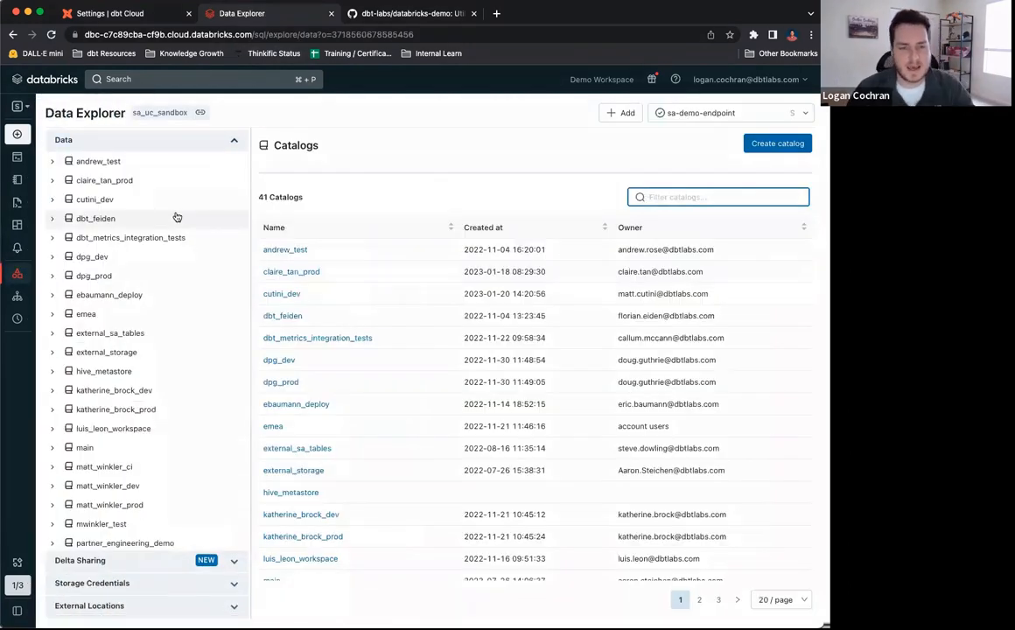
pyautogui.scroll(-3)
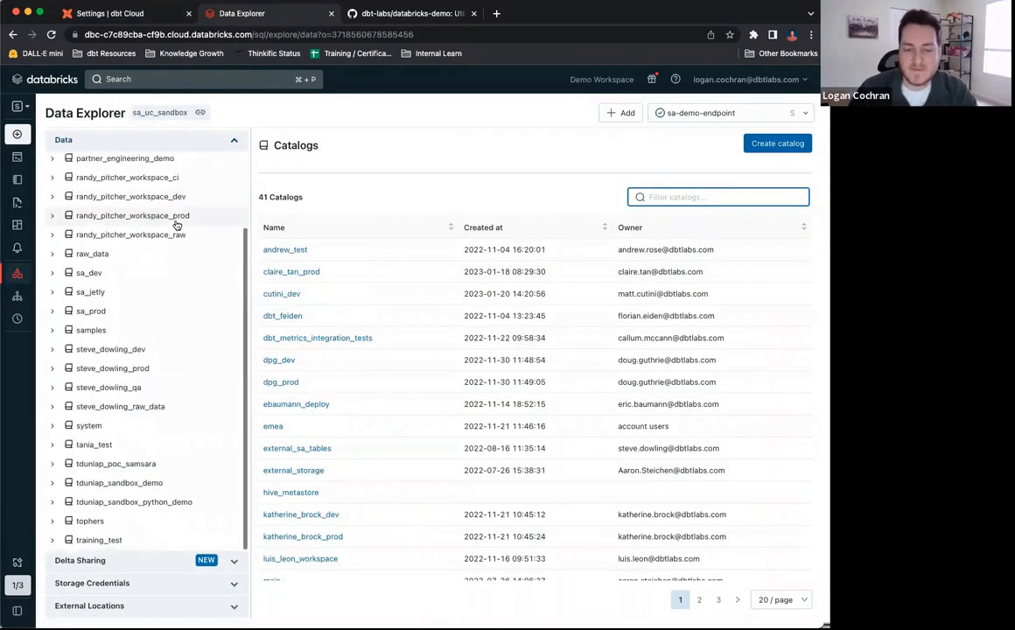
pyautogui.scroll(-3)
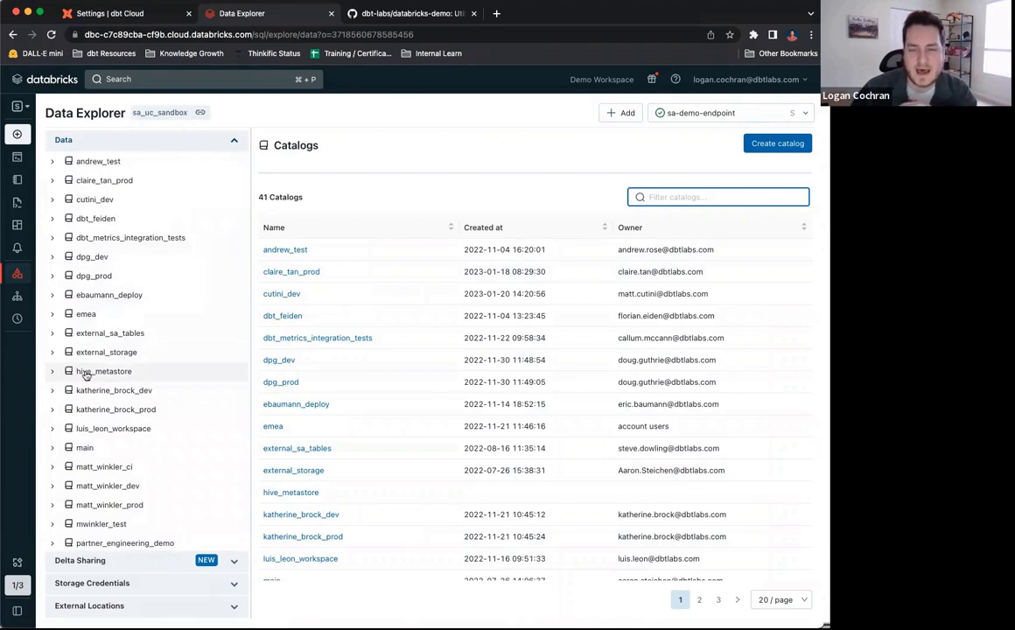
pyautogui.click(103, 371)
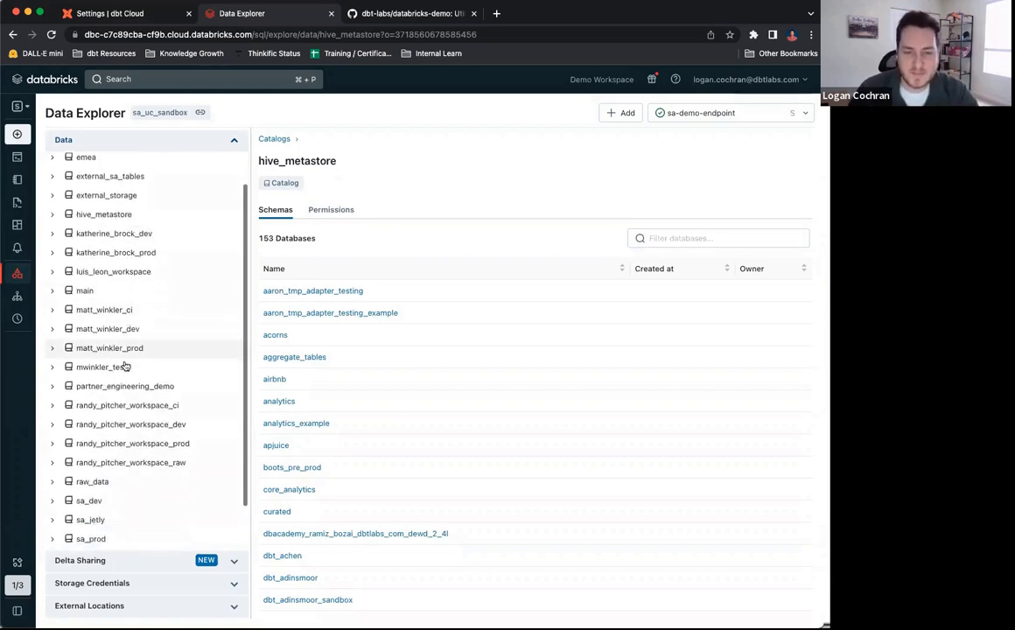
pyautogui.scroll(-3)
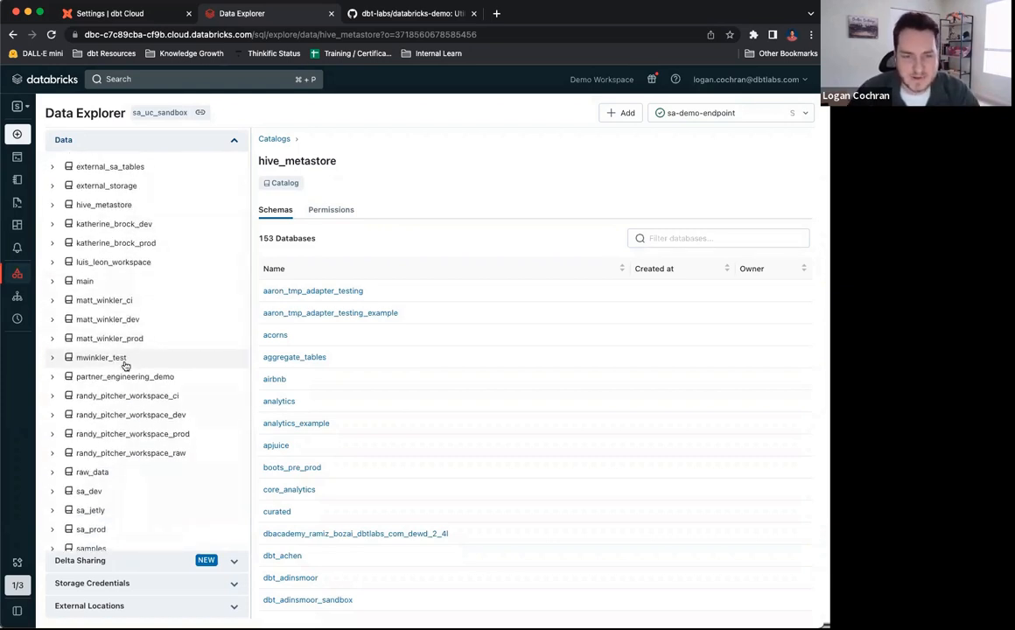
pyautogui.scroll(-3)
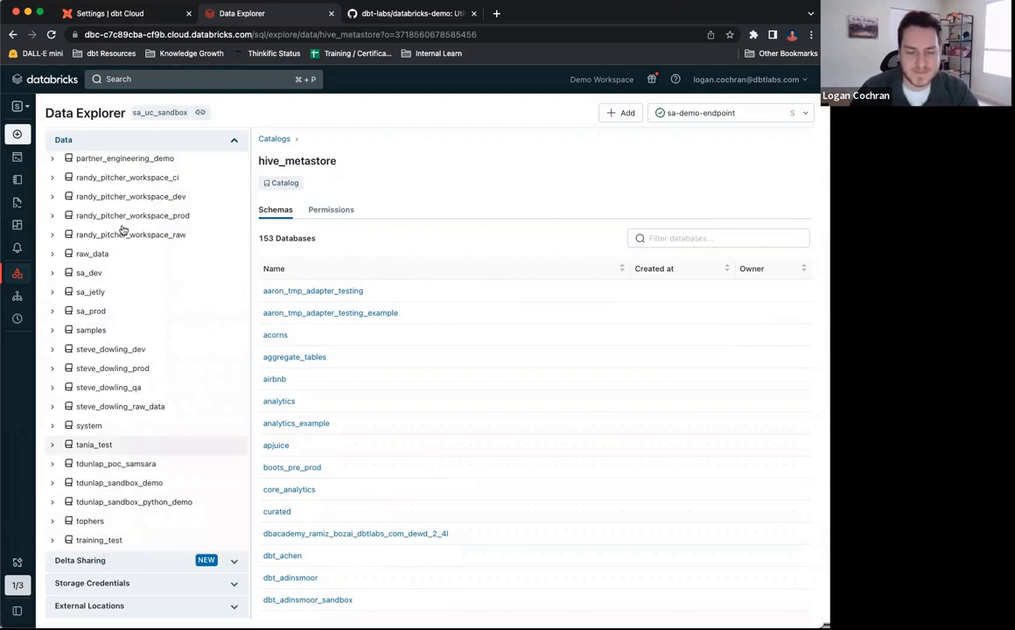
# - Enter training_test as the catalog name and move to the Token field
pyautogui.click(109, 14)
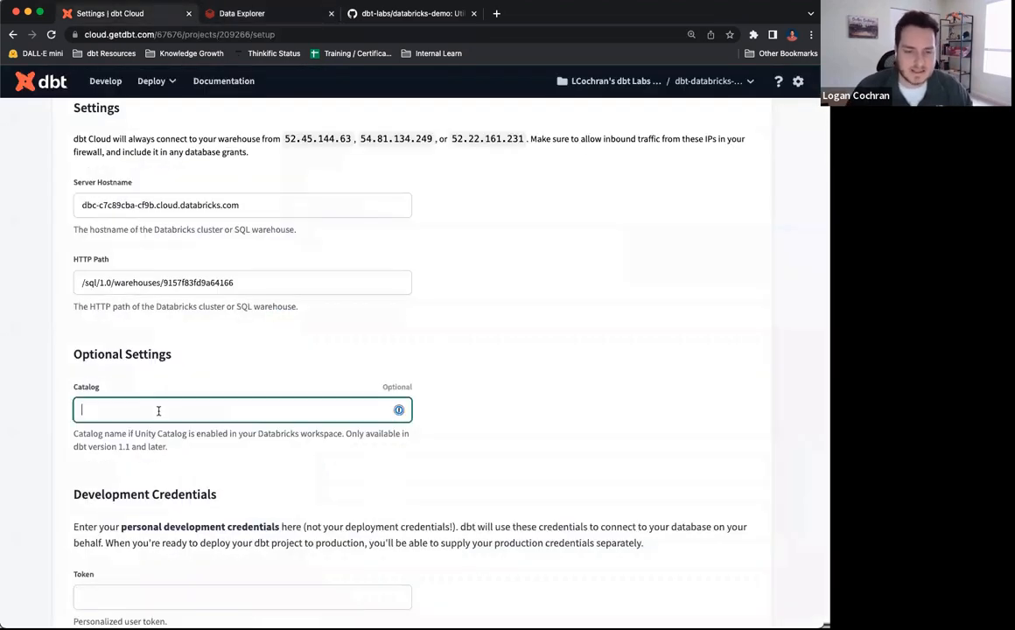
pyautogui.write('training_')
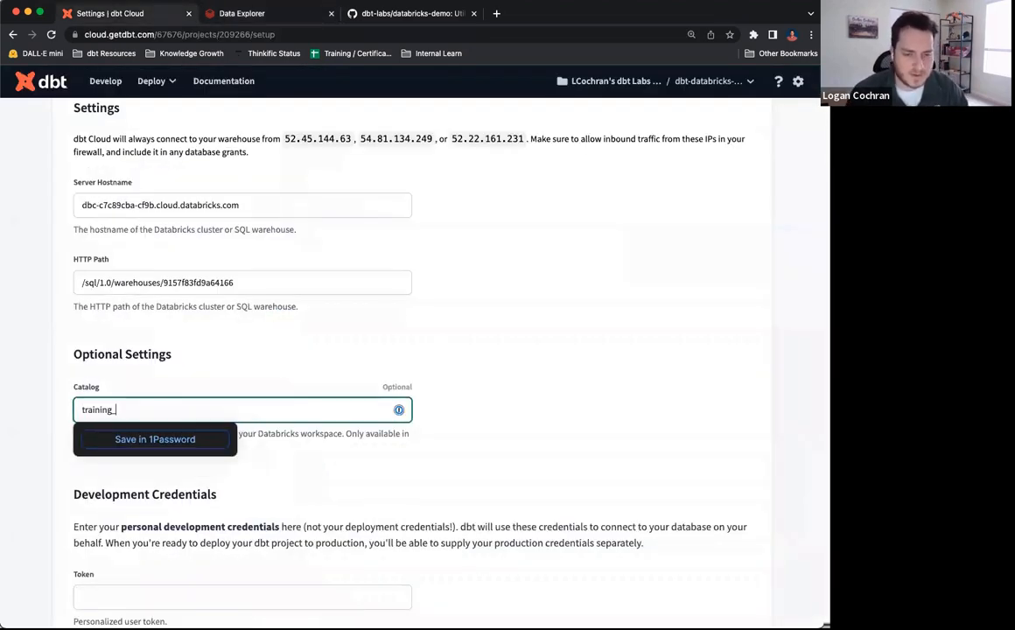
pyautogui.write('test')
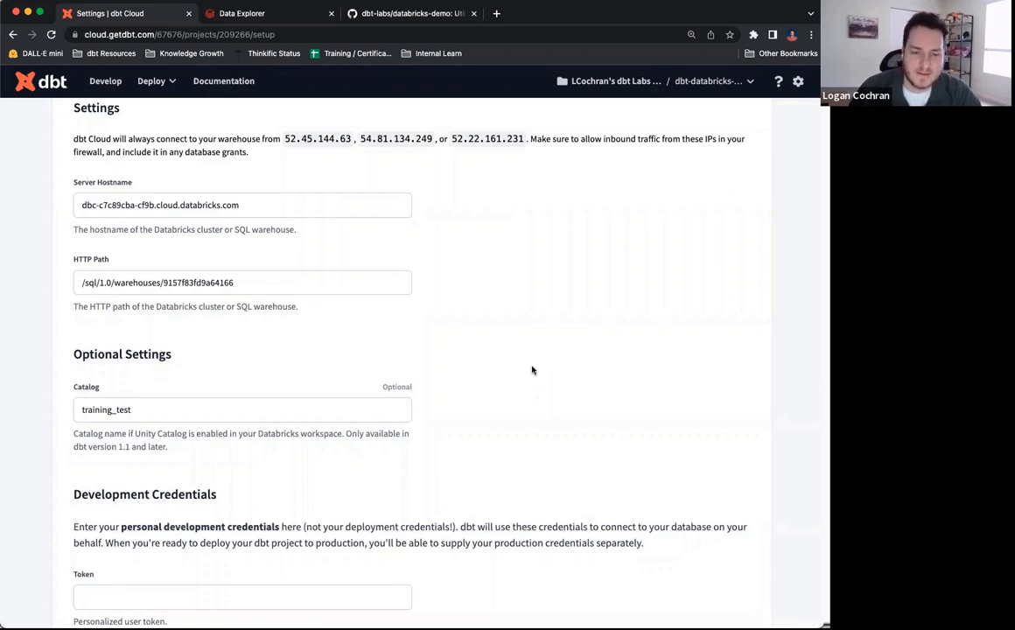
pyautogui.scroll(-3)
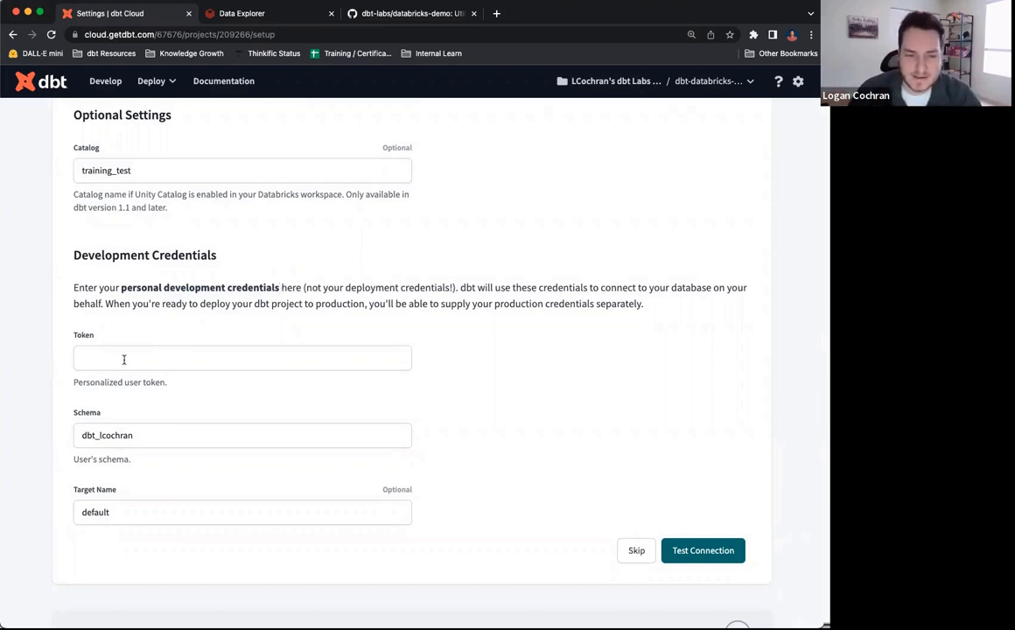
pyautogui.click(241, 357)
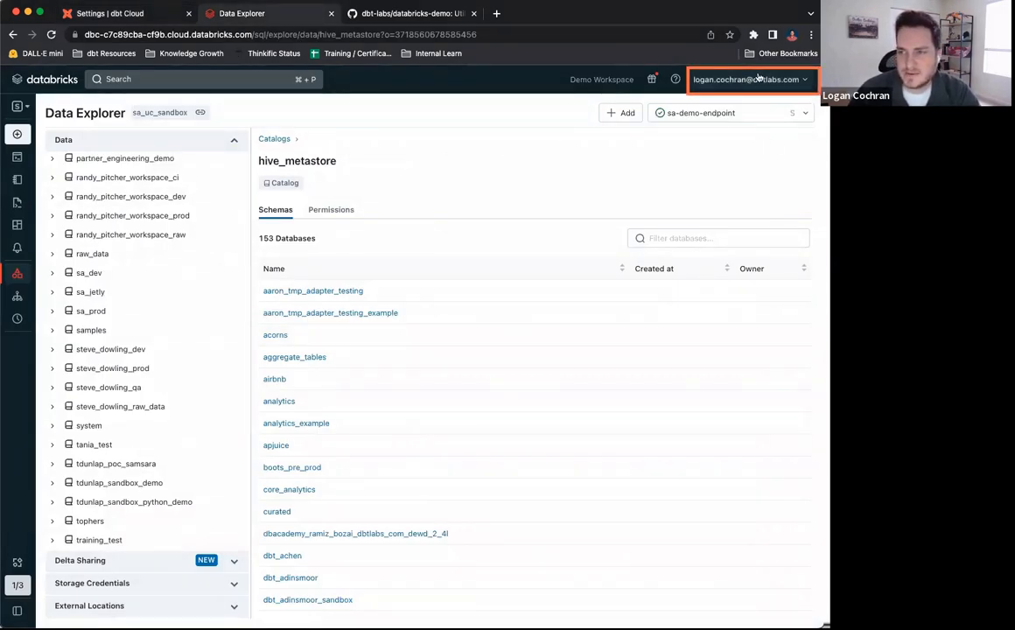
# - Go to User Settings > Personal access tokens and start generating a new token
pyautogui.click(747, 79)
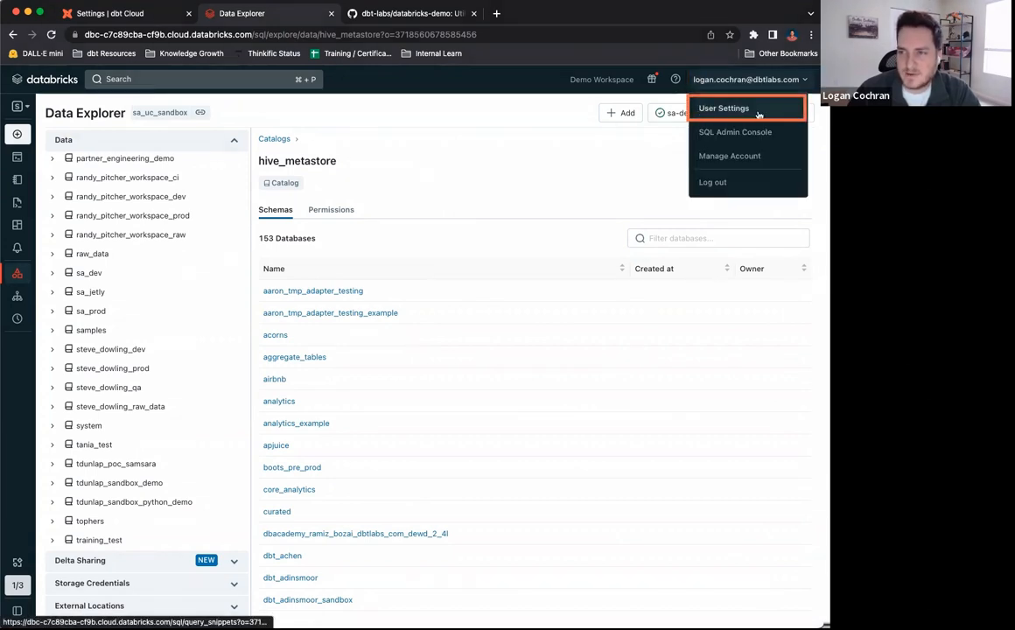
pyautogui.click(722, 109)
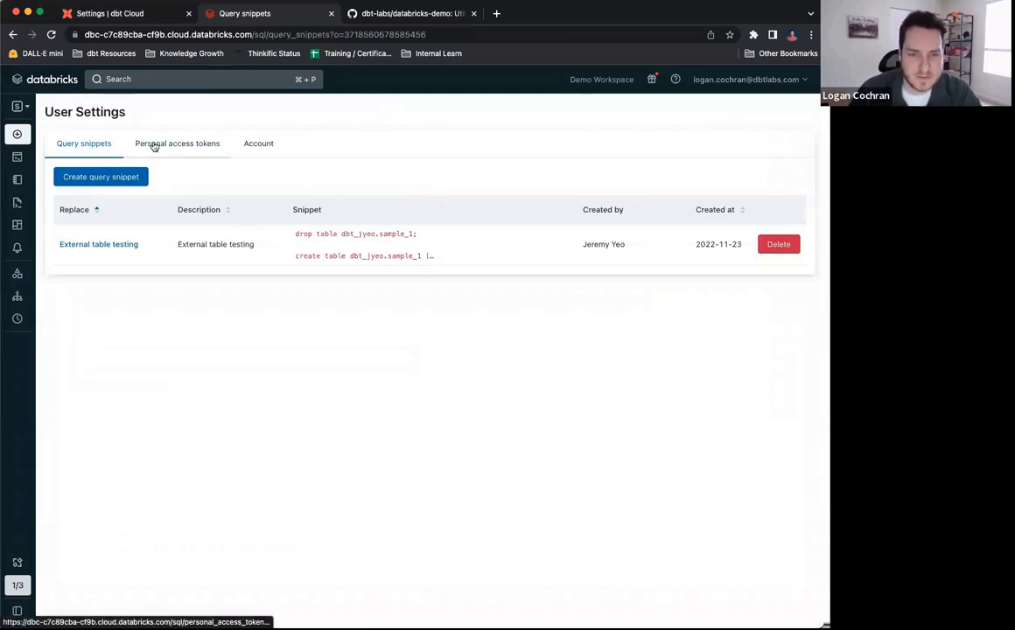
pyautogui.click(179, 143)
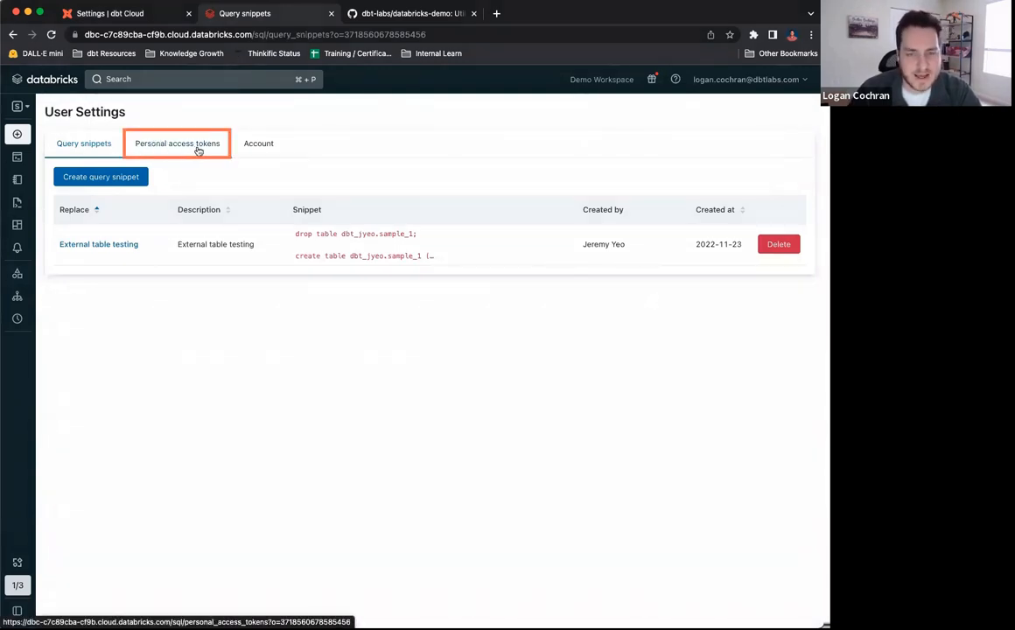
pyautogui.click(176, 144)
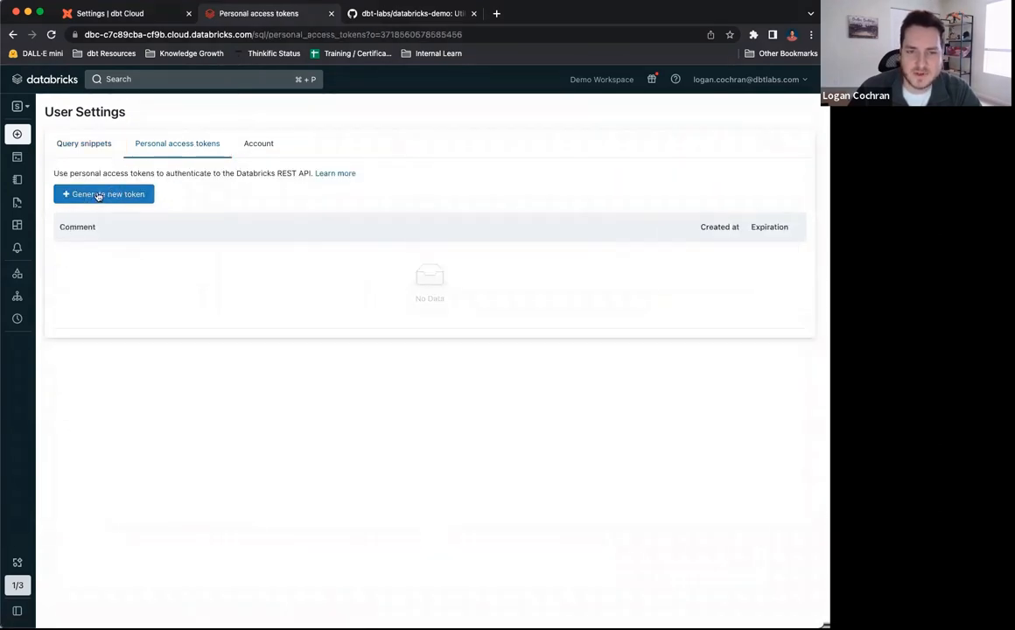
pyautogui.click(103, 192)
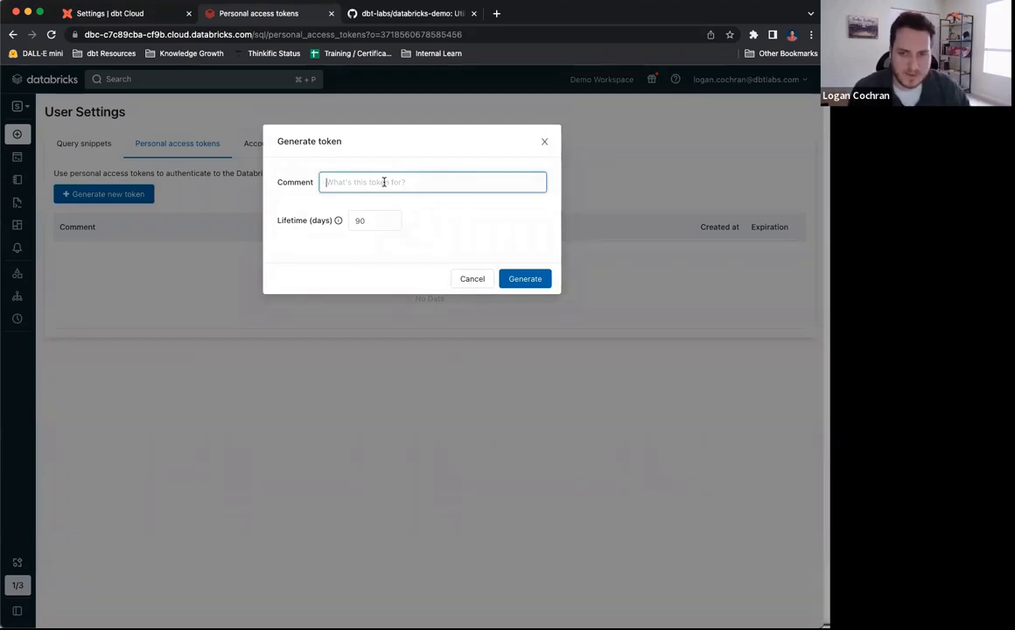
# - Generate a token commented 'dbt Cloud access' with a 10-day lifetime and copy its value
pyautogui.write('dbt Cloud')
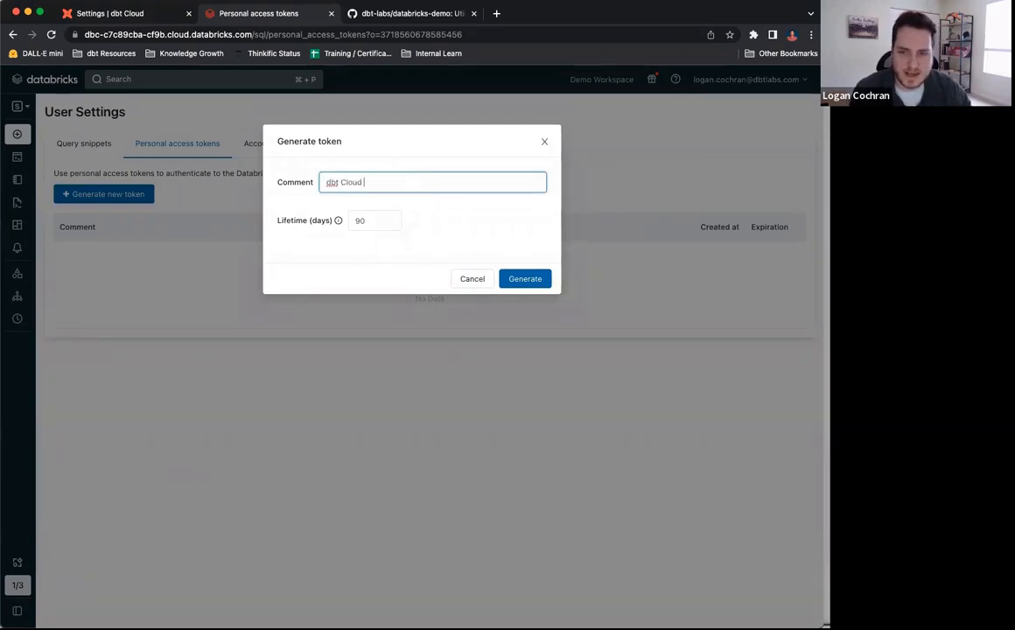
pyautogui.write('access')
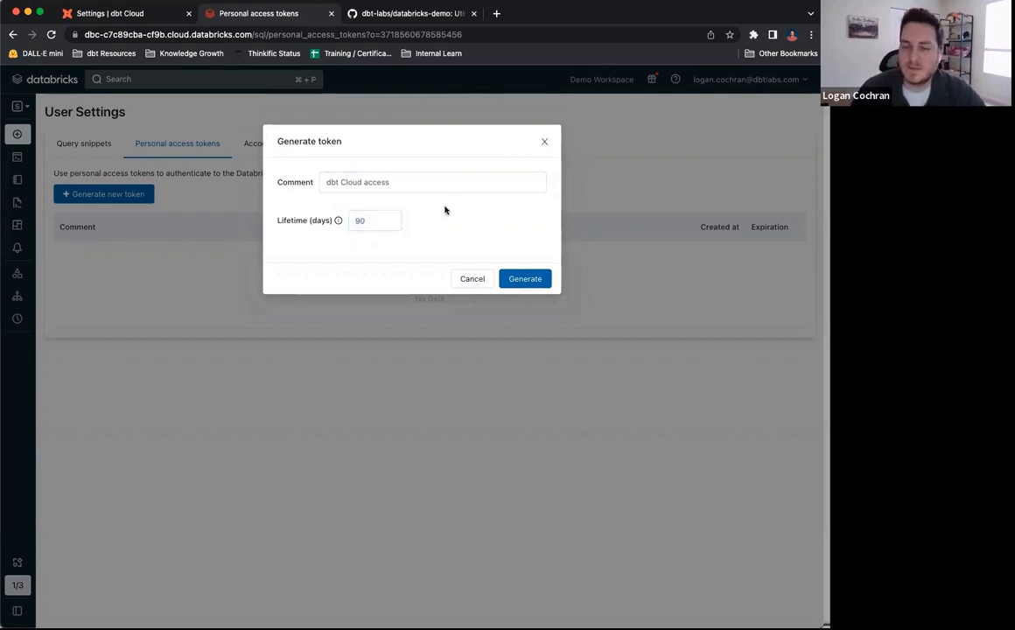
pyautogui.click(374, 221)
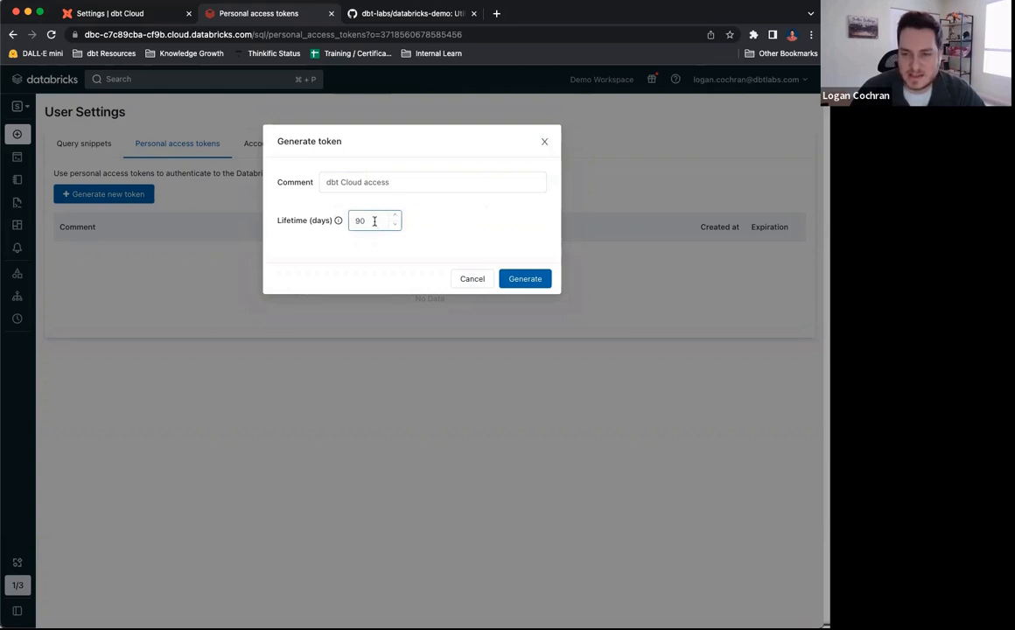
pyautogui.write('10')
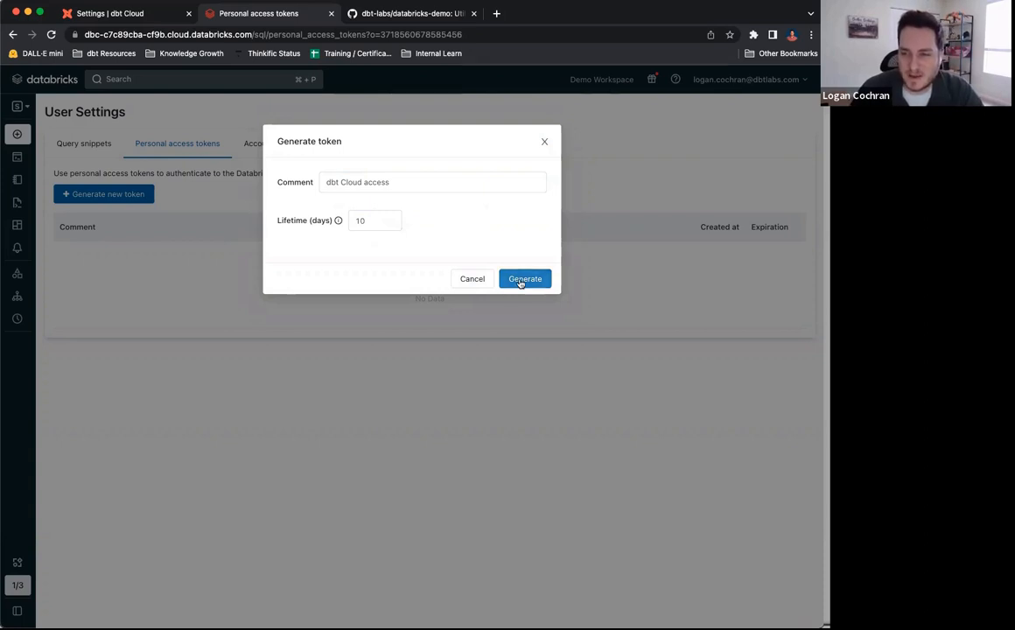
pyautogui.click(523, 278)
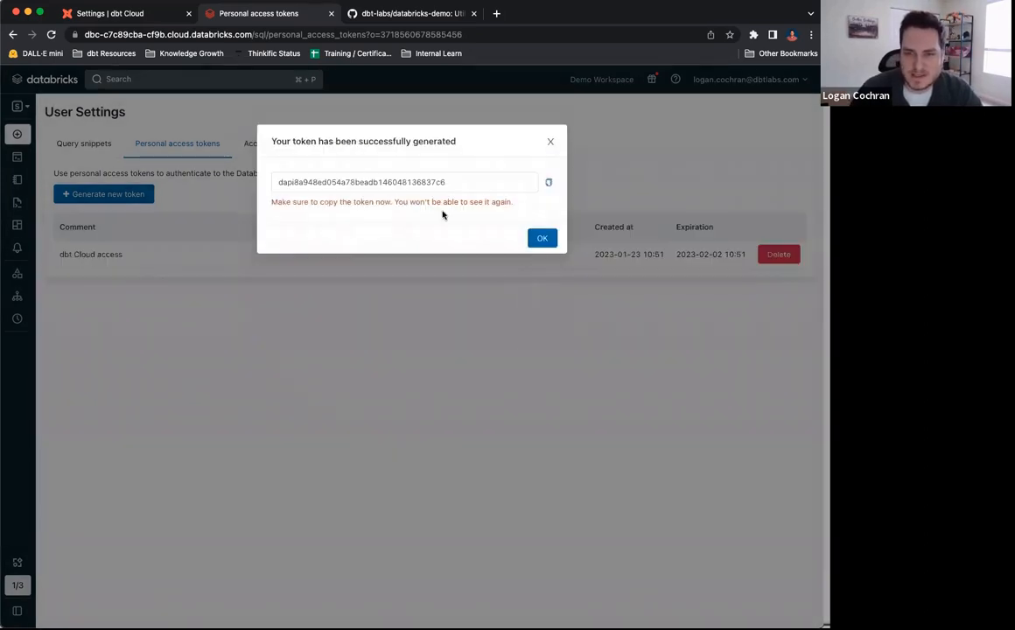
pyautogui.moveTo(549, 182)
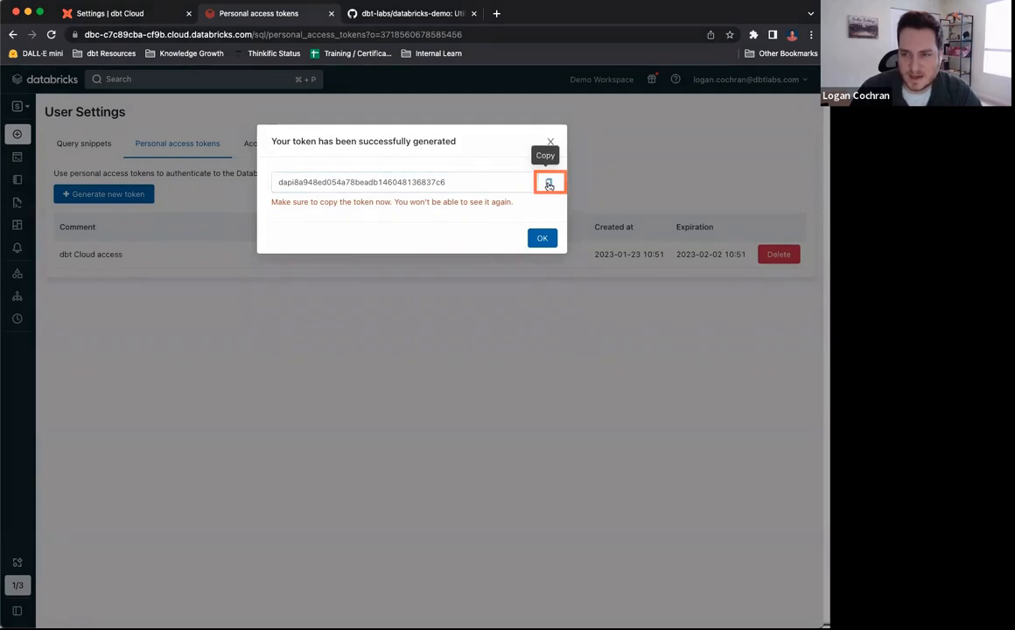
pyautogui.click(549, 182)
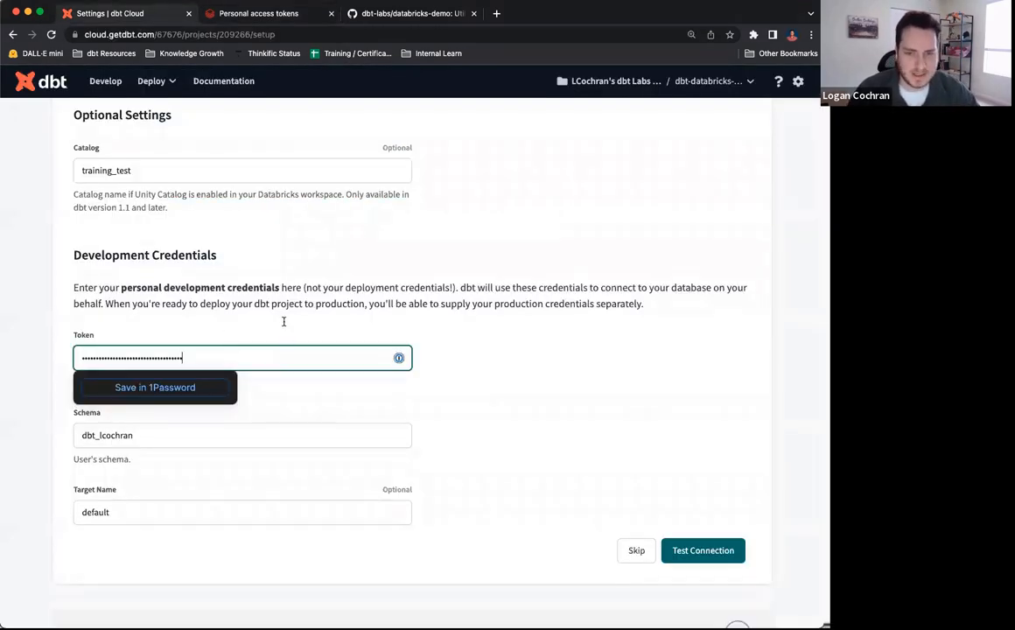
pyautogui.click(259, 14)
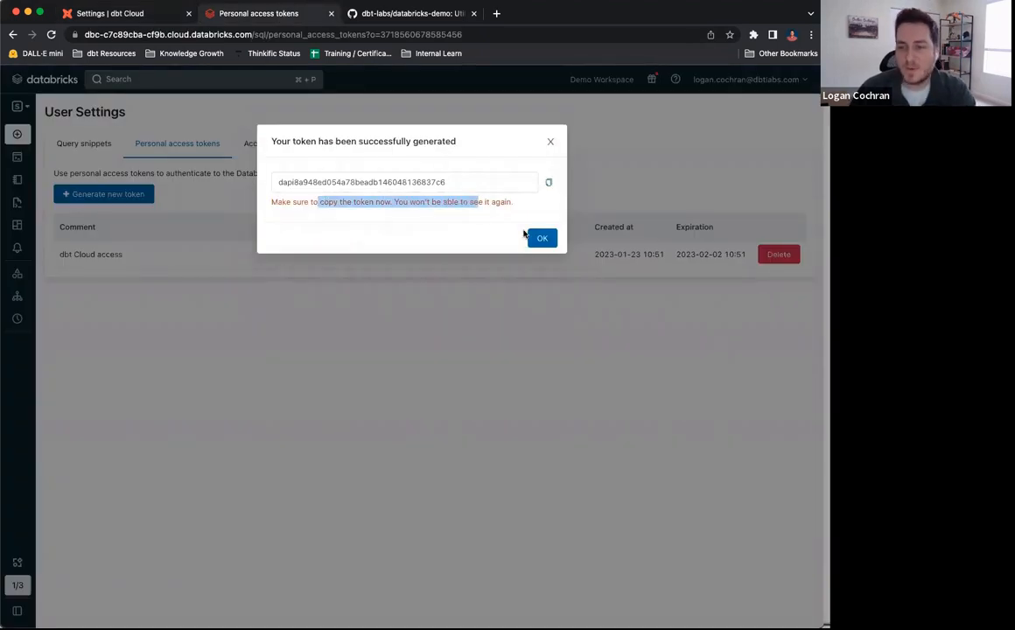
pyautogui.click(543, 238)
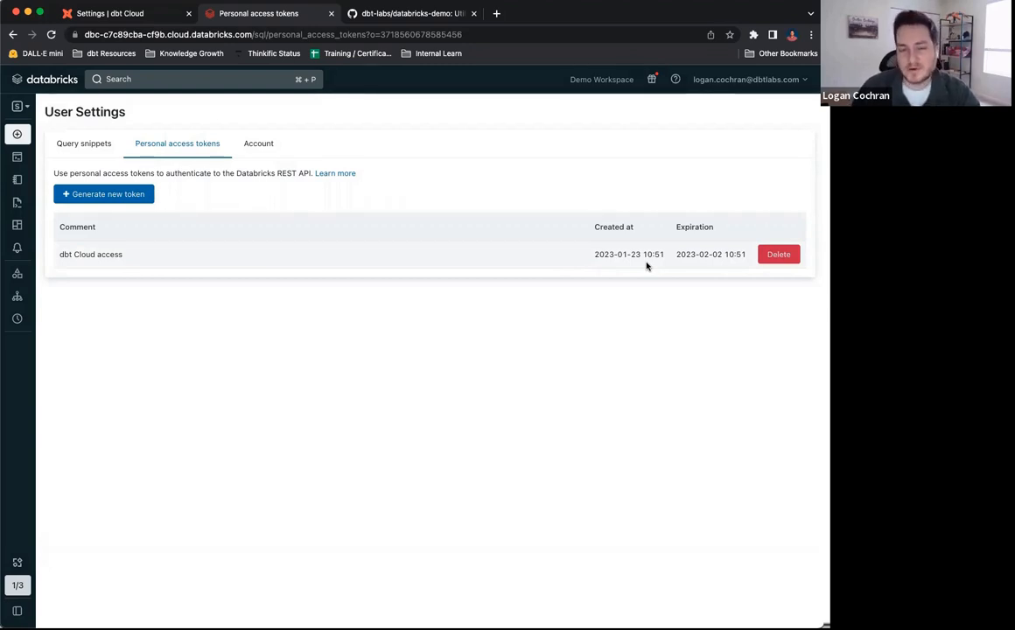
pyautogui.moveTo(72, 164)
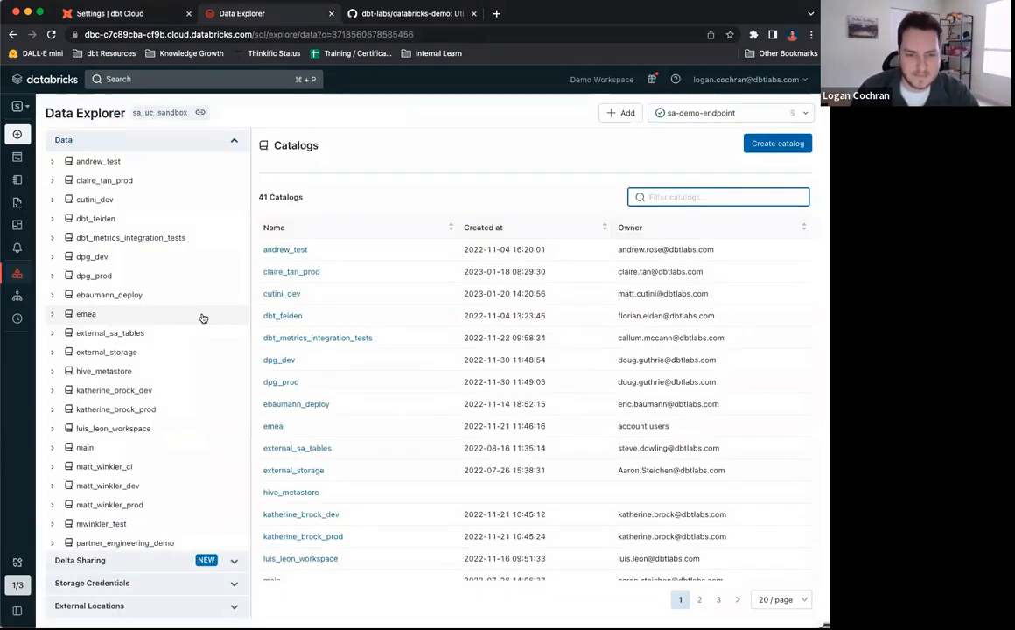
# - View the training_test catalog's schemas, then return to the dbt Cloud credentials form
pyautogui.click(98, 500)
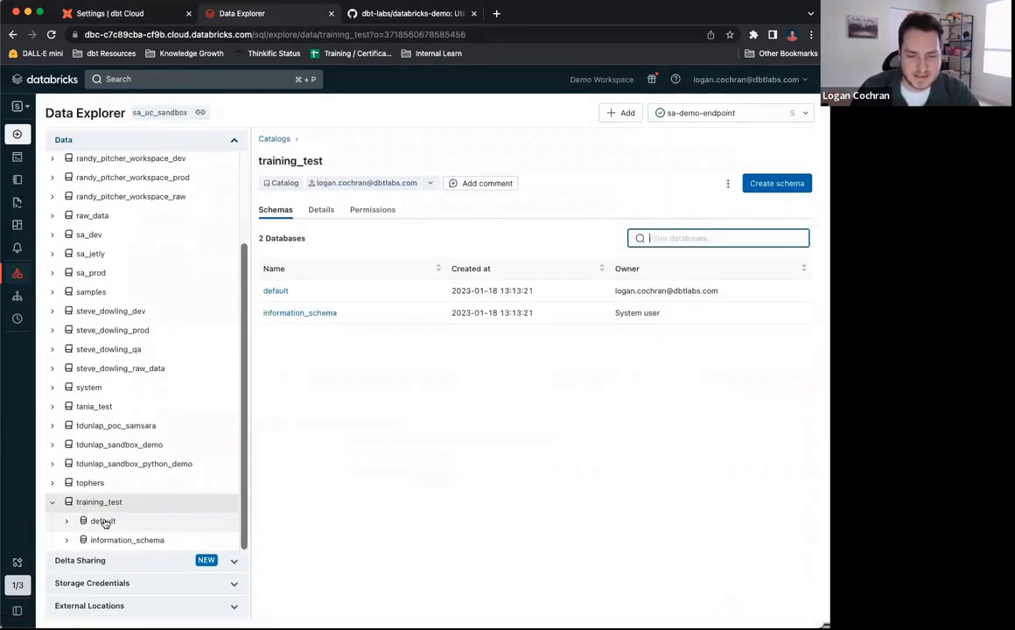
pyautogui.moveTo(122, 532)
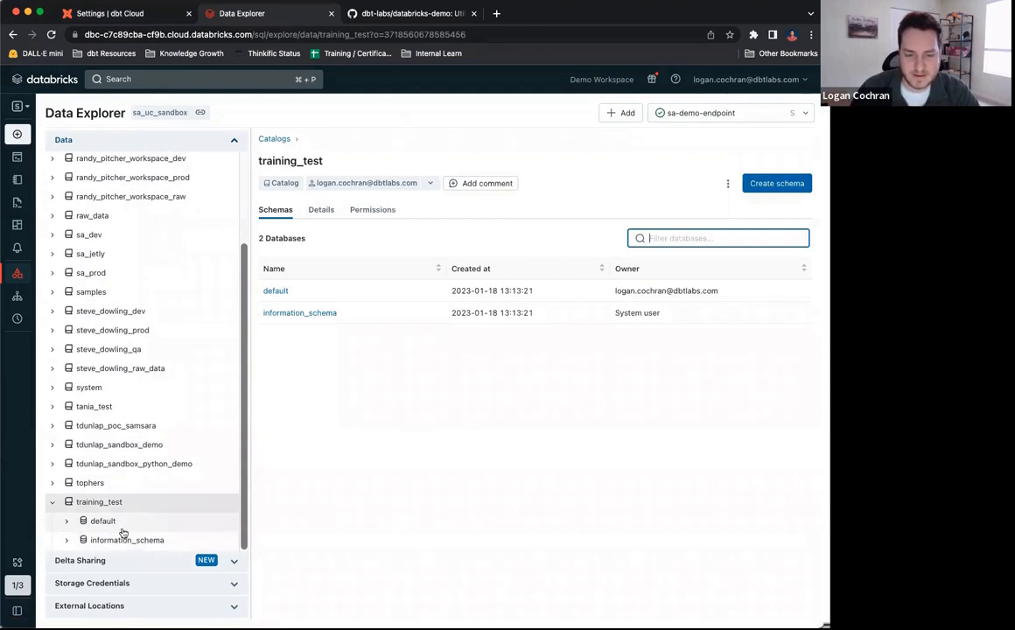
pyautogui.moveTo(175, 521)
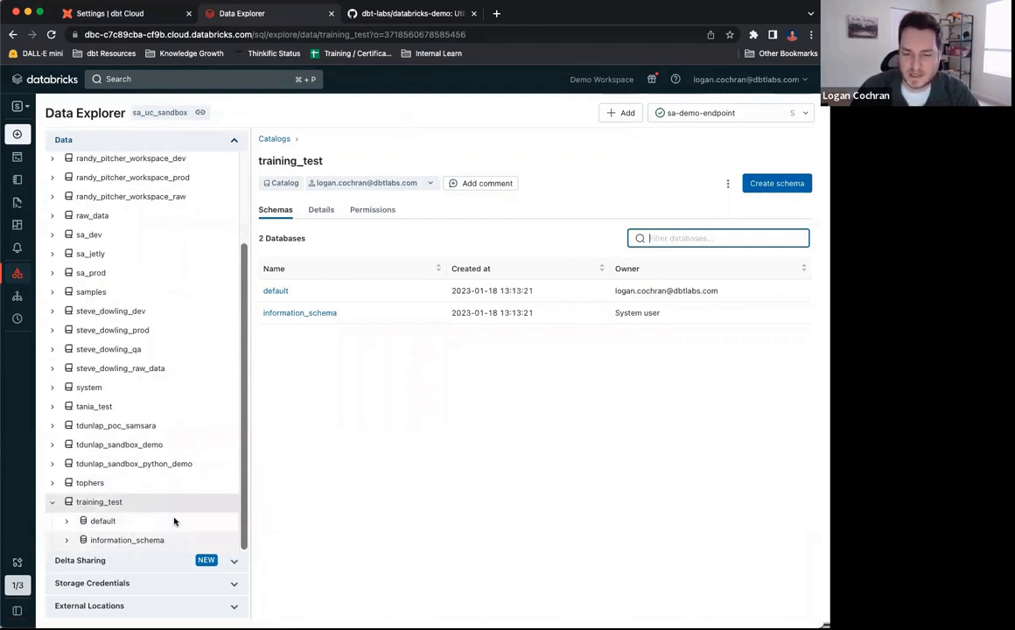
pyautogui.click(123, 14)
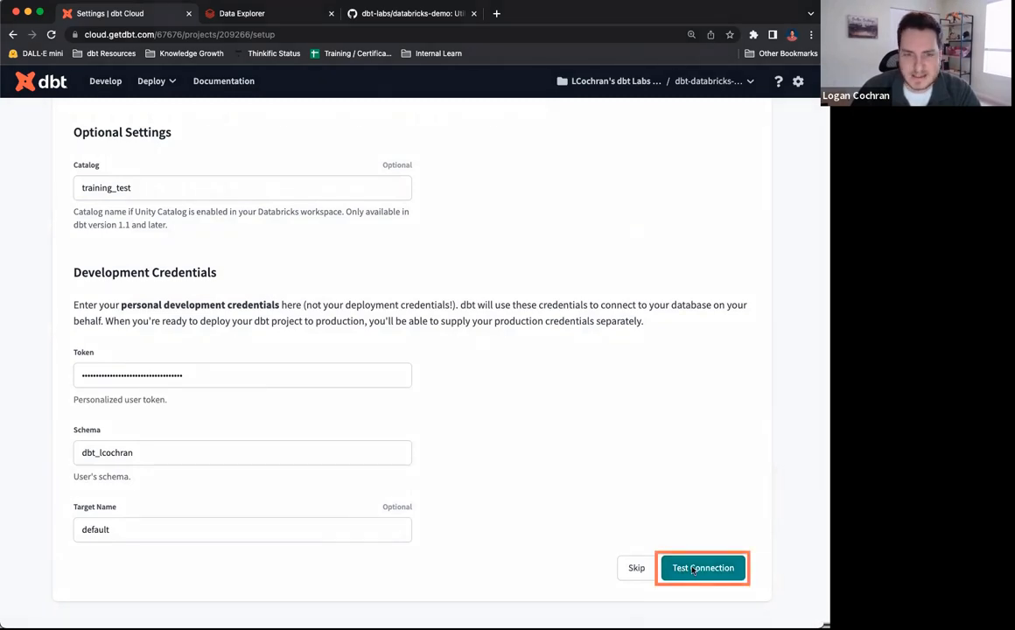
# - Test the Databricks connection successfully and choose GitHub as the repository provider
pyautogui.click(703, 567)
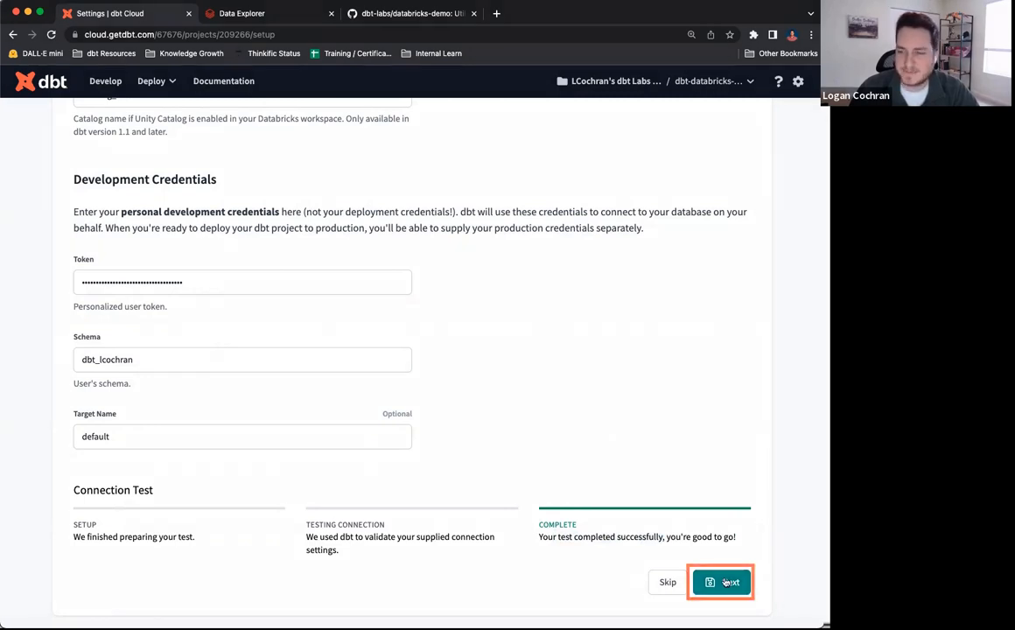
pyautogui.click(721, 581)
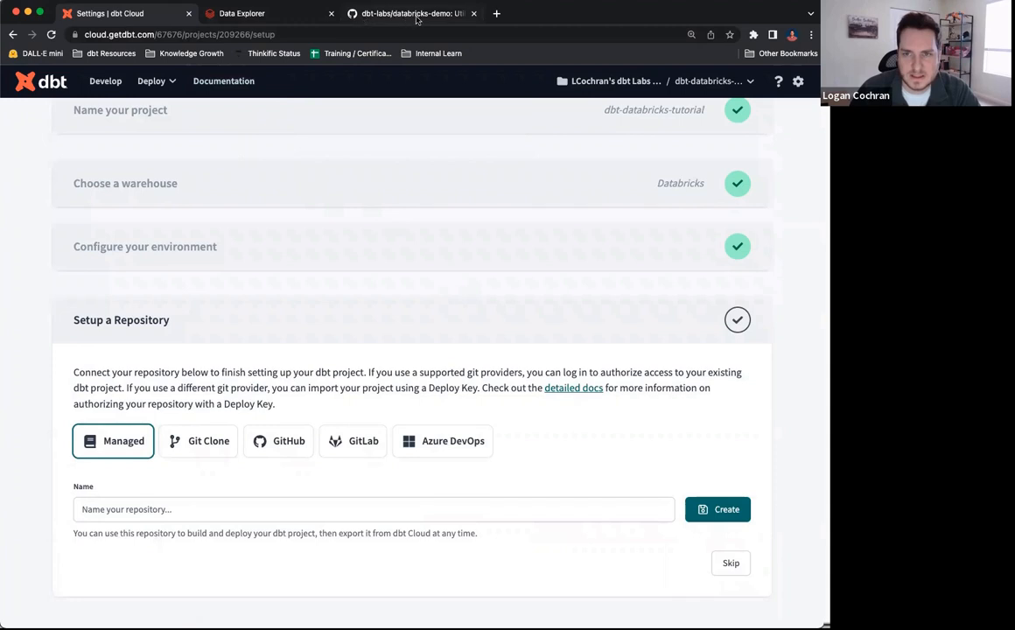
pyautogui.moveTo(105, 343)
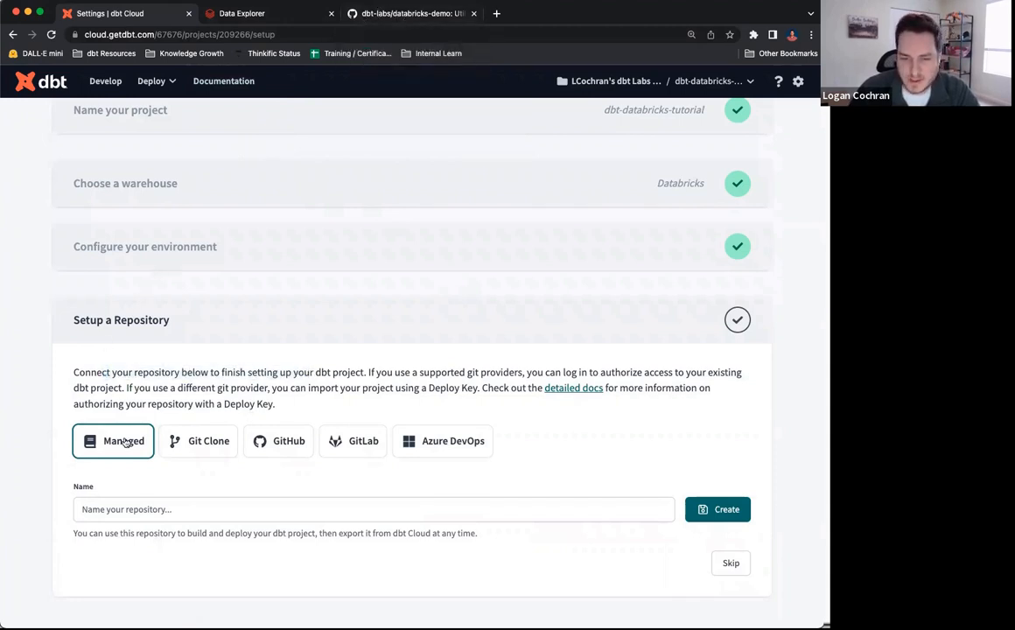
pyautogui.click(289, 440)
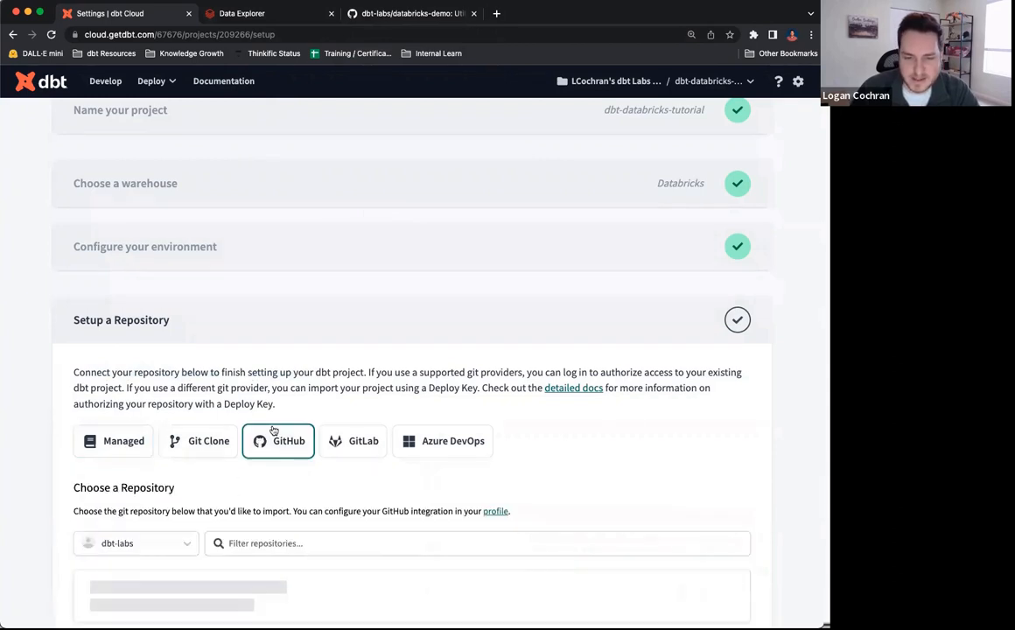
# - Search the GitHub repository list for databricks- to find dbt-databricks-demo
pyautogui.scroll(-3)
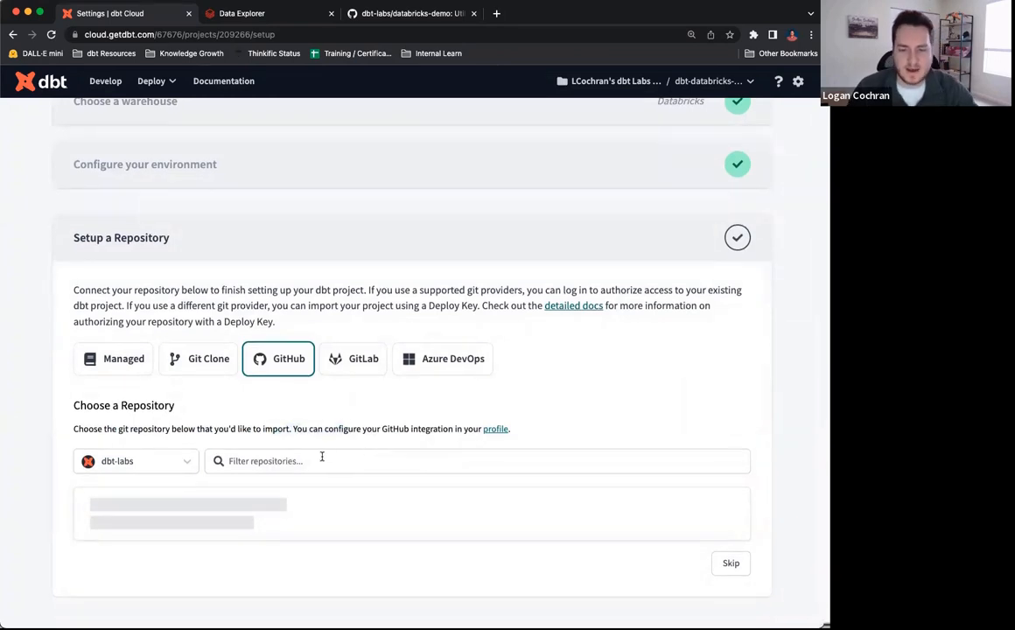
pyautogui.click(476, 462)
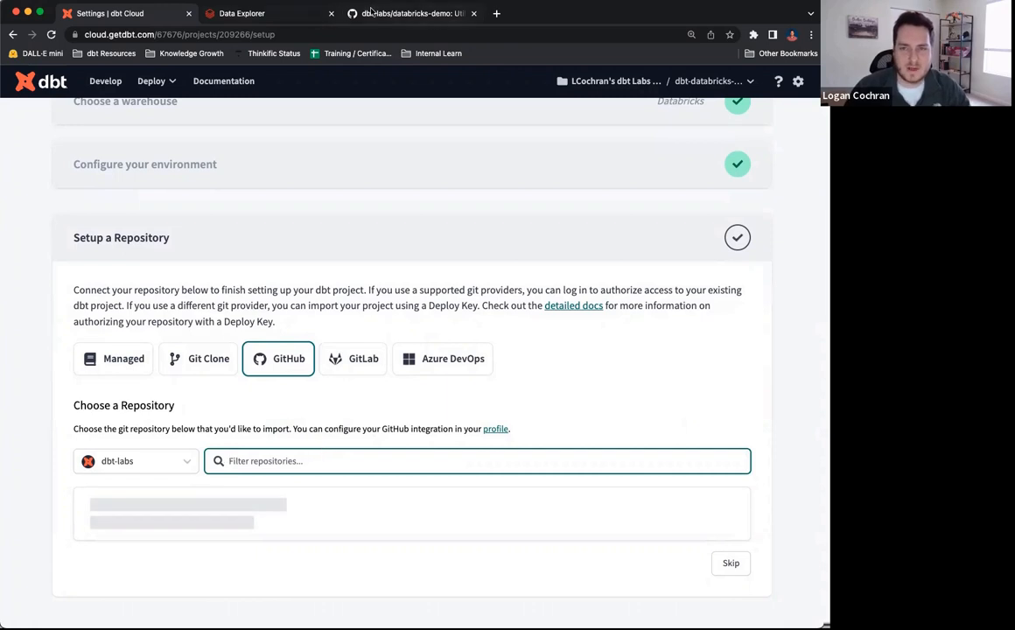
pyautogui.click(411, 14)
pyautogui.write('d')
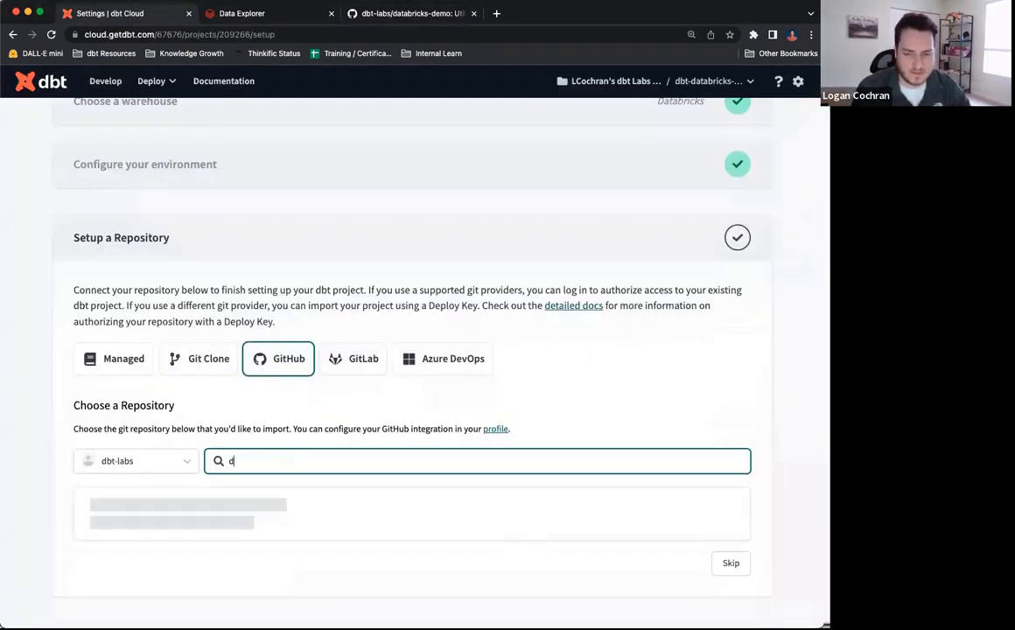
pyautogui.write('atabricks-')
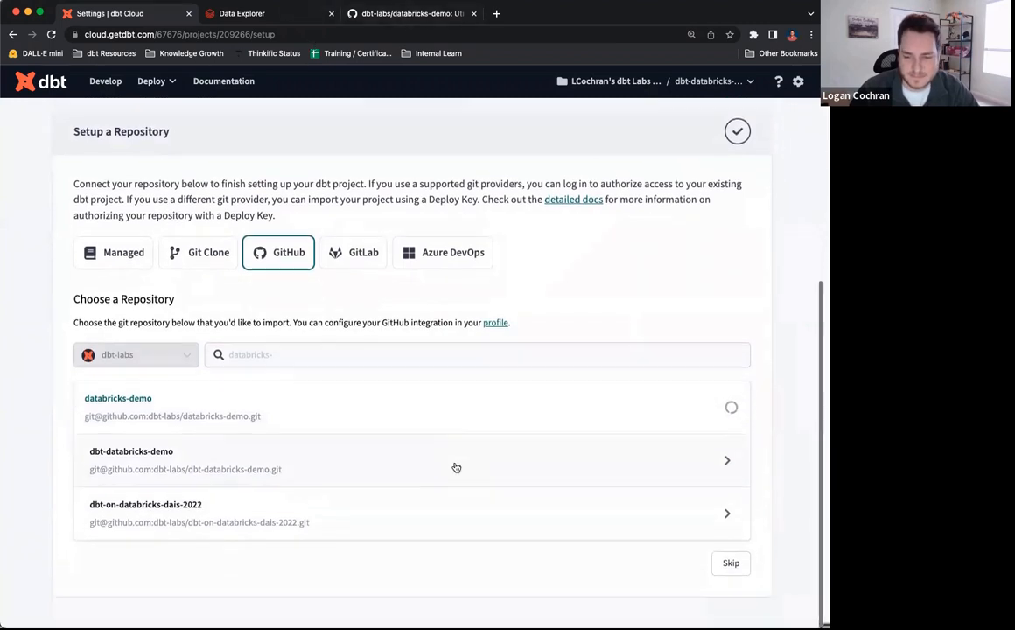
pyautogui.moveTo(745, 234)
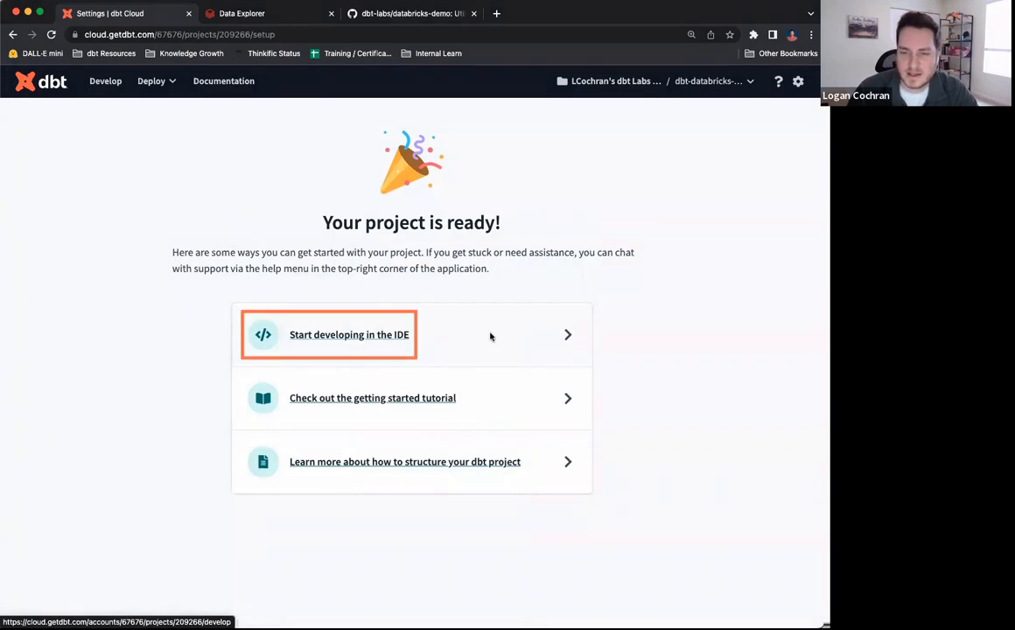
# - Start developing in the IDE, loading the databricks-demo repository
pyautogui.click(348, 334)
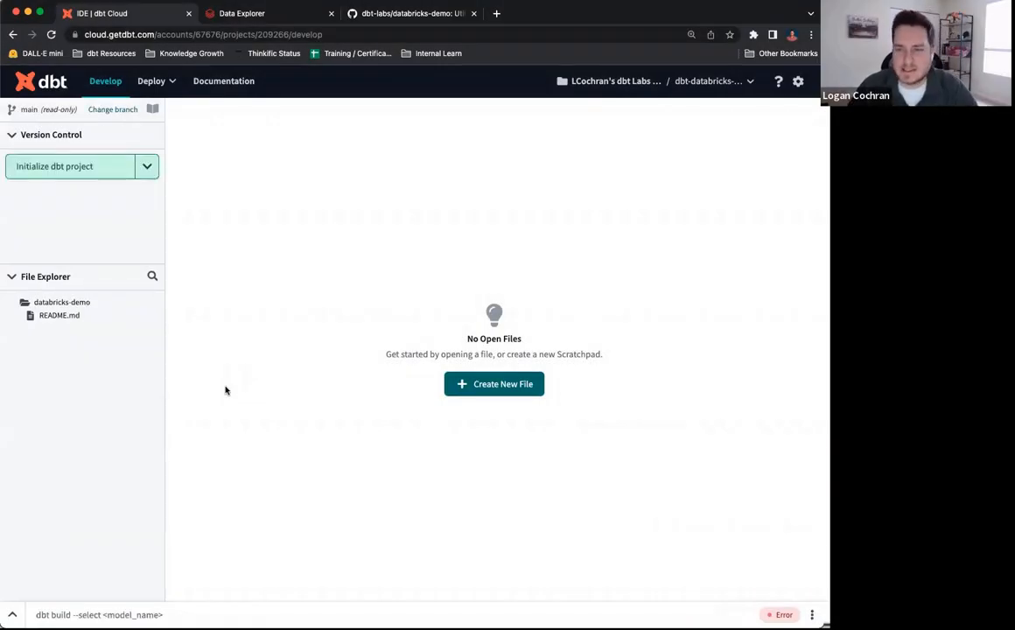
pyautogui.moveTo(164, 359)
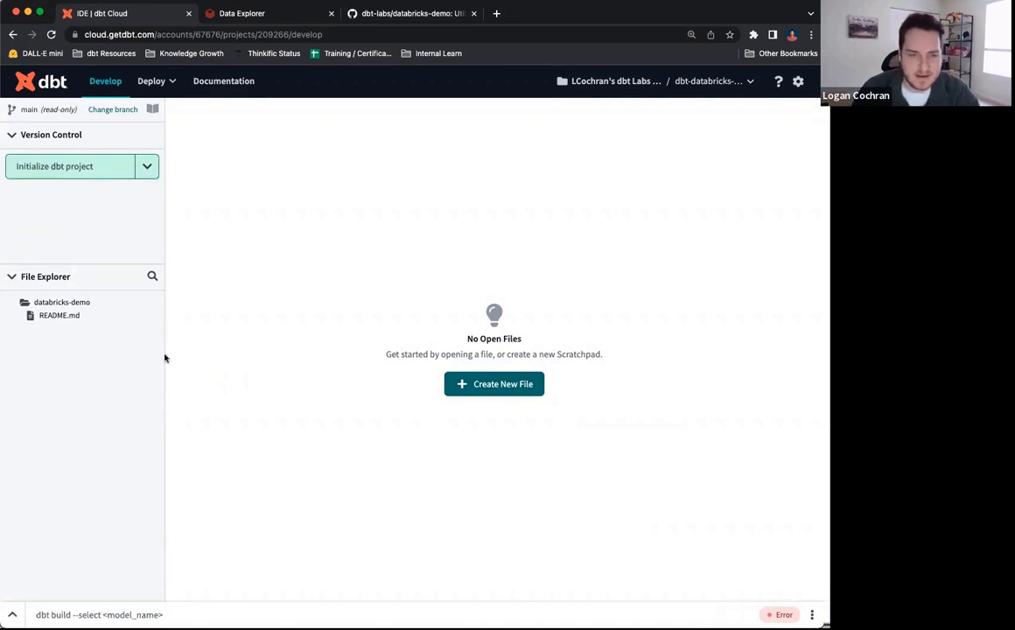
pyautogui.moveTo(80, 300)
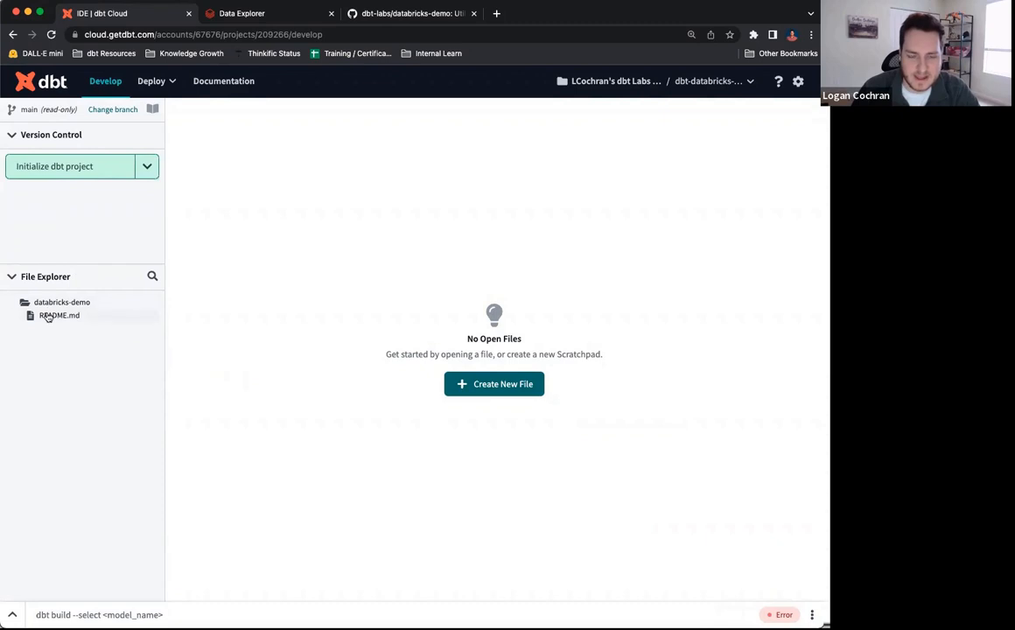
pyautogui.moveTo(213, 362)
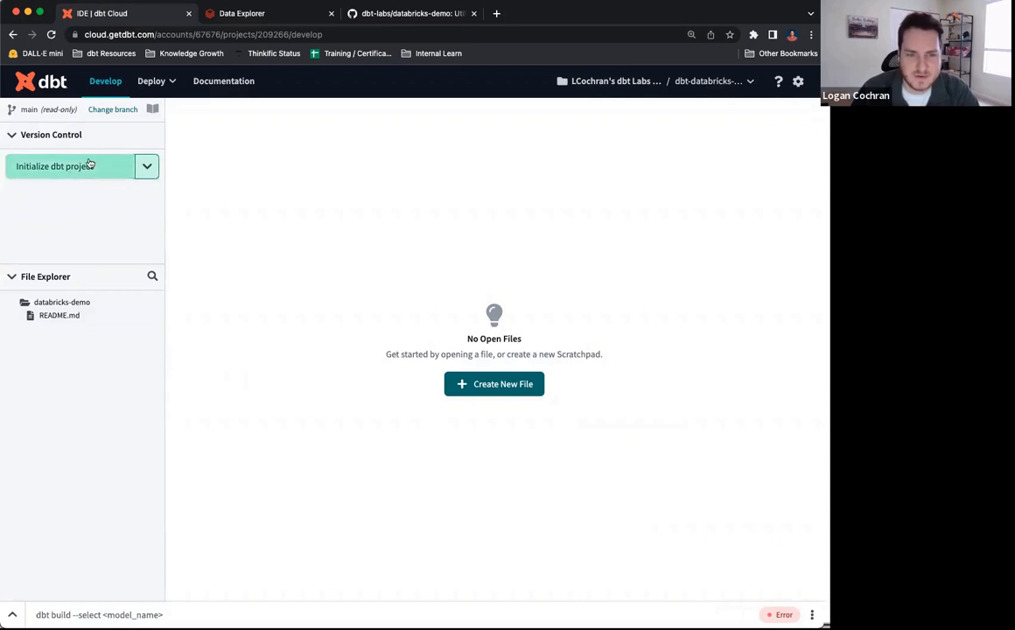
pyautogui.moveTo(63, 189)
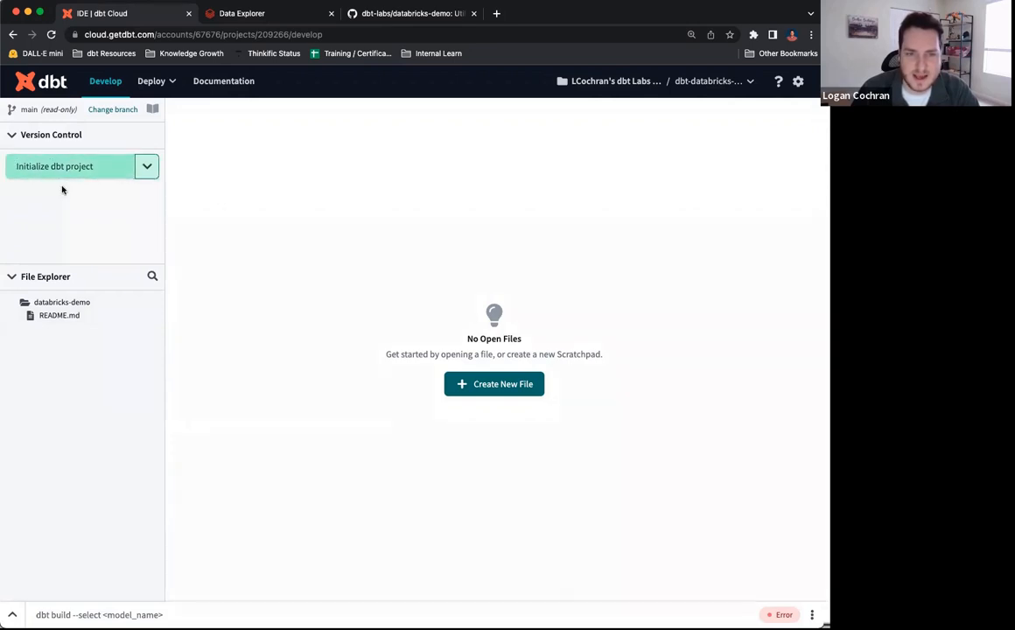
pyautogui.moveTo(42, 189)
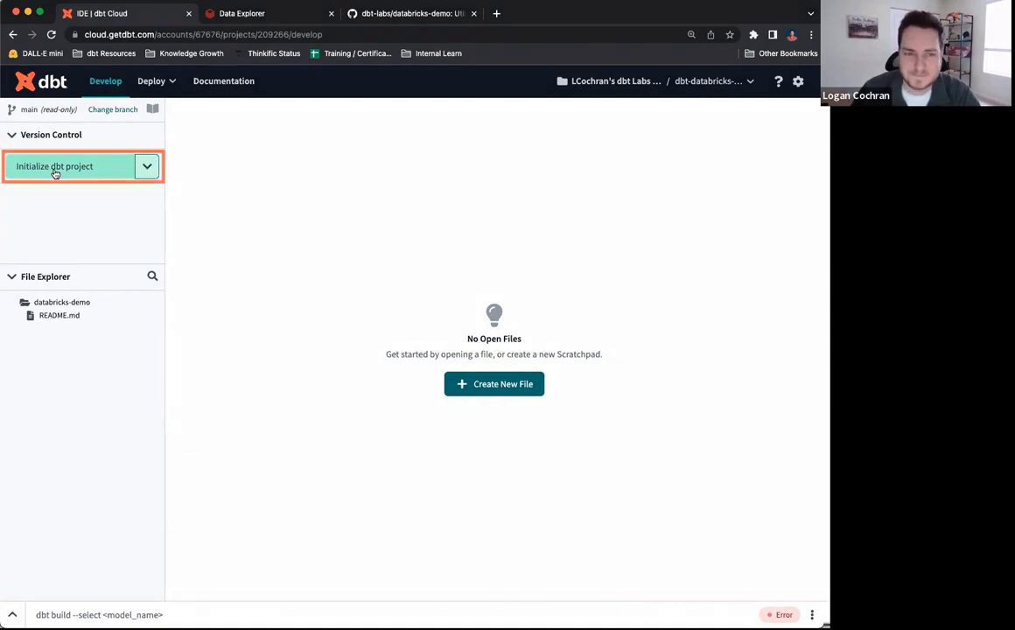
# - Initialize the dbt project so the starter folders and files are generated
pyautogui.click(70, 166)
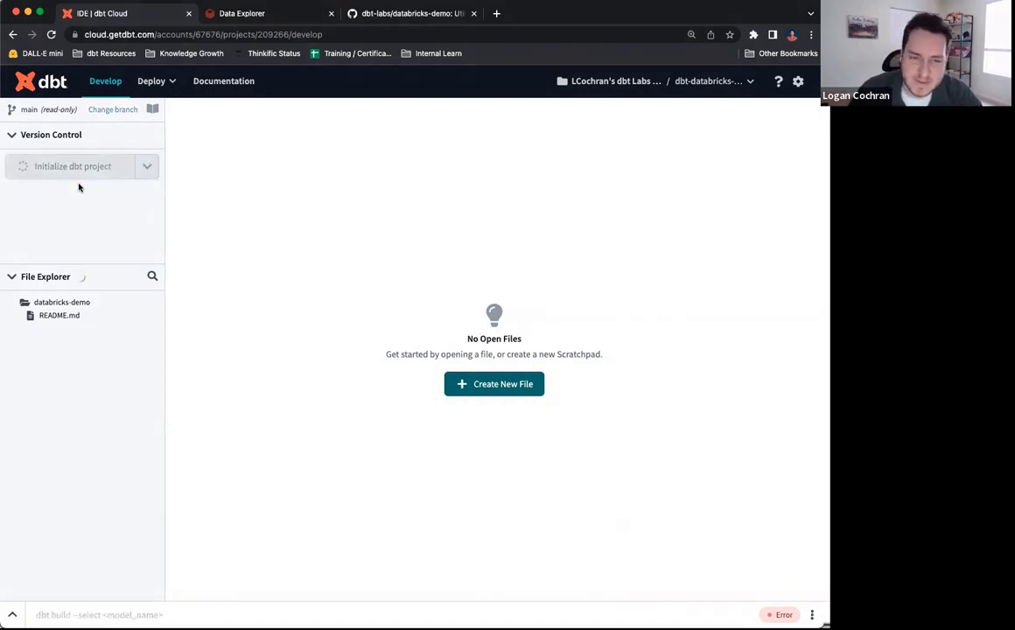
pyautogui.click(73, 166)
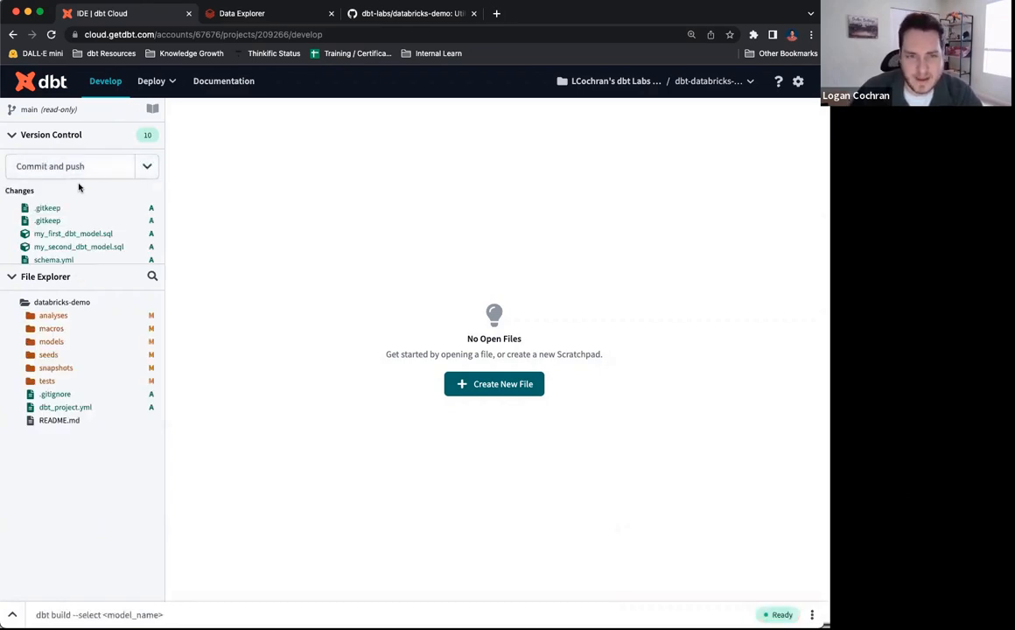
pyautogui.scroll(-3)
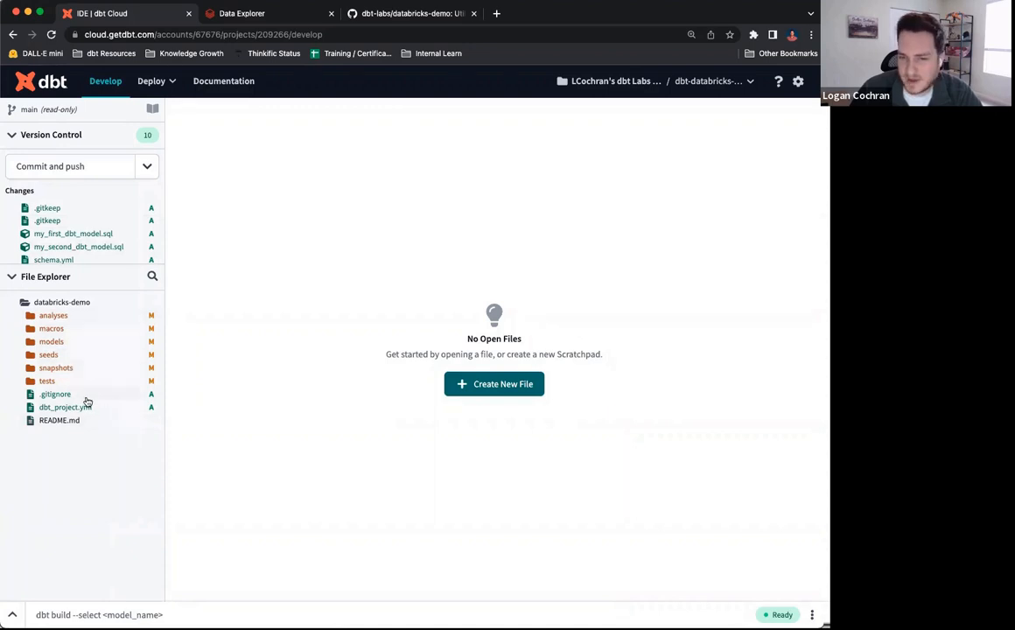
pyautogui.moveTo(87, 318)
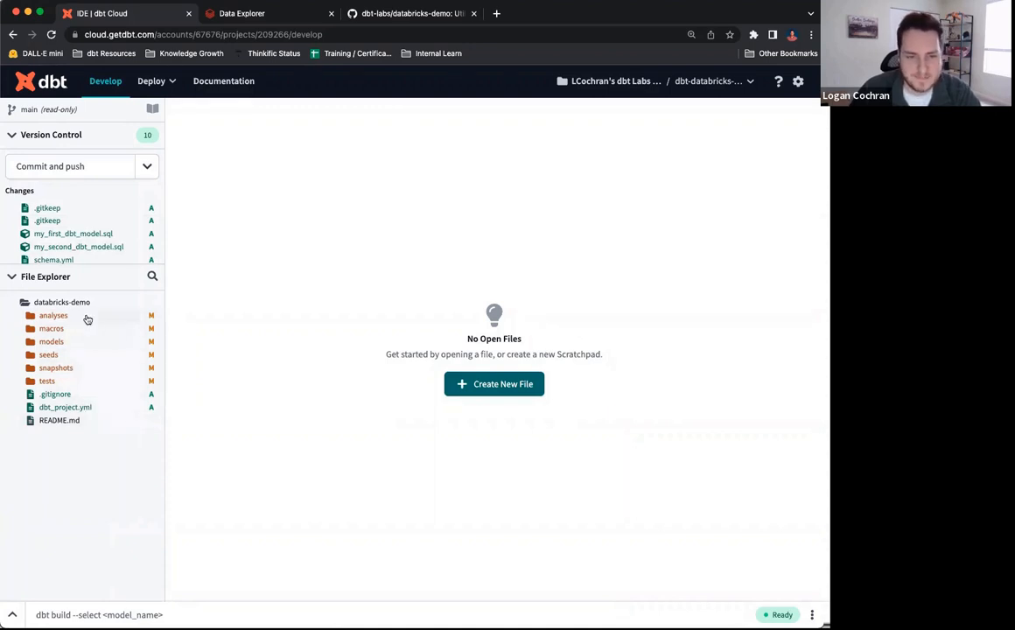
pyautogui.moveTo(79, 341)
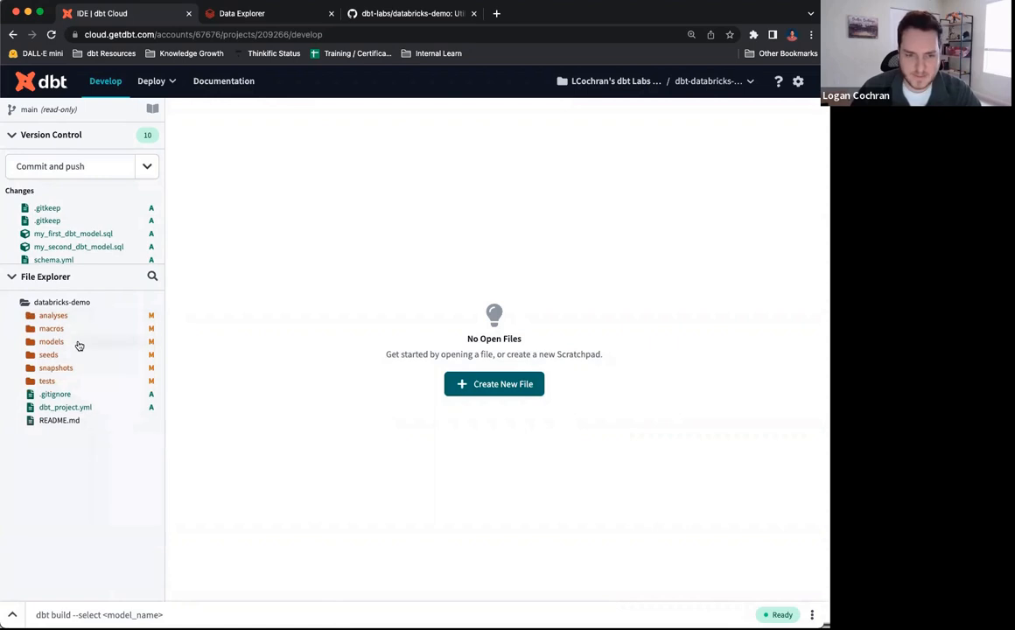
# - Expand models > example to list the two model SQL files and schema.yml
pyautogui.click(51, 341)
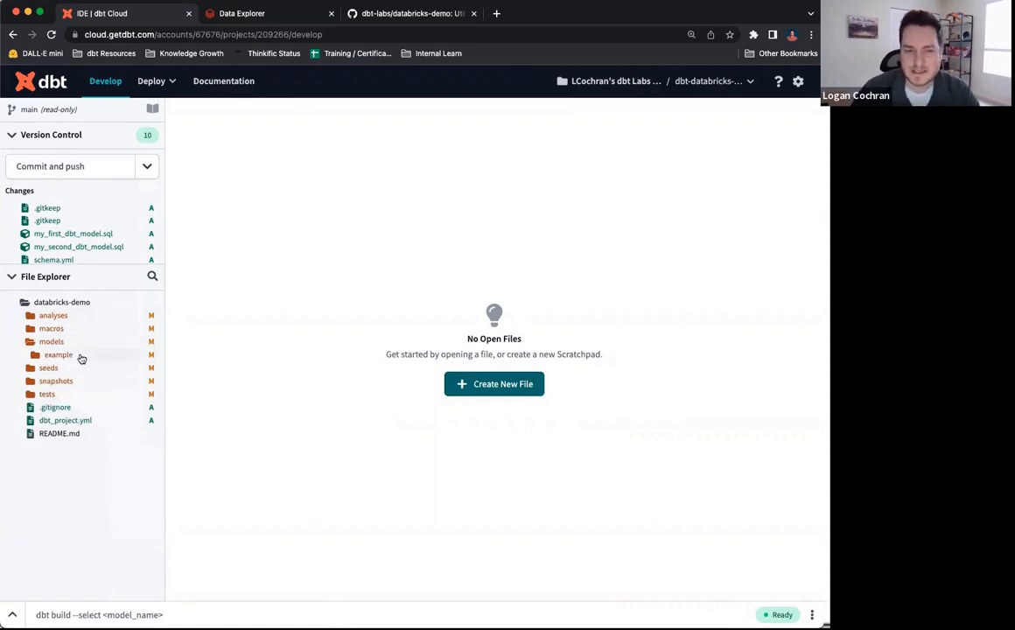
pyautogui.click(60, 353)
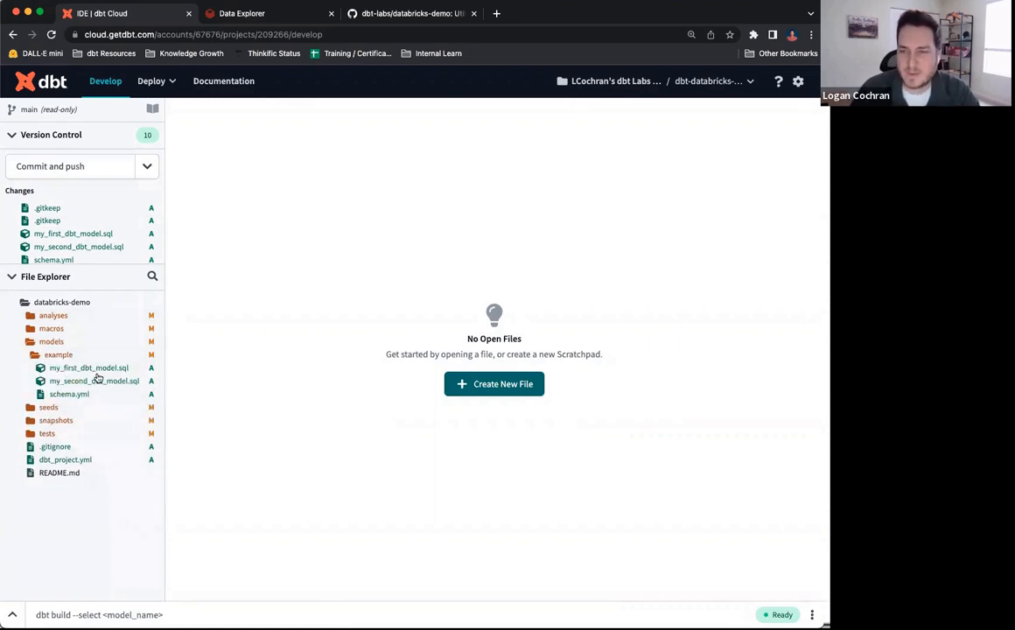
pyautogui.moveTo(95, 382)
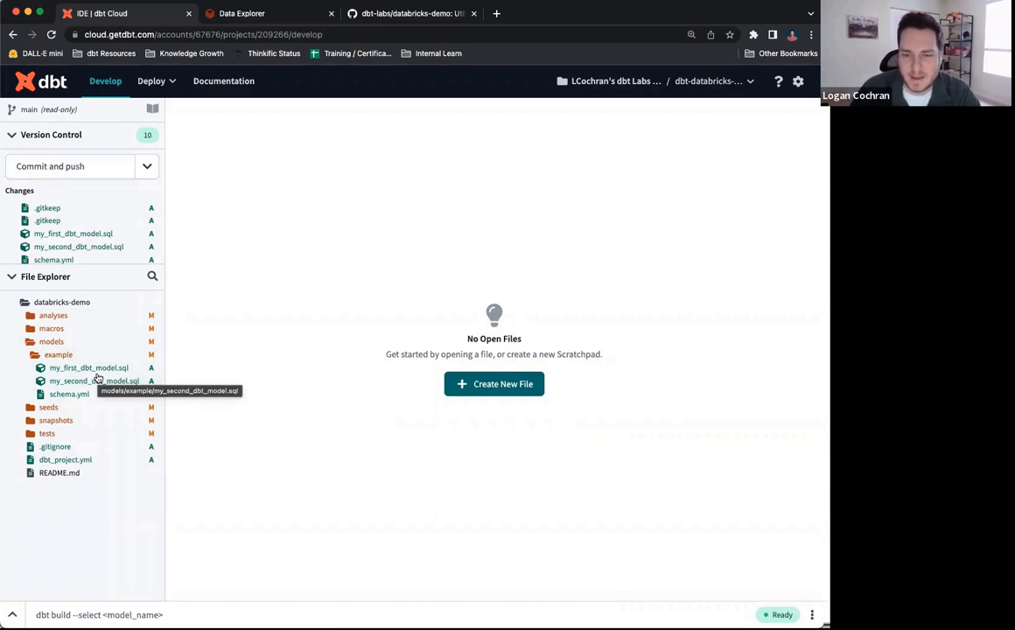
# - Commit and push the generated project files with the message 'initial commit'
pyautogui.click(68, 167)
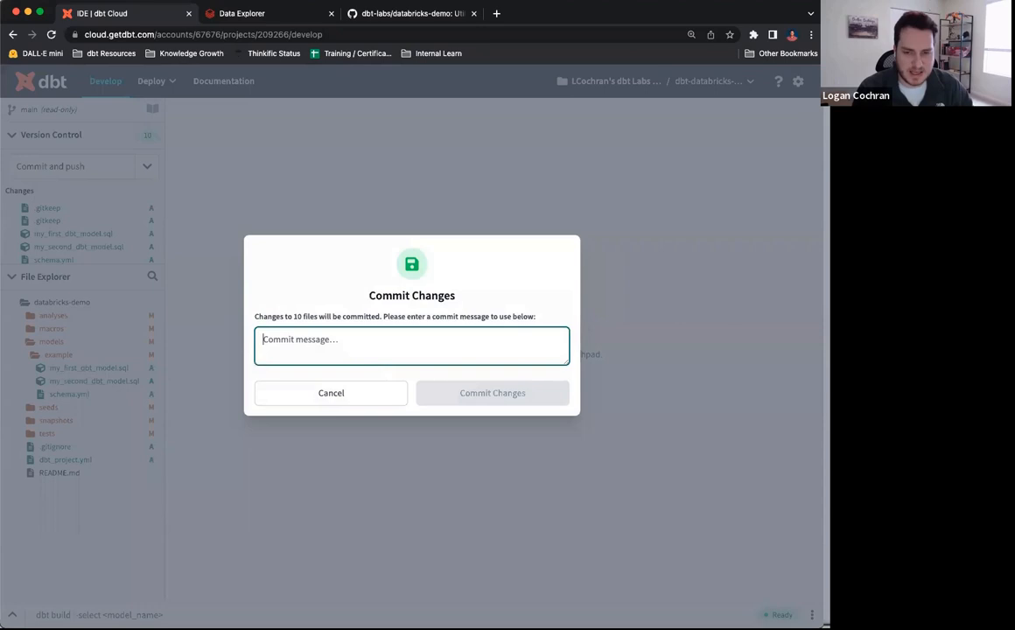
pyautogui.write('initial commit')
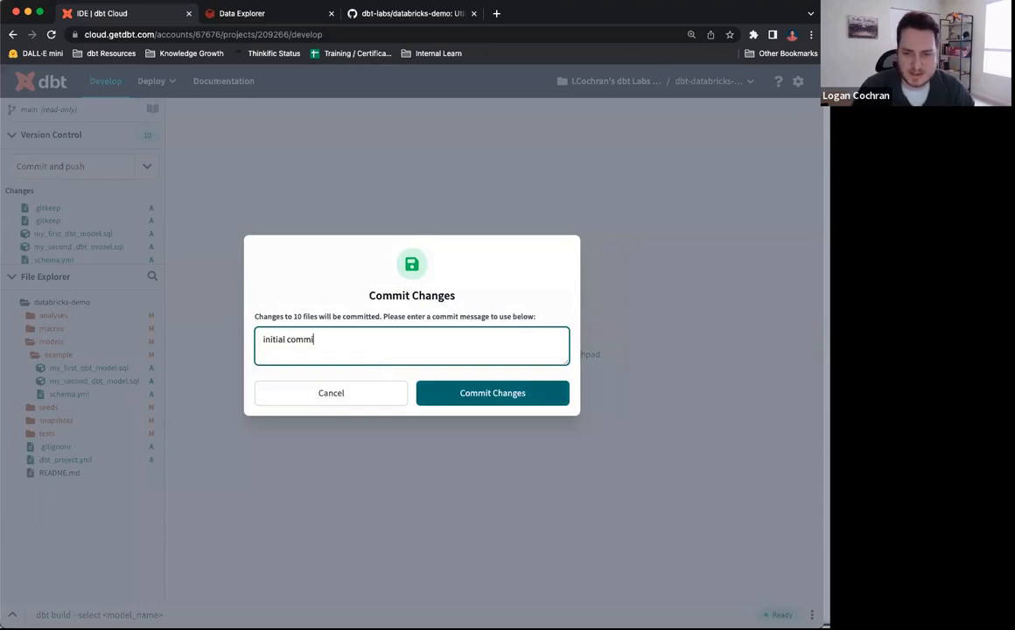
pyautogui.click(491, 392)
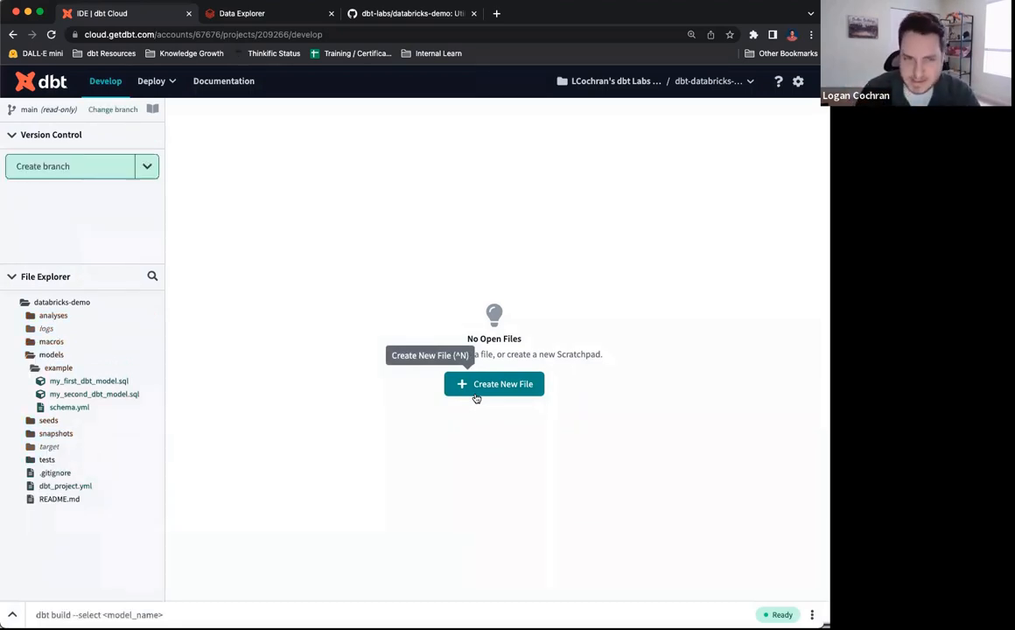
pyautogui.moveTo(94, 230)
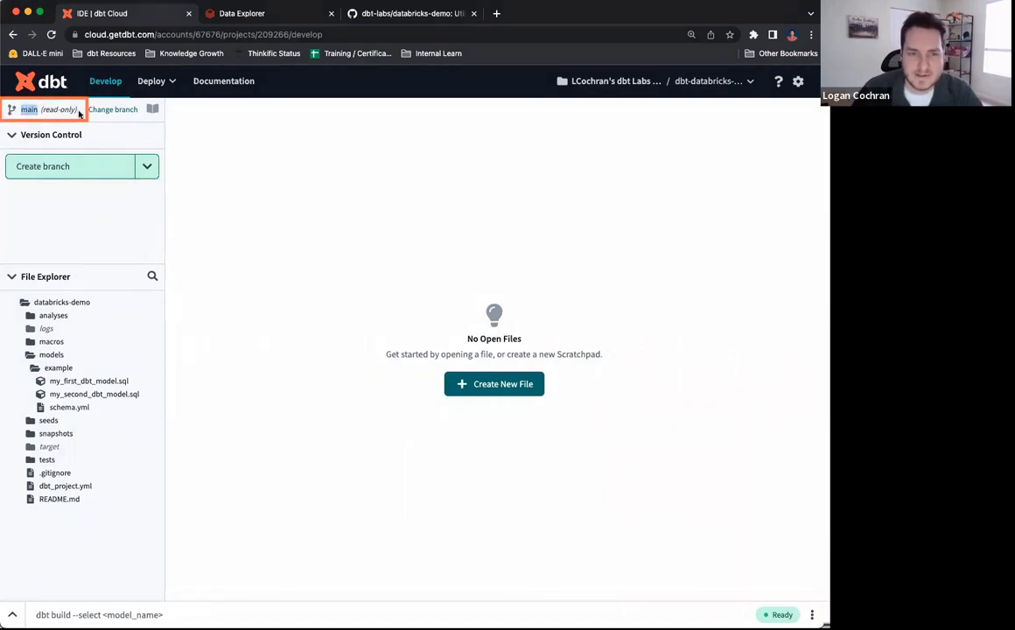
pyautogui.moveTo(56, 144)
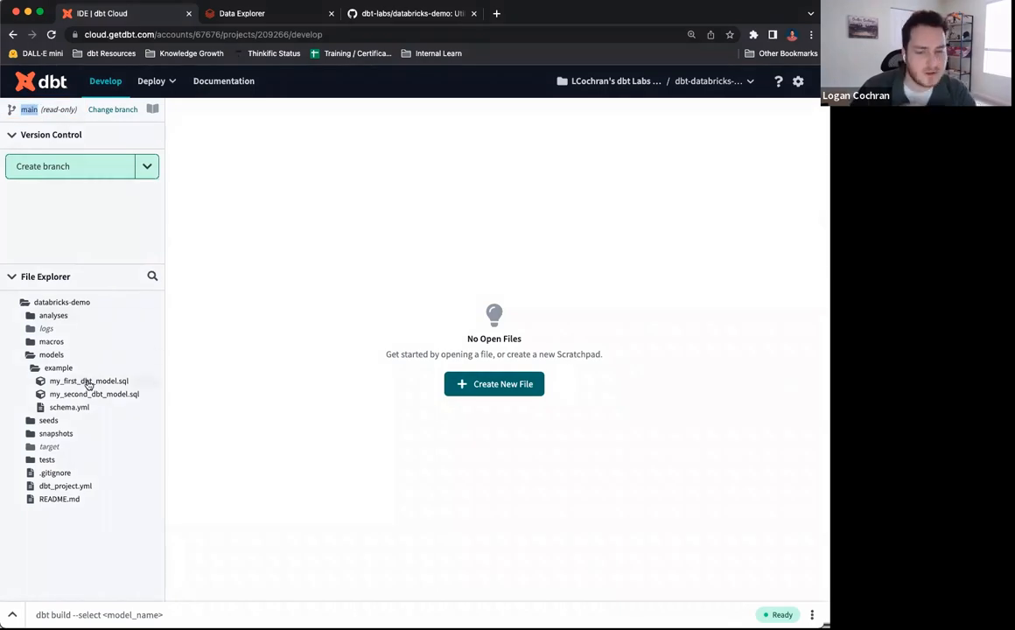
# - View my_first_dbt_model.sql with its SQL and lineage in the editor
pyautogui.click(88, 381)
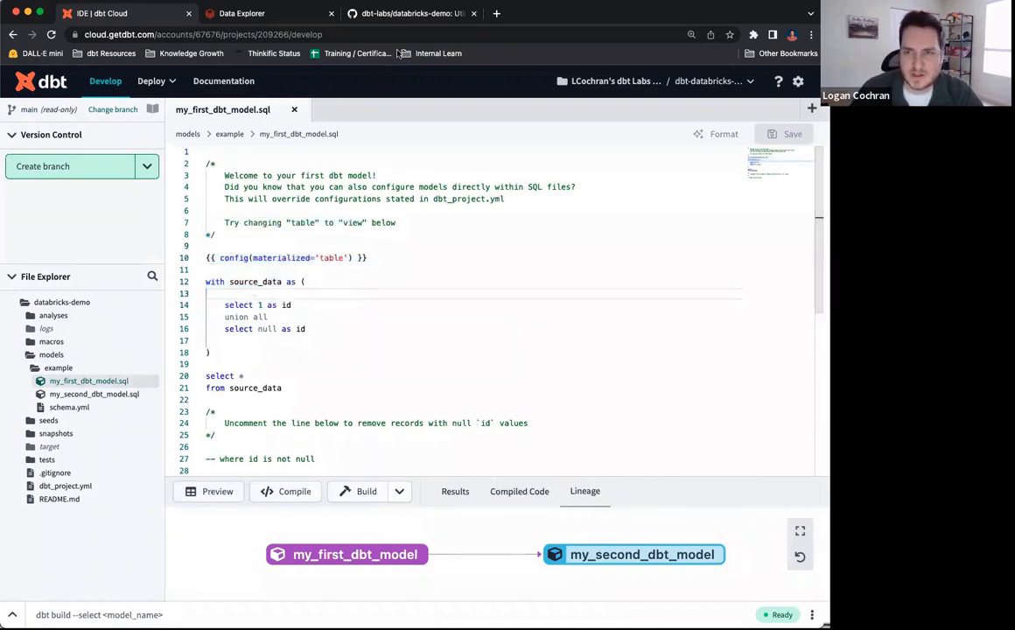
pyautogui.click(411, 14)
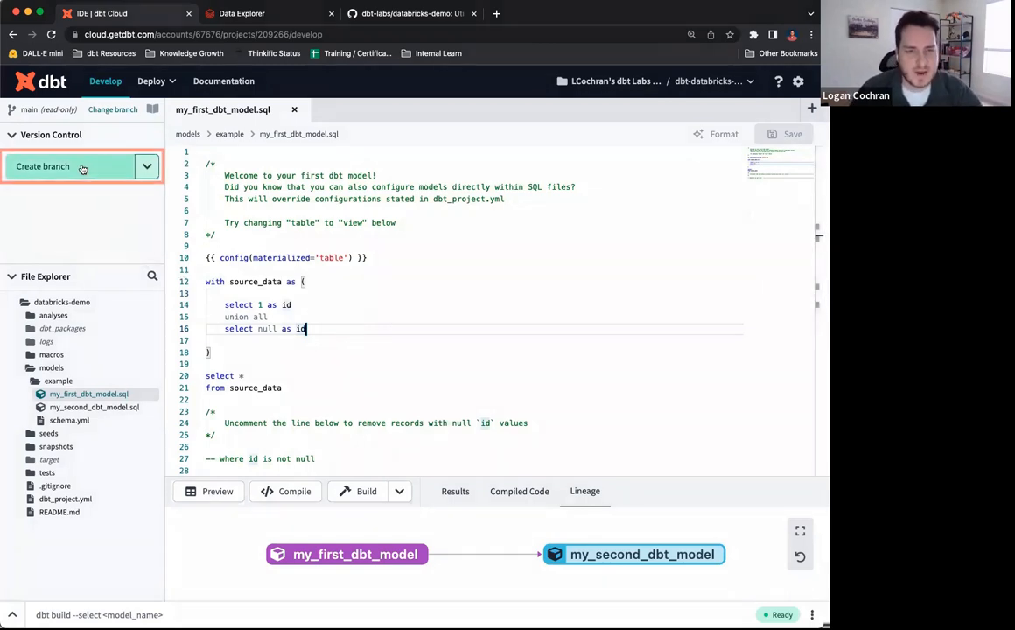
# - Create a git branch named demo-branch and switch development to it
pyautogui.click(70, 166)
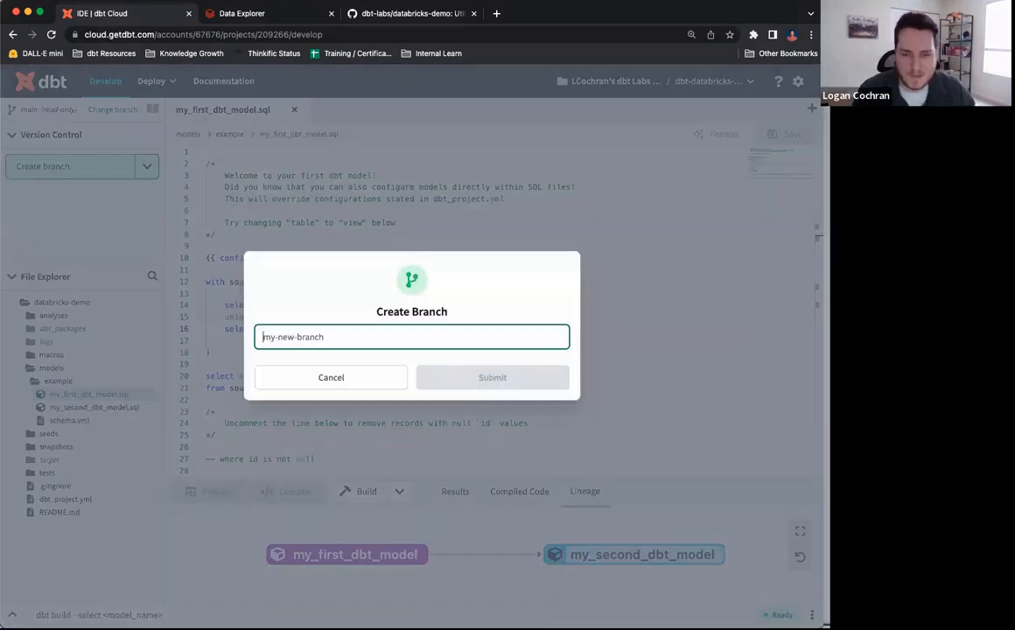
pyautogui.write('demo-branch')
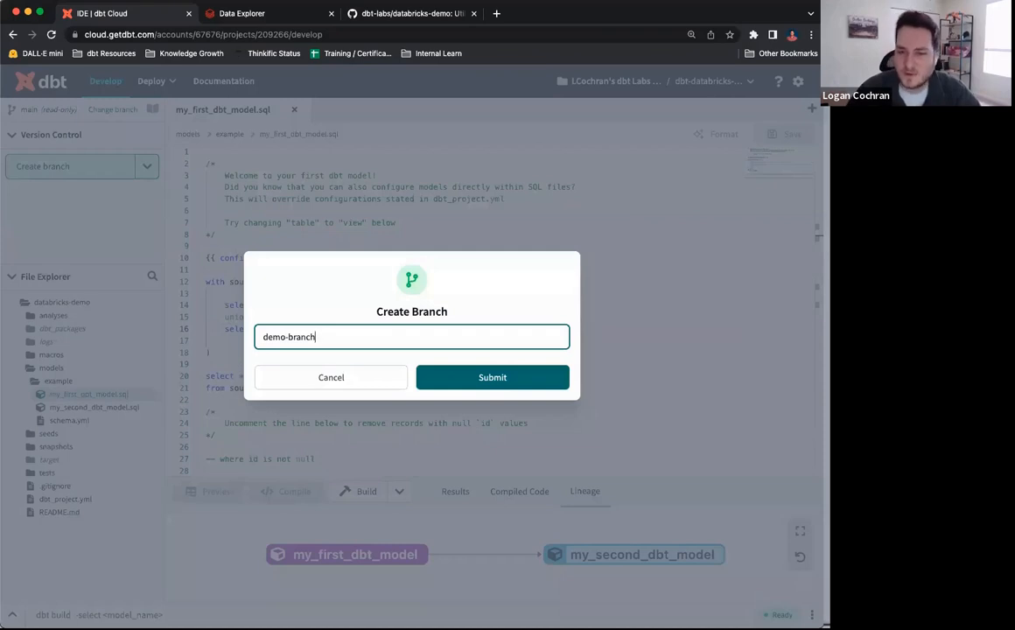
pyautogui.doubleClick(288, 336)
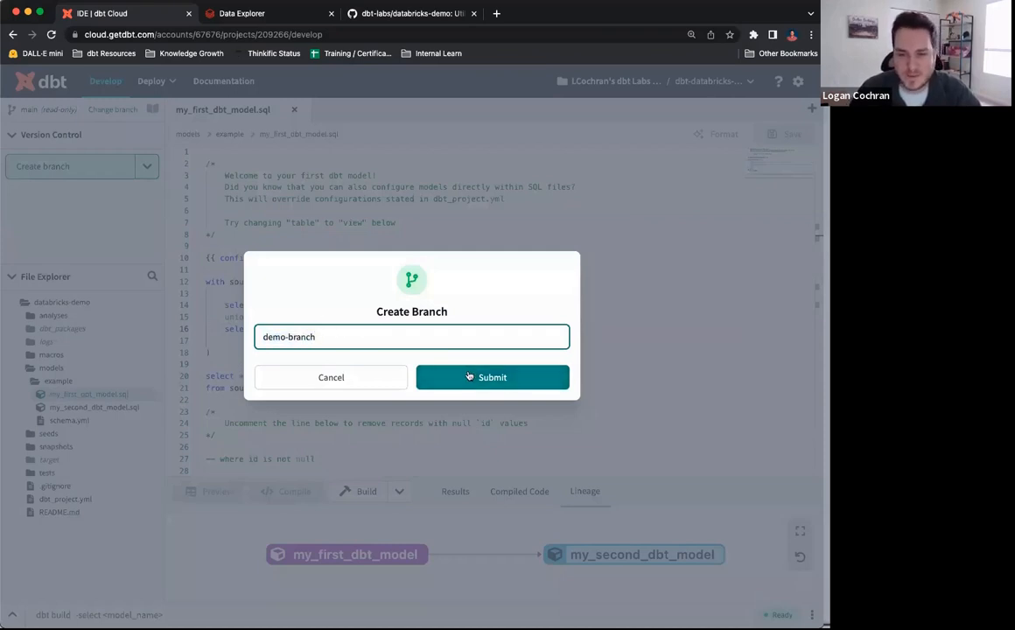
pyautogui.click(491, 378)
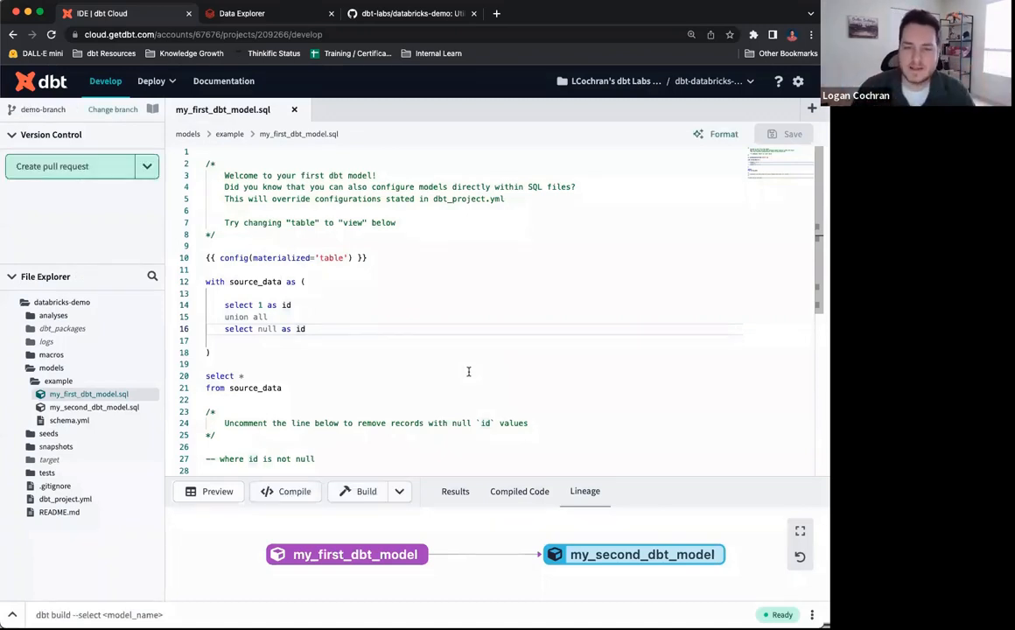
pyautogui.click(381, 364)
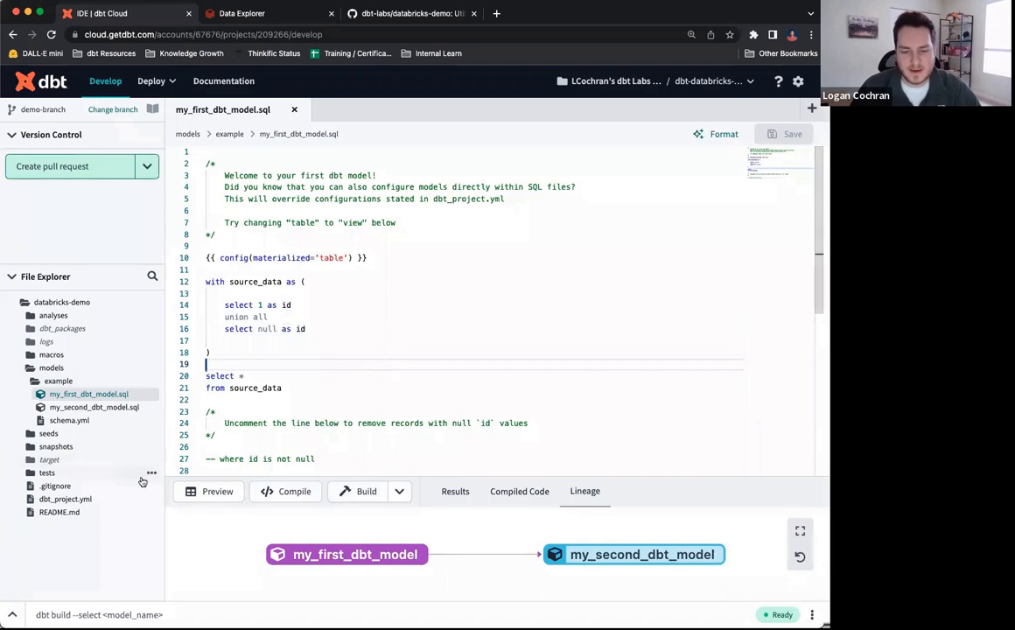
# - Execute 'dbt run' so my_first_dbt_model and my_second_dbt_model build successfully
pyautogui.write('d')
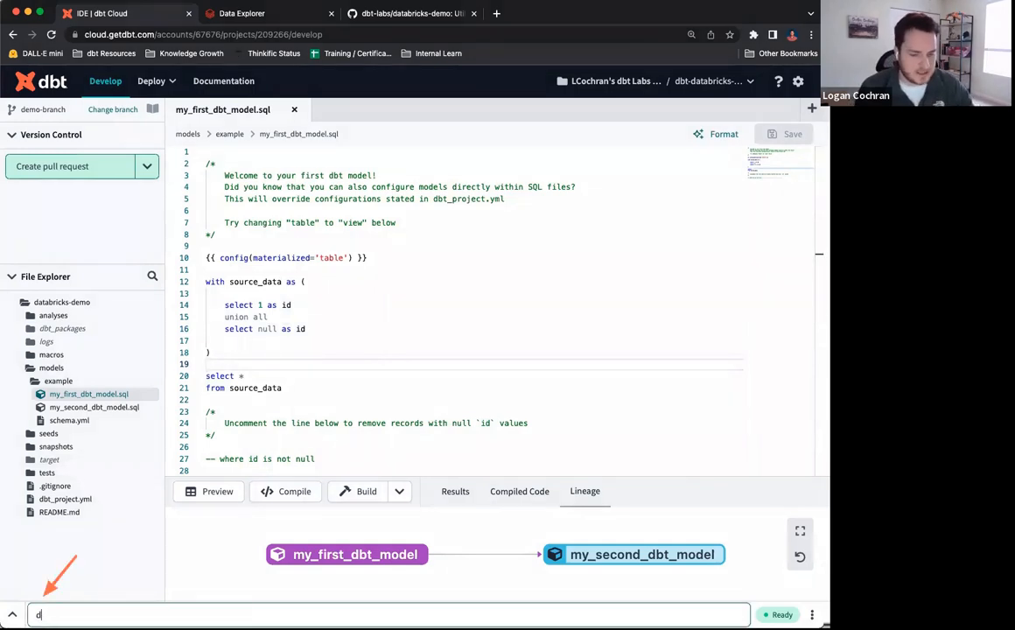
pyautogui.write('bt run')
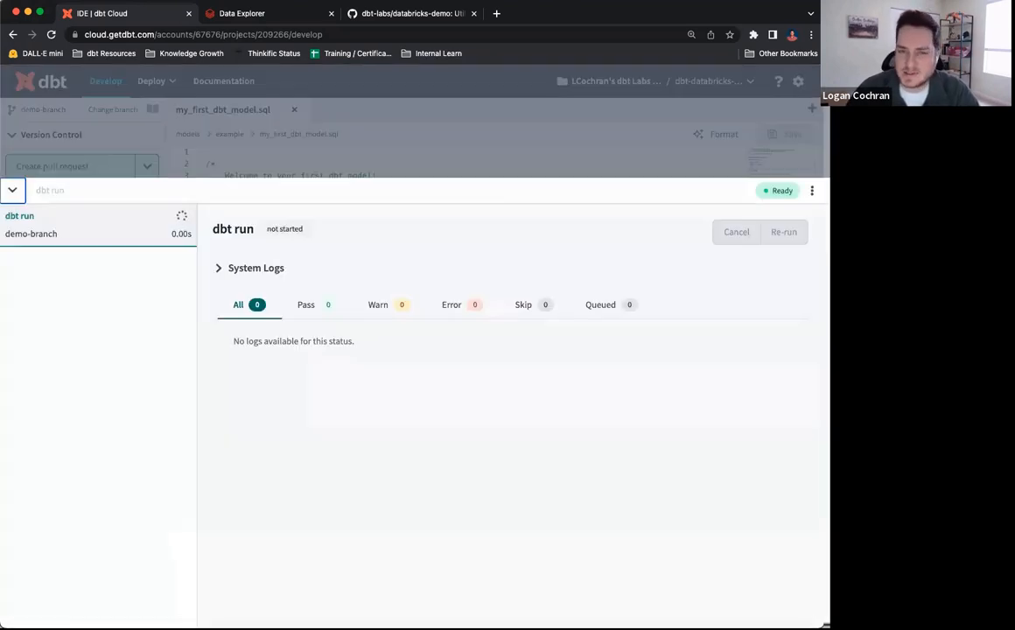
pyautogui.click(783, 231)
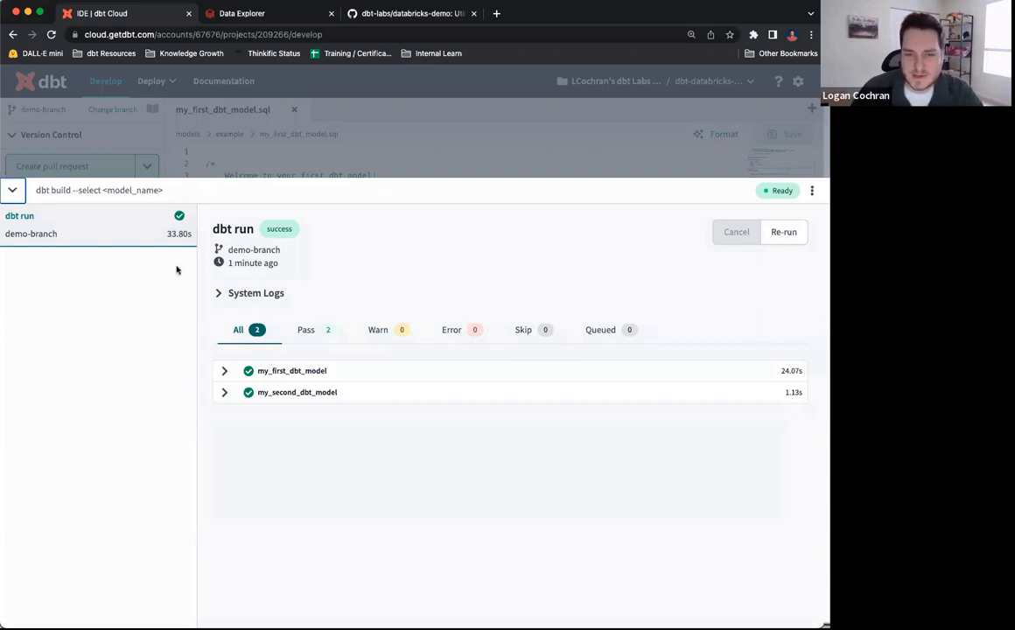
pyautogui.moveTo(325, 376)
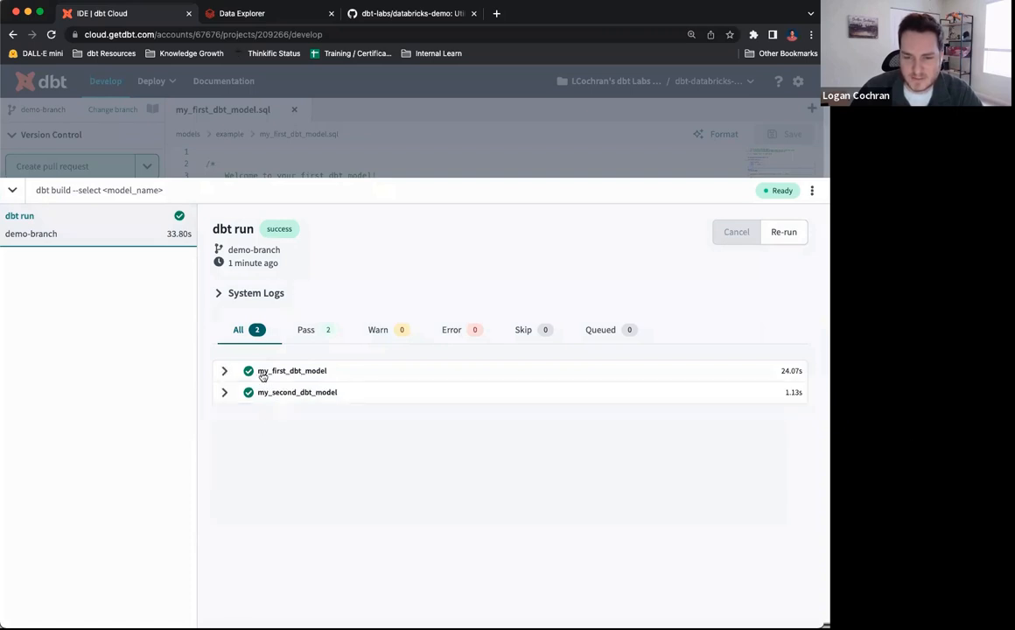
pyautogui.moveTo(278, 418)
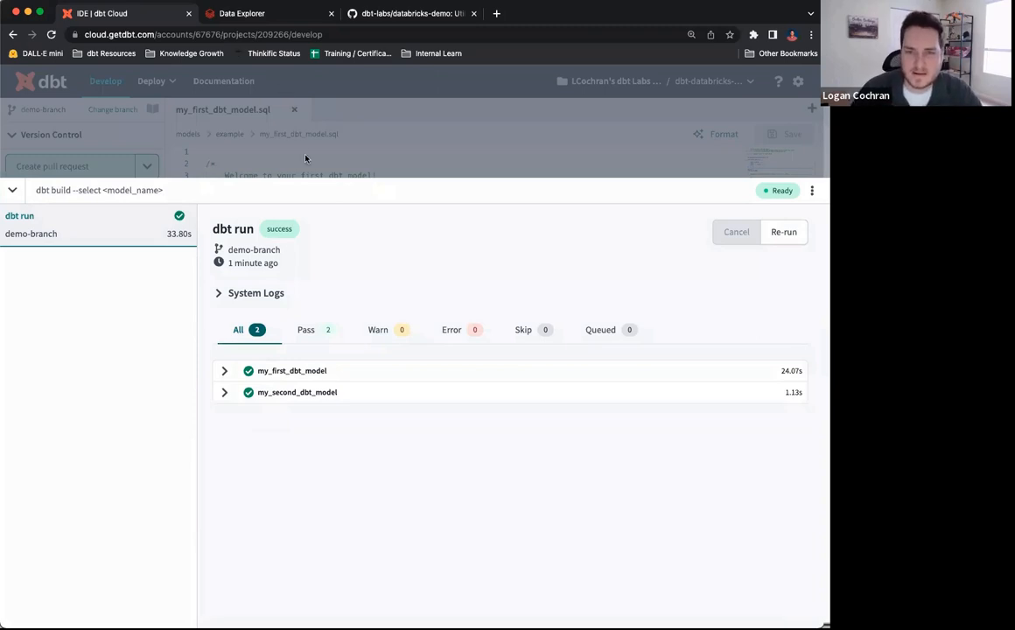
# - Inspect my_first_dbt_model (table) and my_second_dbt_model (view) in training_test's dbt schema
pyautogui.click(241, 14)
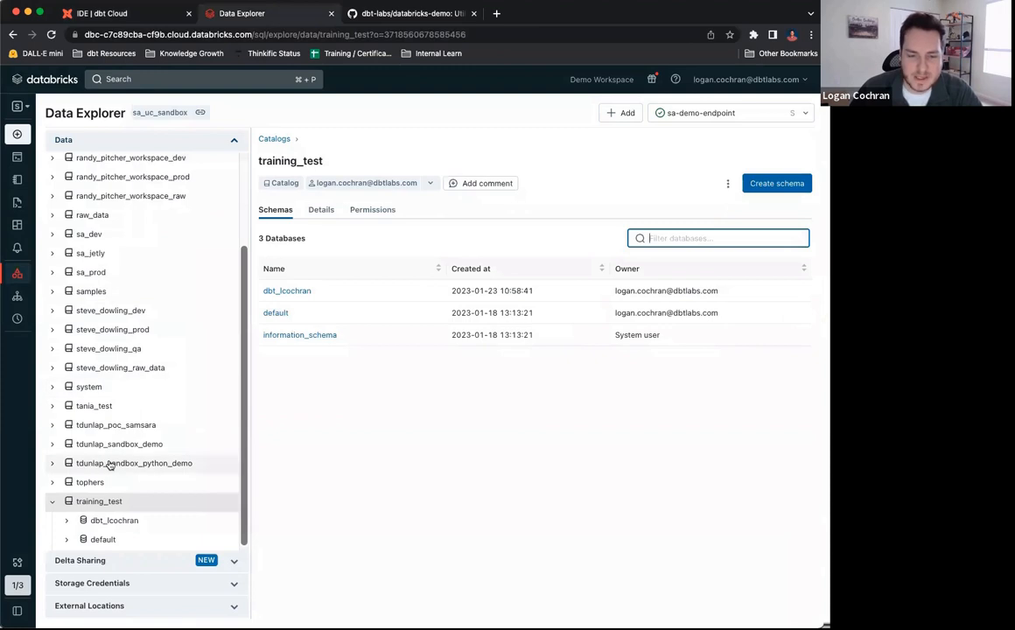
pyautogui.click(98, 500)
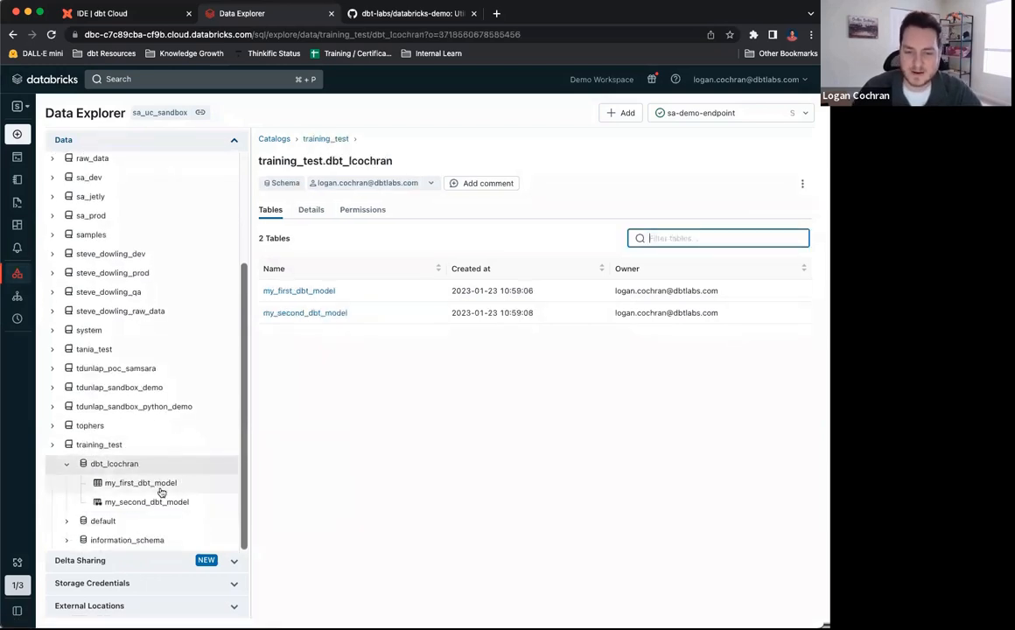
pyautogui.click(140, 483)
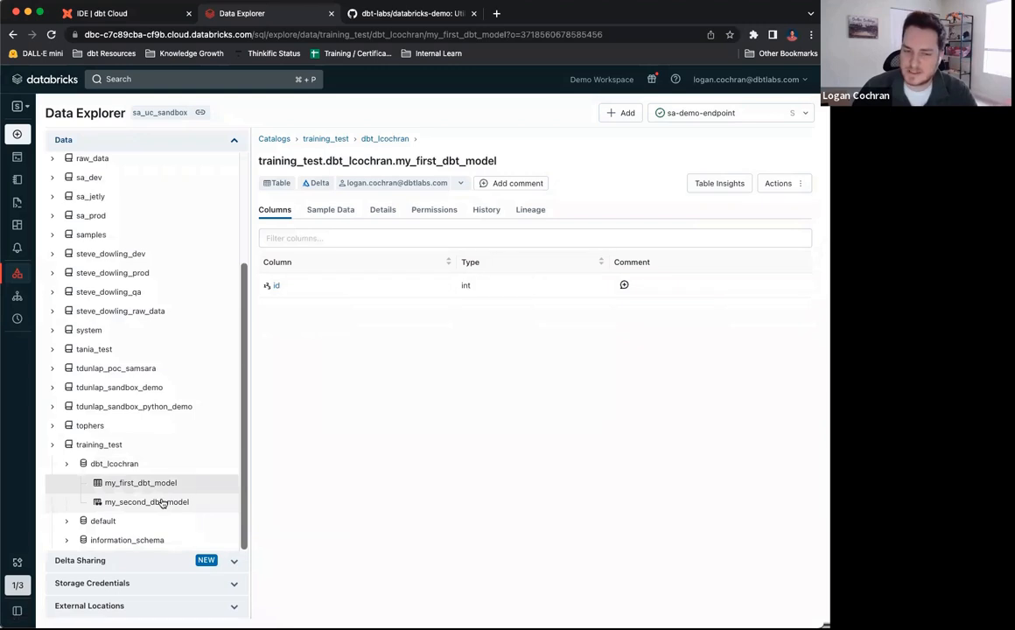
pyautogui.click(147, 500)
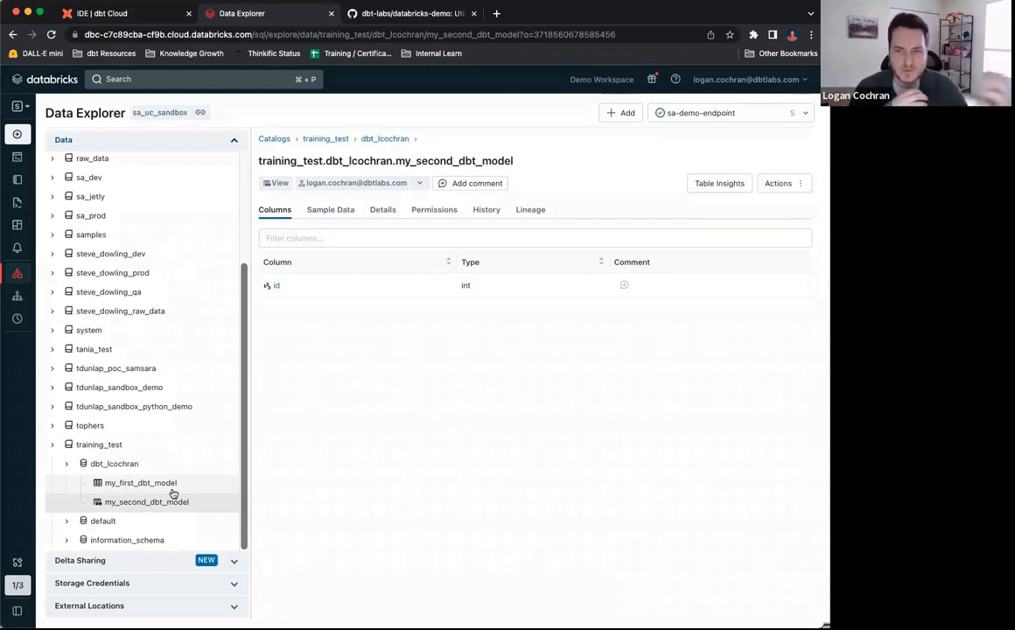
pyautogui.moveTo(207, 341)
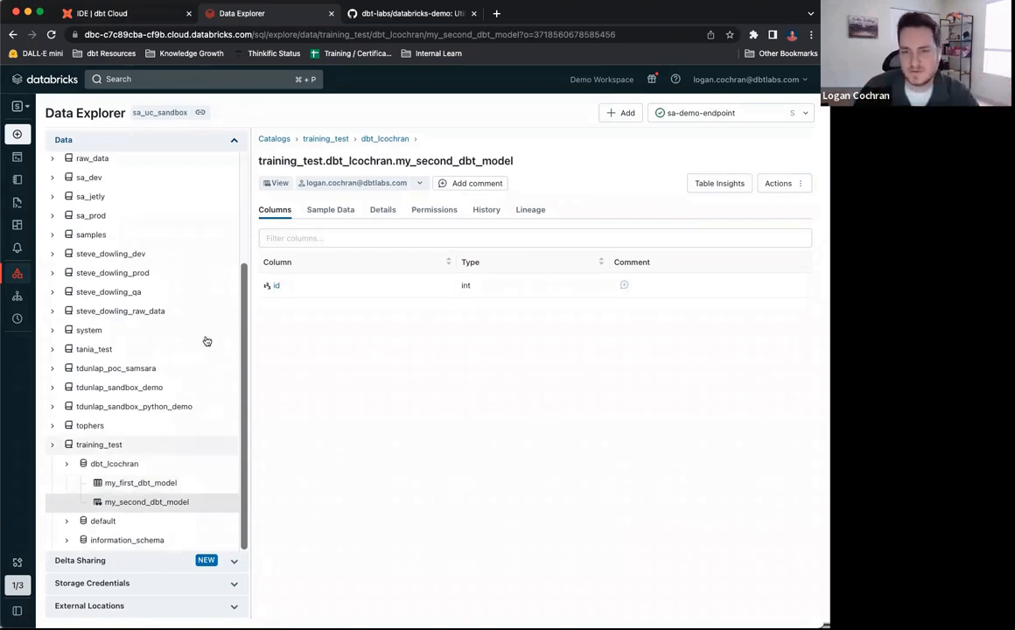
# - Check the GitHub repo for the initial commit, then return to my_first_dbt_model.sql in dbt Cloud
pyautogui.click(412, 14)
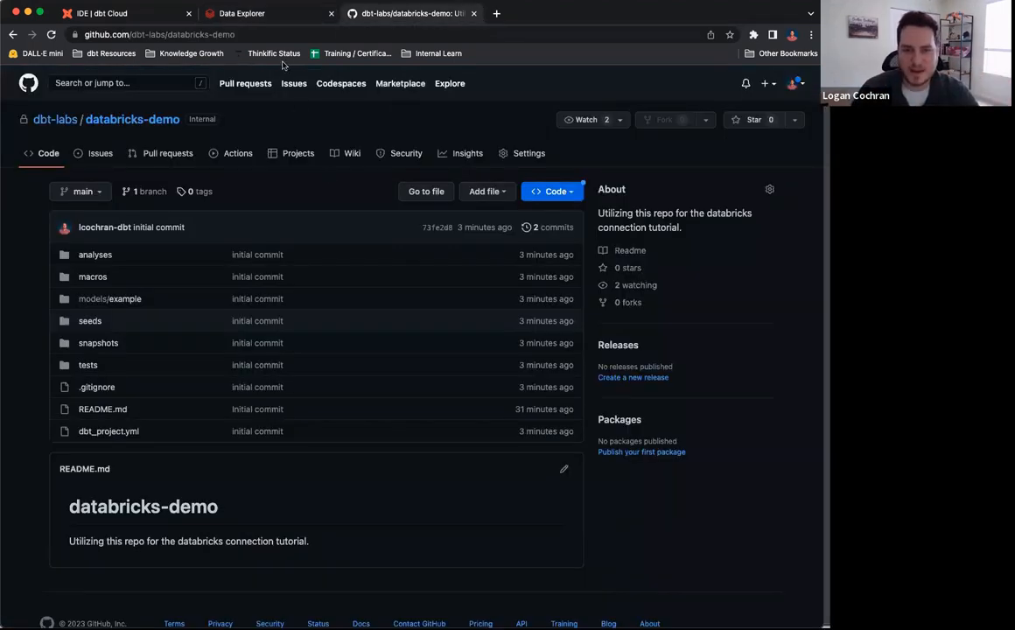
pyautogui.click(241, 14)
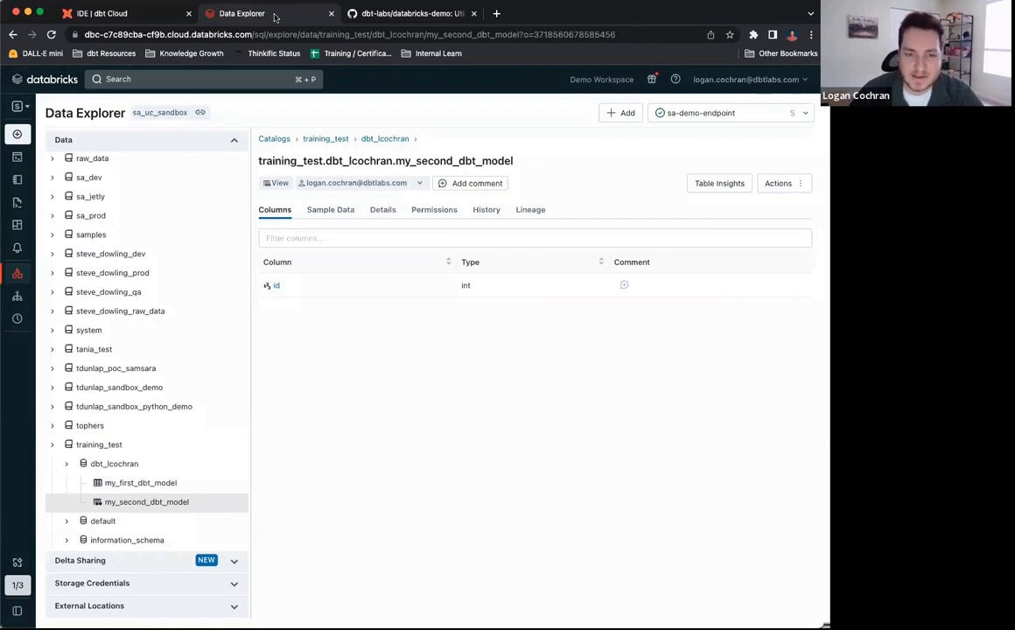
pyautogui.click(126, 14)
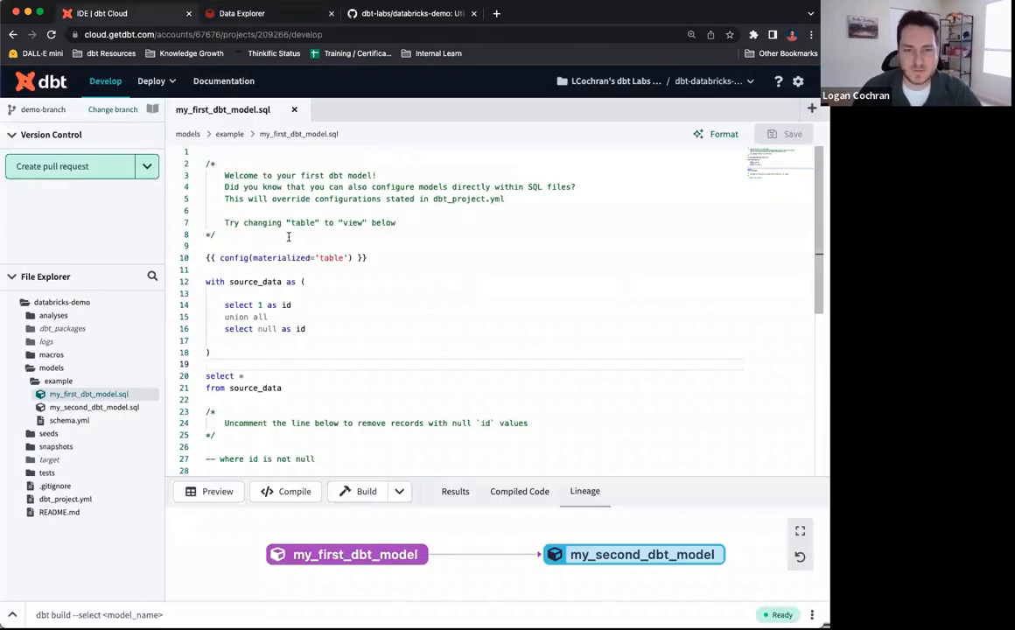